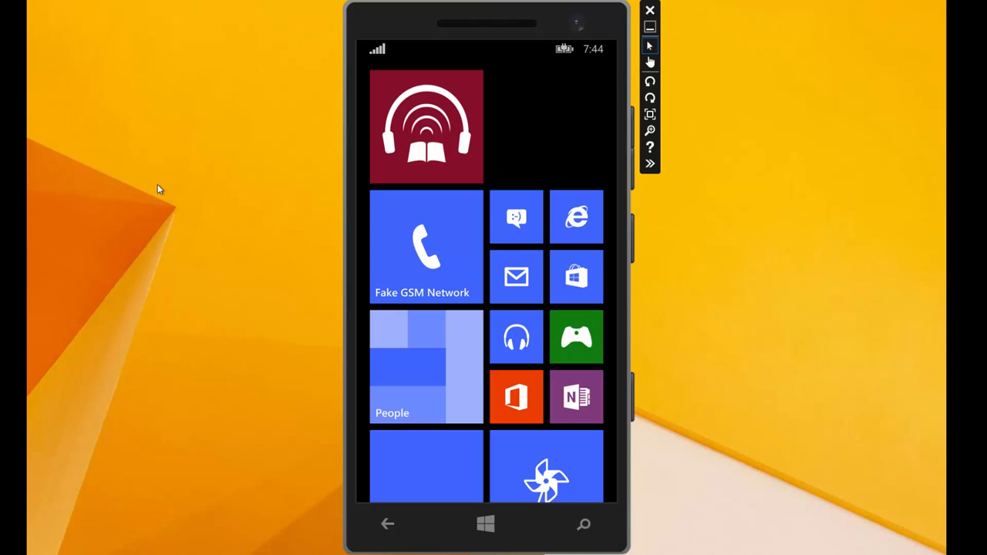
mouse_move(429, 151)
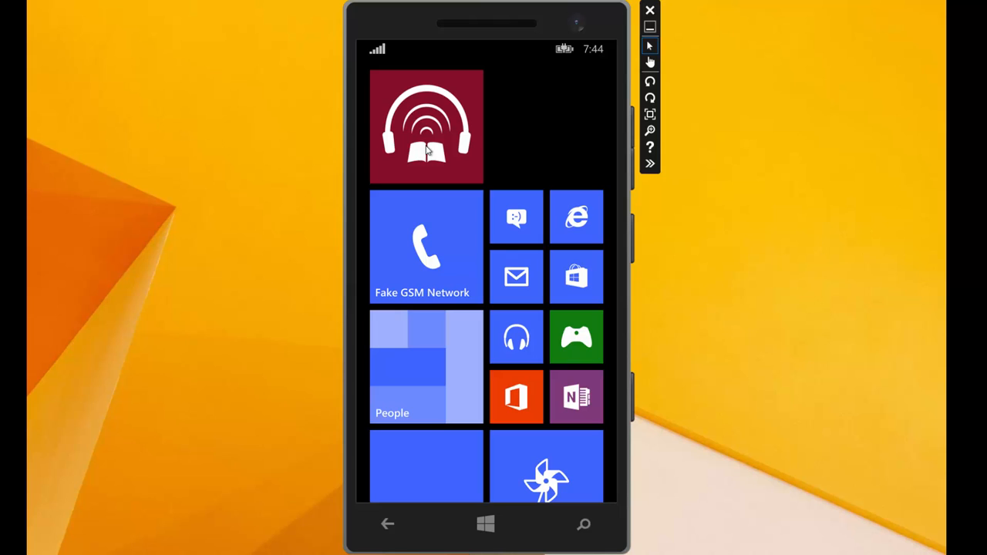
mouse_move(311, 253)
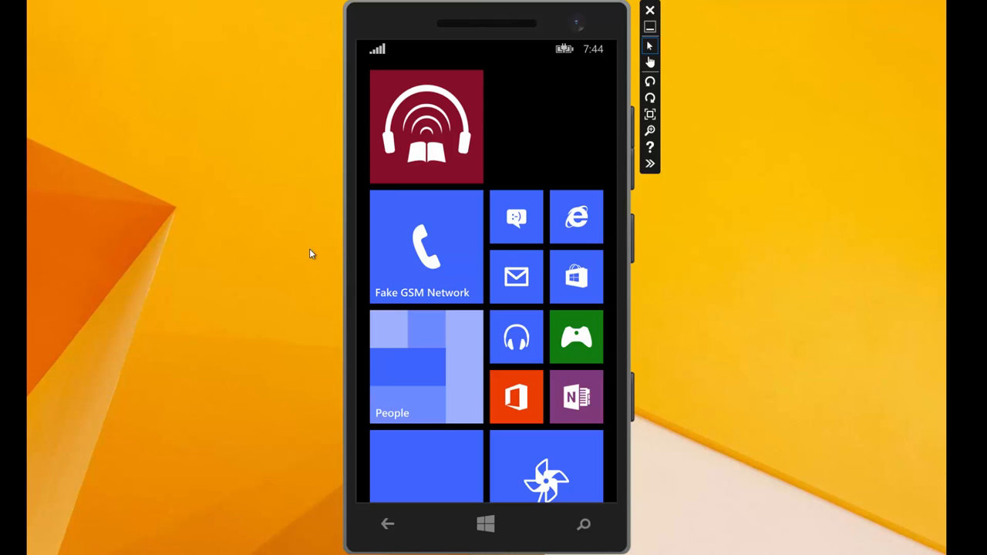
mouse_move(553, 149)
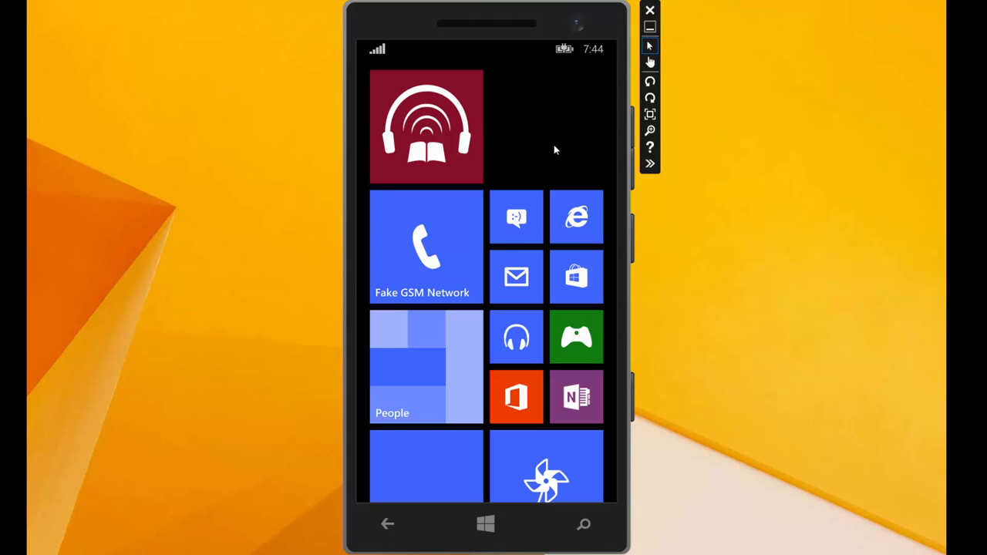
mouse_move(410, 141)
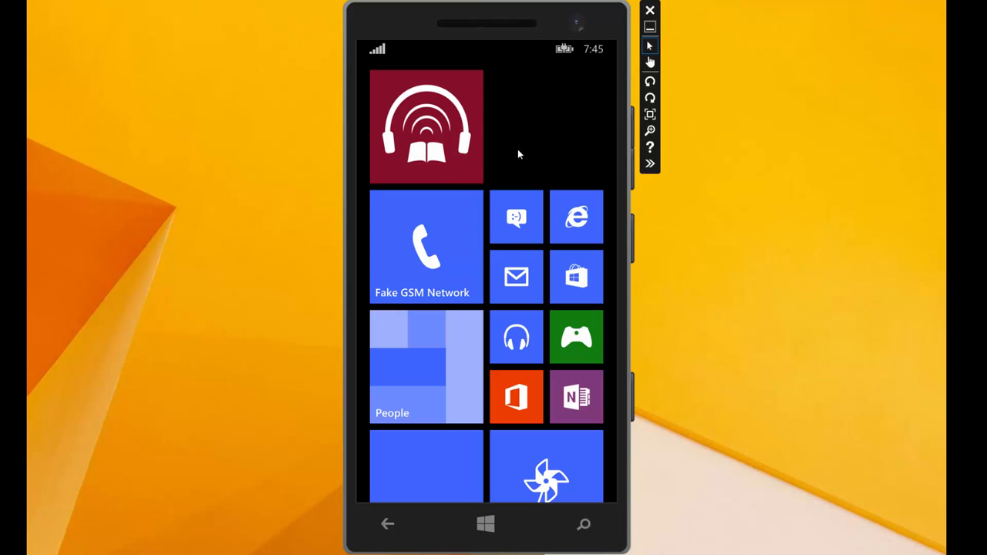
mouse_move(439, 127)
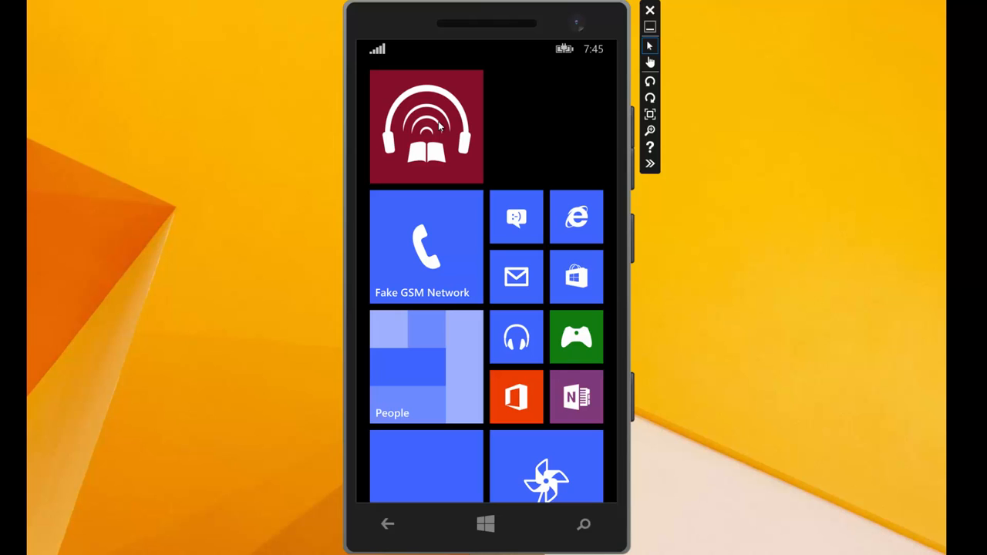
Step: Launch Audiobook Player from its Start tile and skip the Video HowTo with 'Not now'
left_click(426, 127)
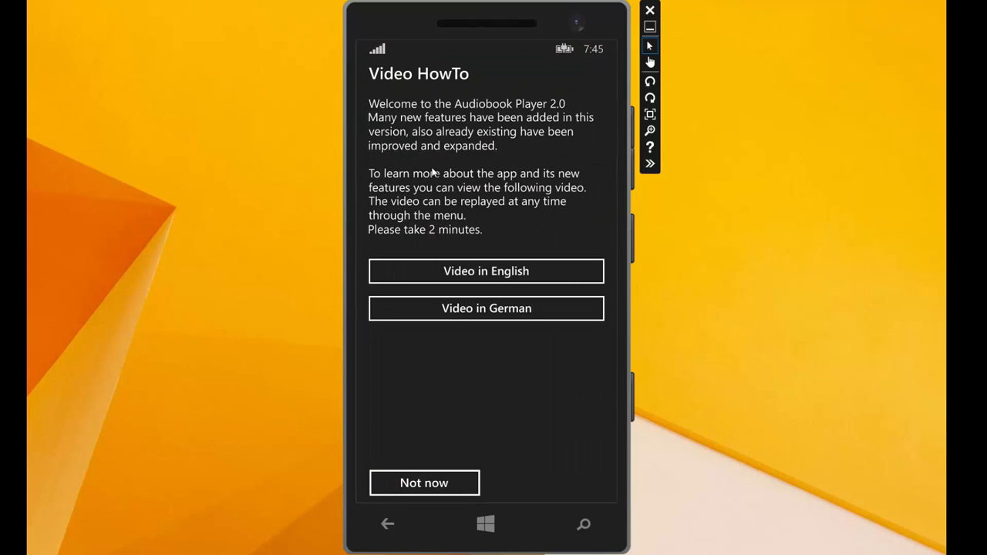
mouse_move(527, 159)
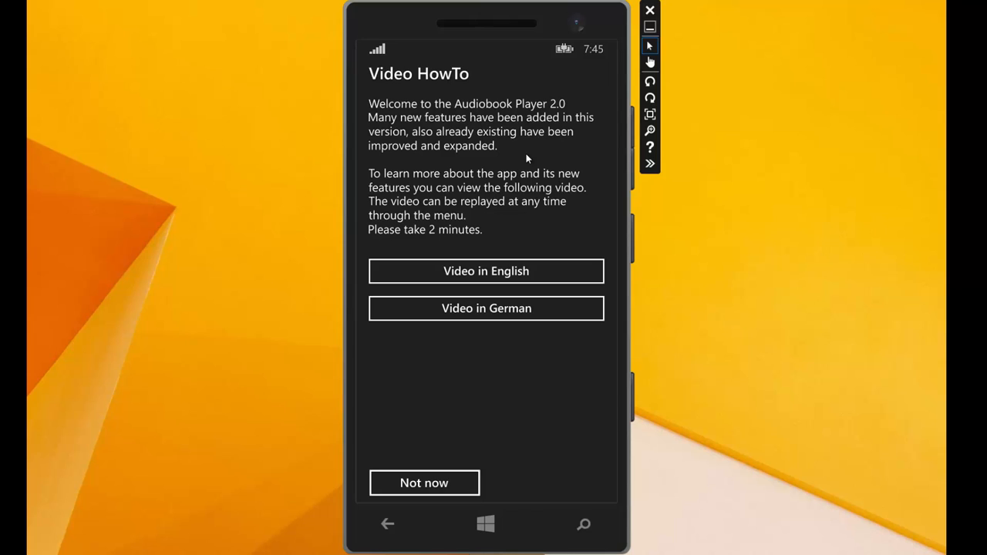
mouse_move(435, 487)
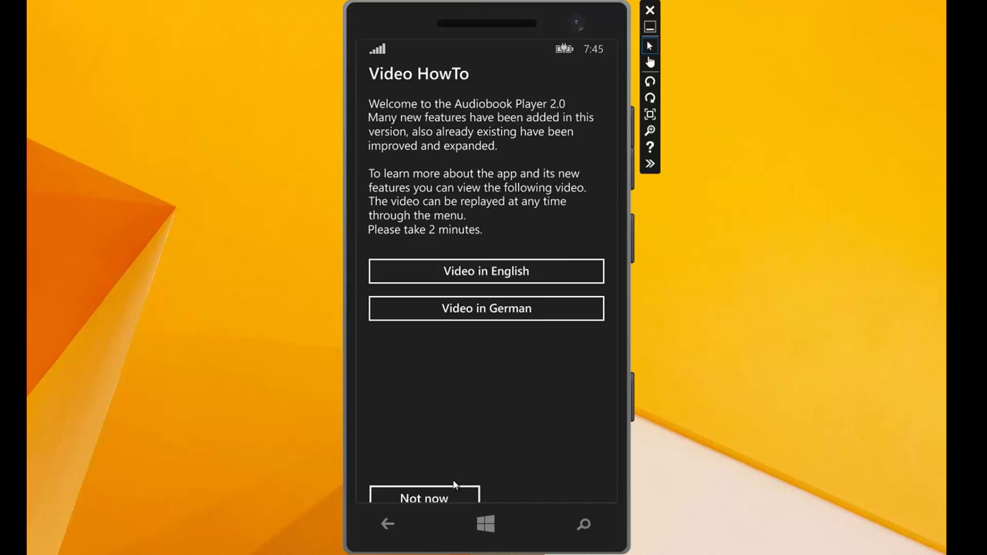
left_click(423, 497)
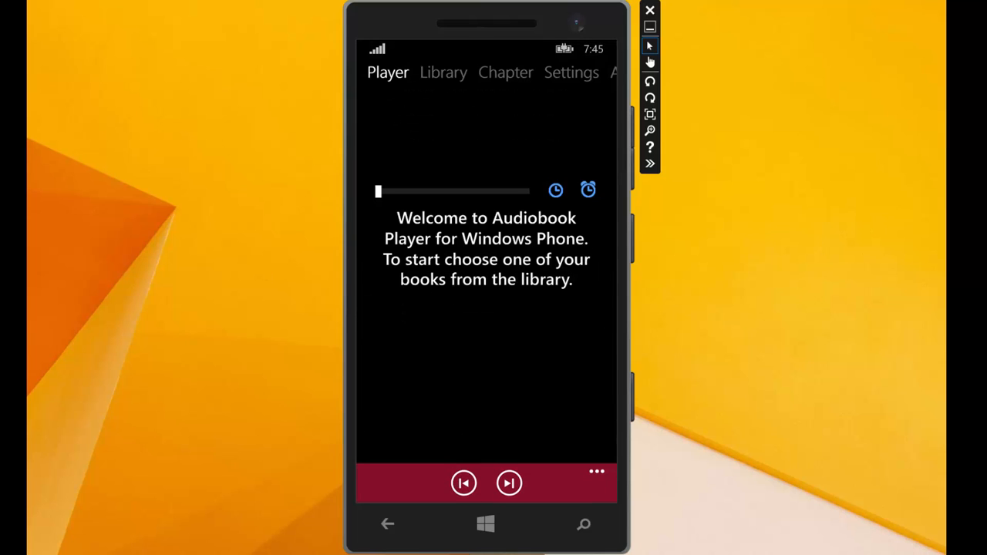
mouse_move(226, 201)
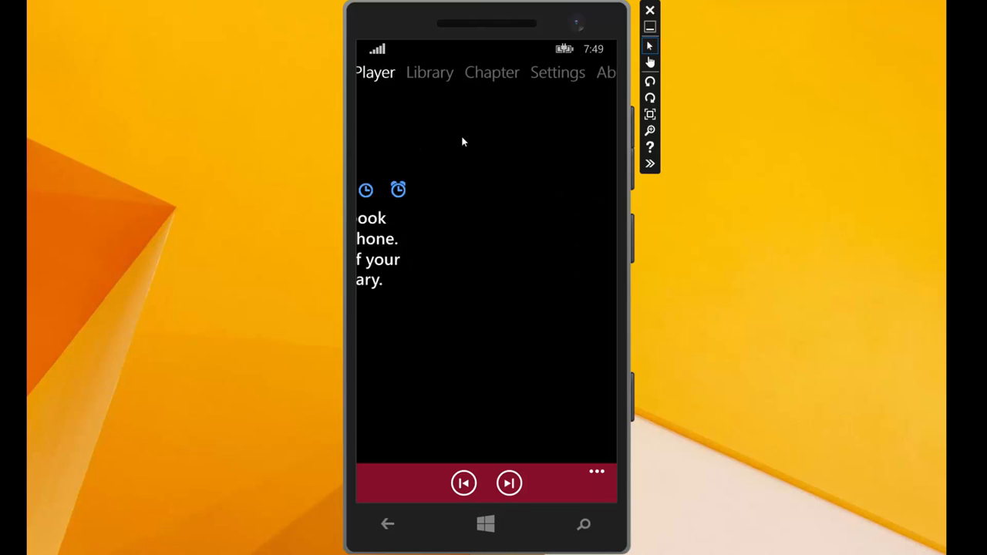
Step: Switch to the Library pivot and expand Library settings to show storage locations
left_click(429, 73)
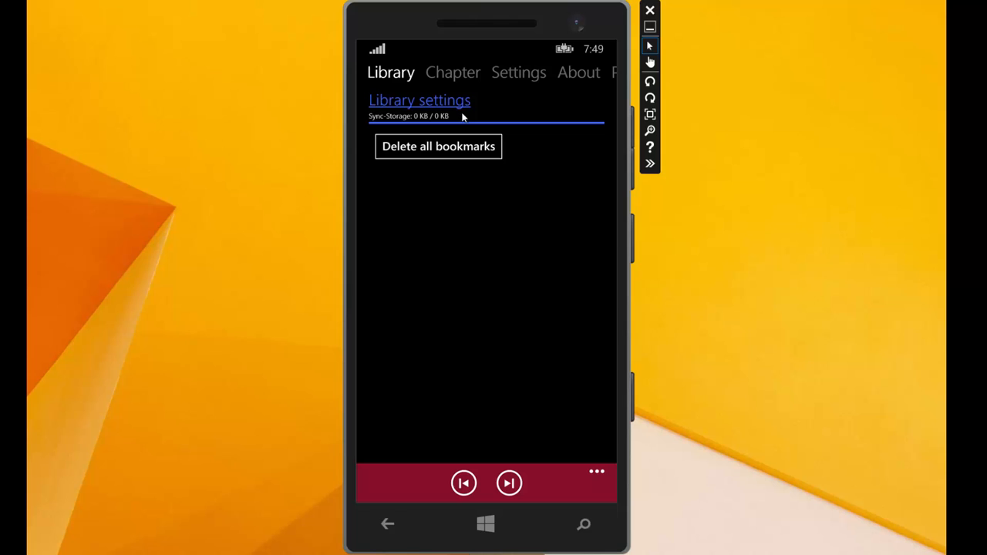
mouse_move(401, 111)
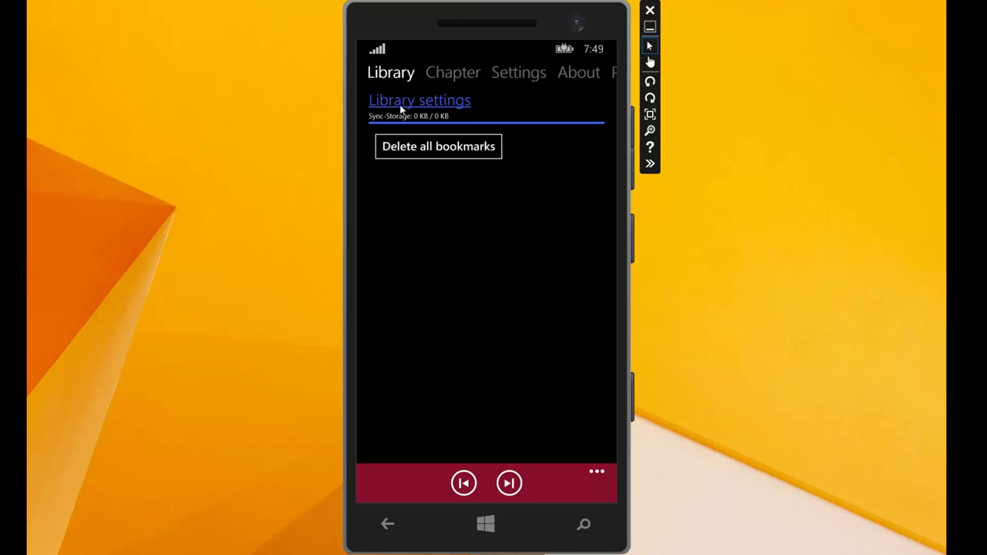
left_click(419, 100)
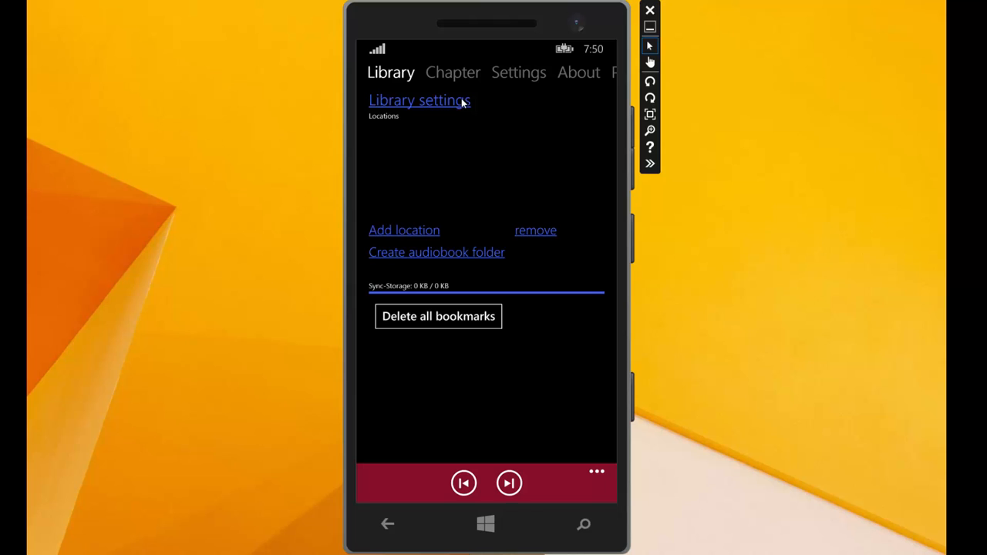
mouse_move(460, 175)
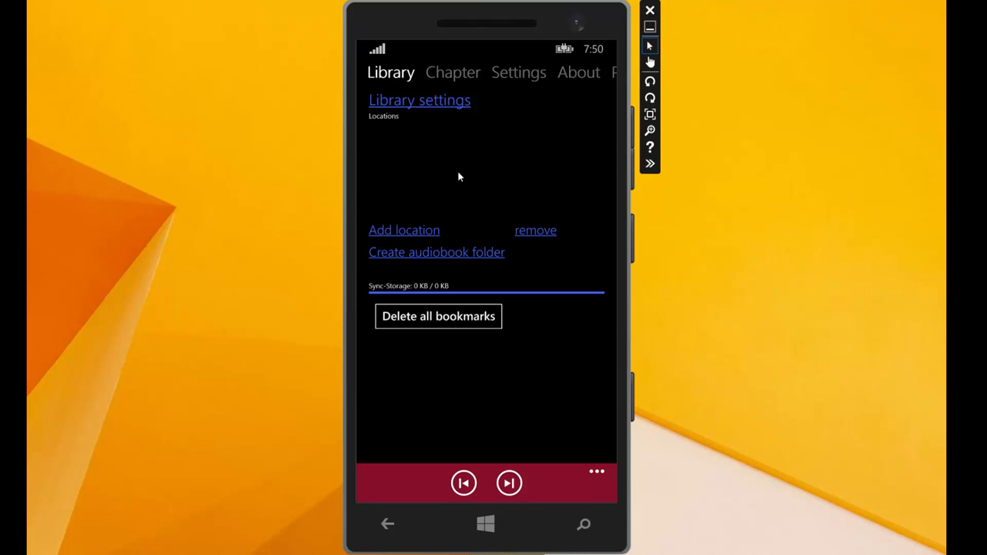
mouse_move(500, 207)
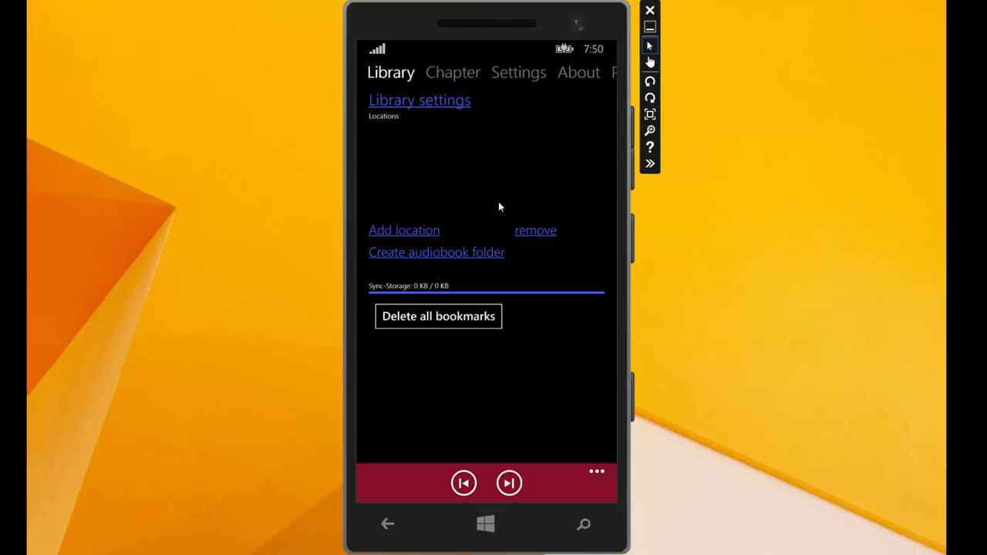
mouse_move(444, 265)
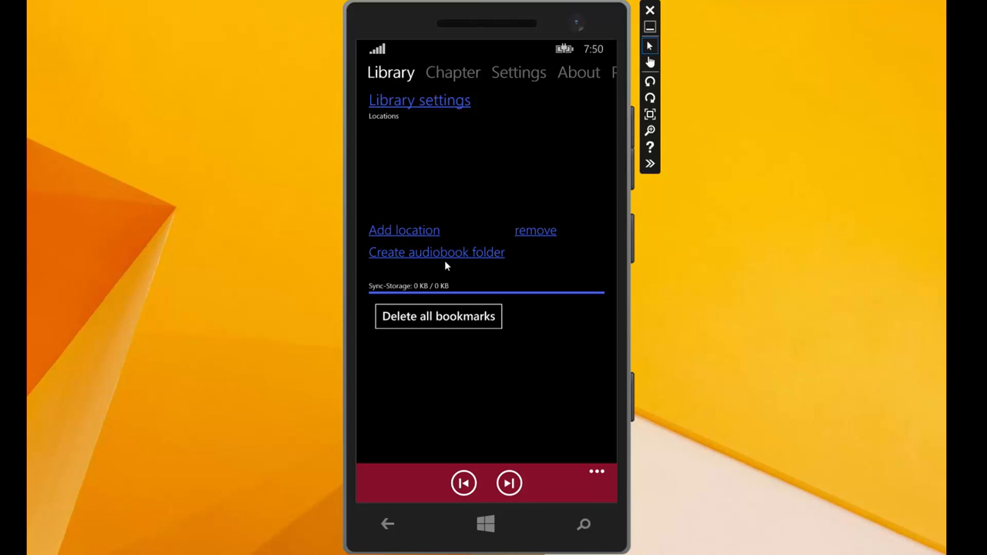
mouse_move(446, 231)
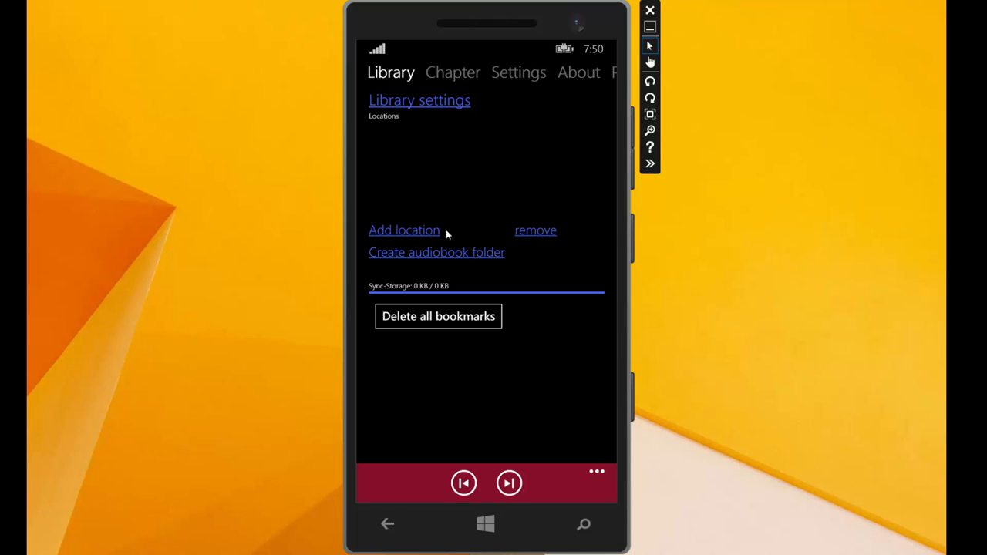
mouse_move(404, 230)
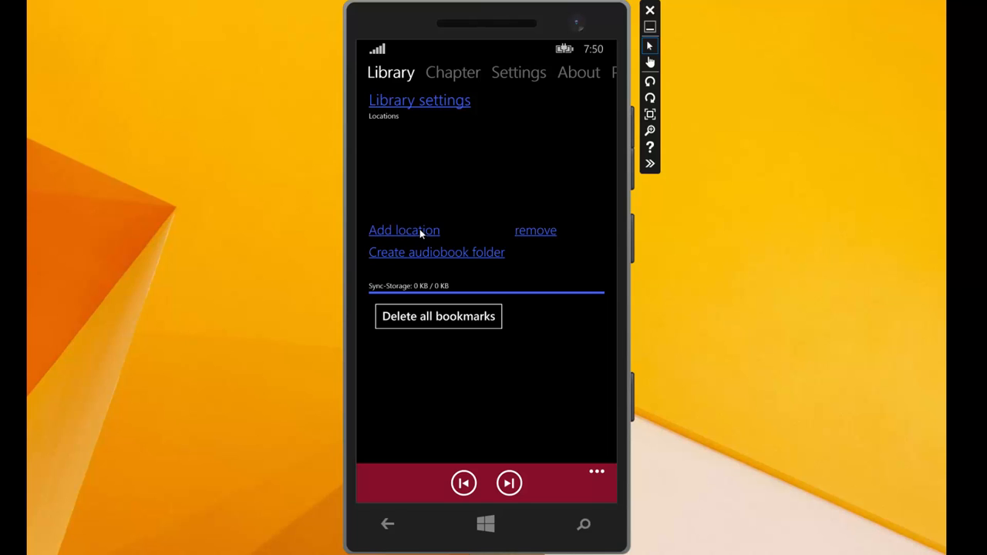
Step: Add a library location and choose 'sd card' in the phone folder picker
left_click(404, 230)
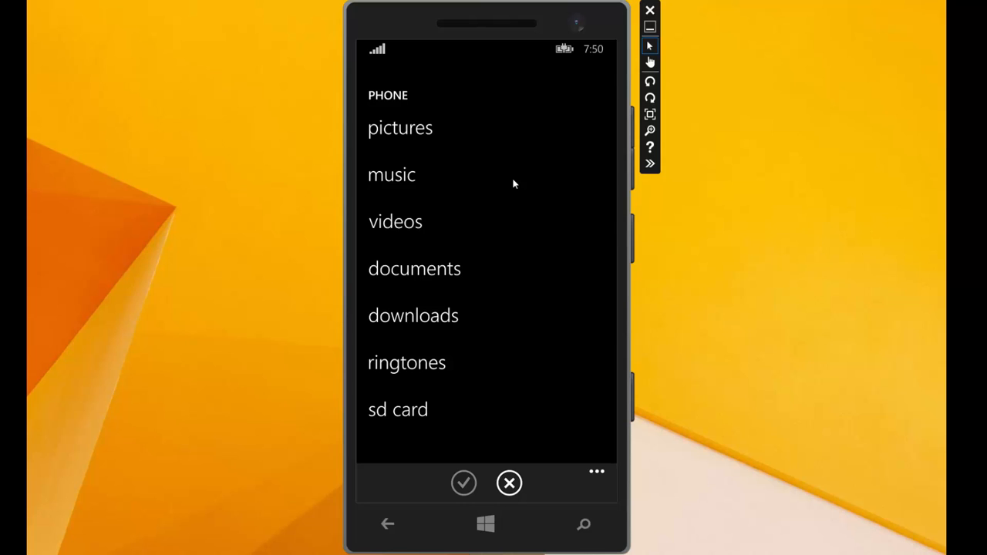
mouse_move(442, 180)
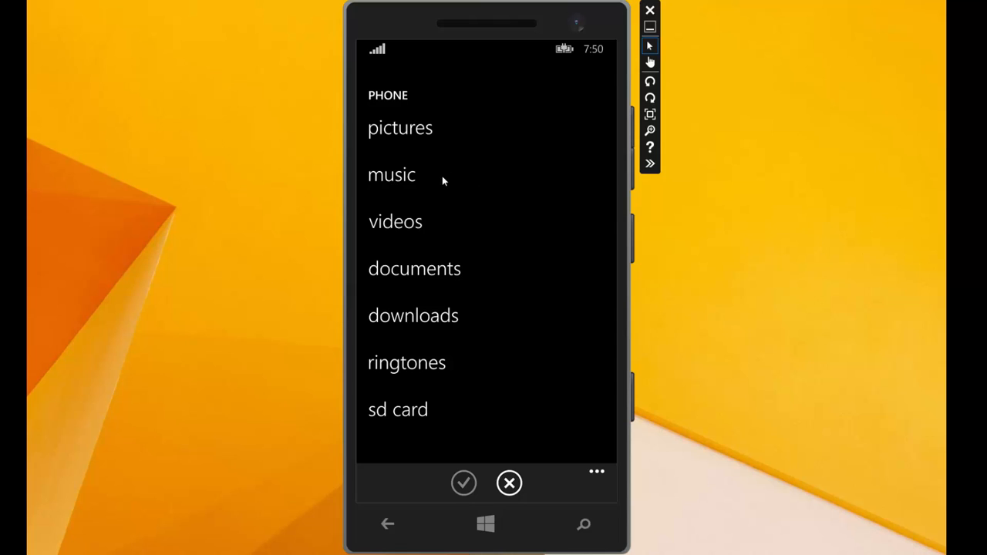
mouse_move(422, 426)
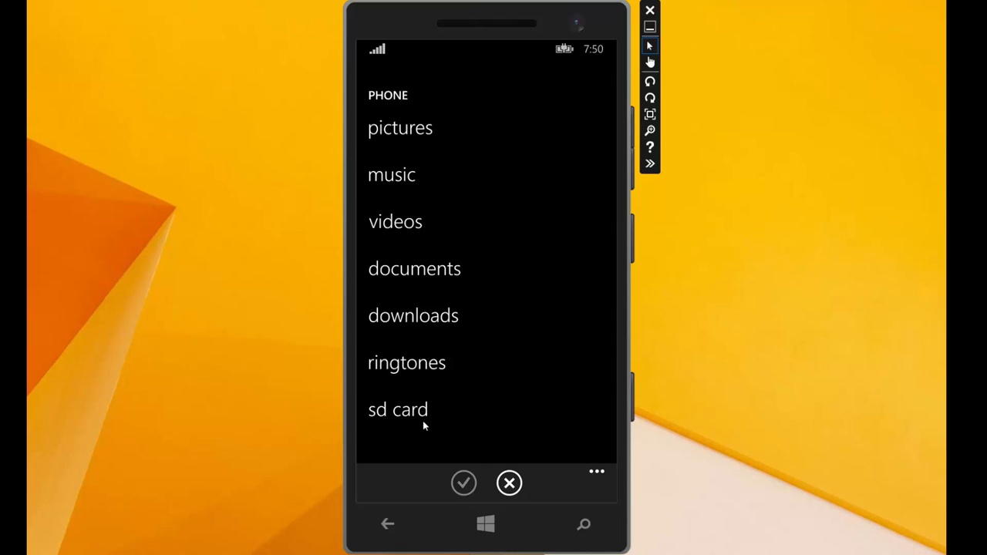
mouse_move(414, 420)
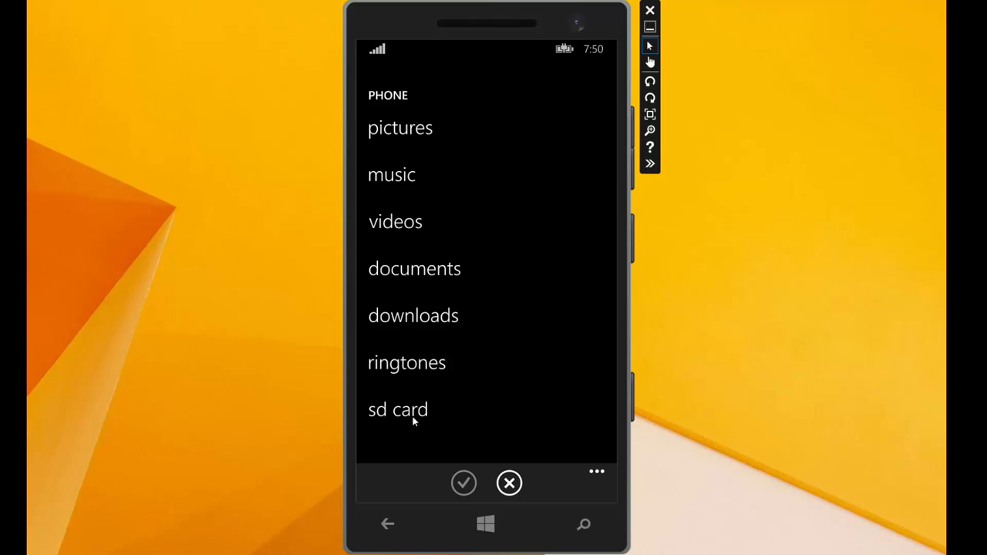
mouse_move(418, 420)
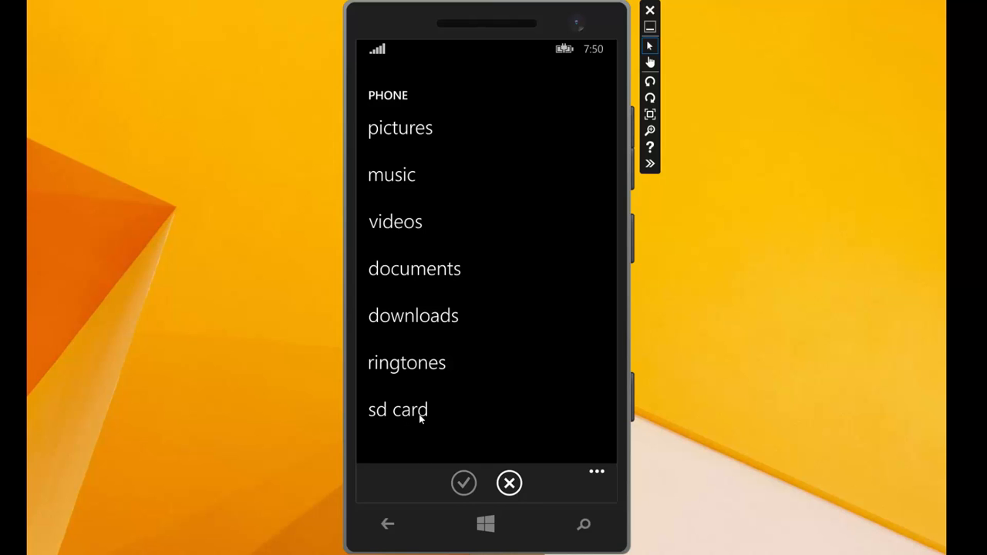
left_click(398, 410)
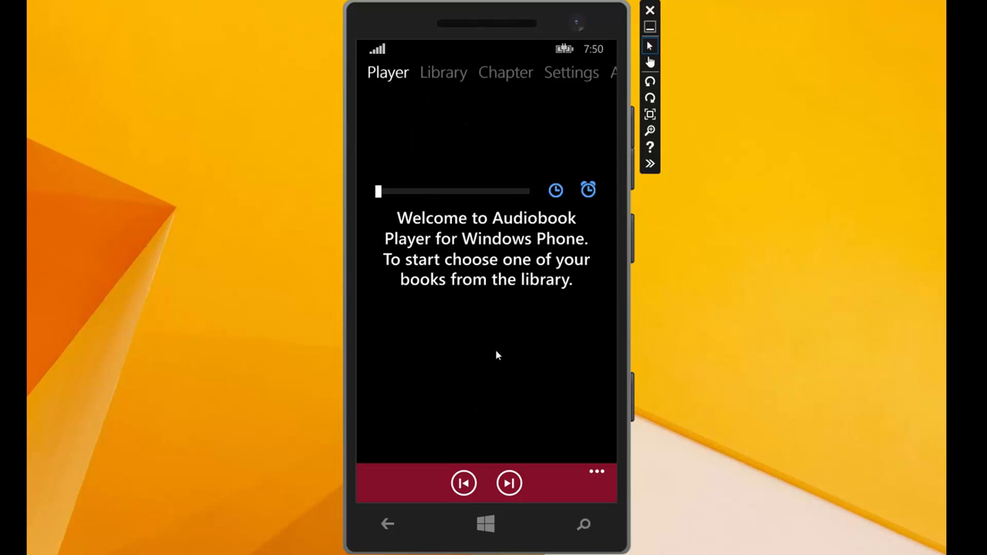
Step: Expand Library settings again and tick the D:\ location in the Locations list
left_click(443, 73)
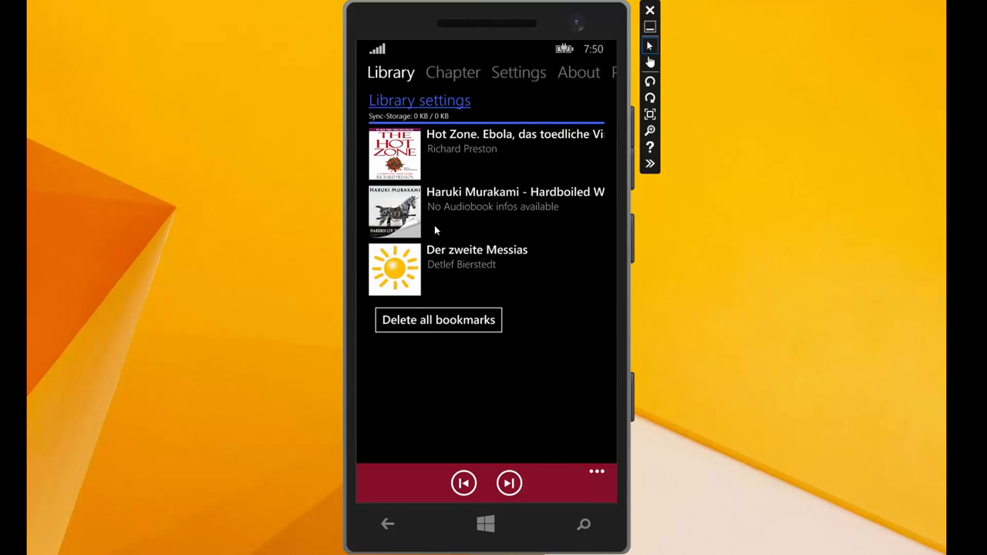
mouse_move(455, 108)
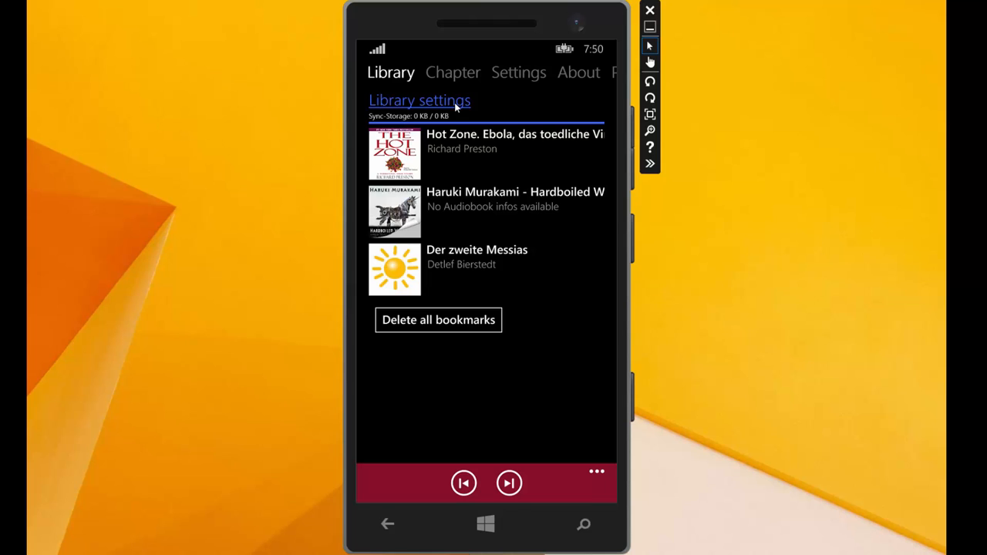
left_click(420, 99)
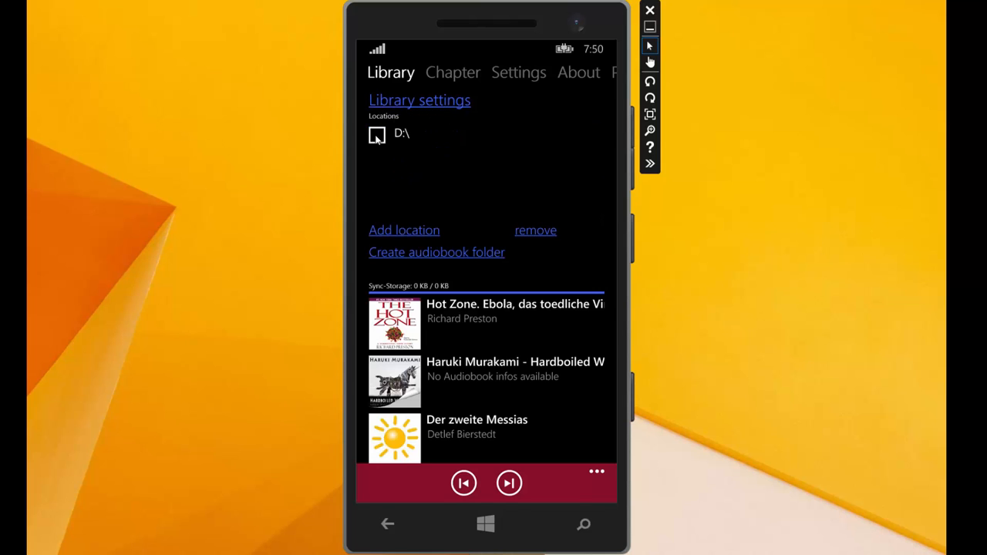
left_click(376, 134)
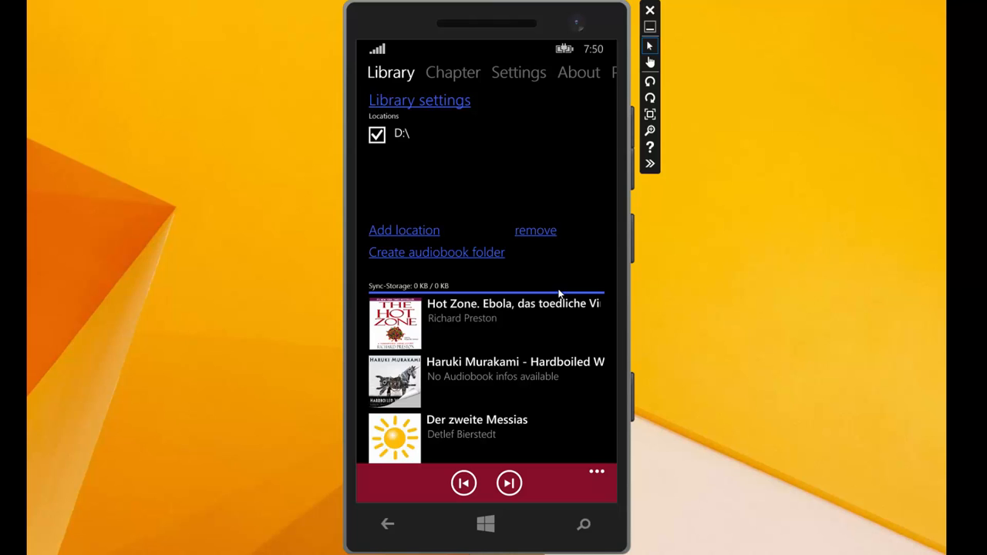
scroll("down", 3)
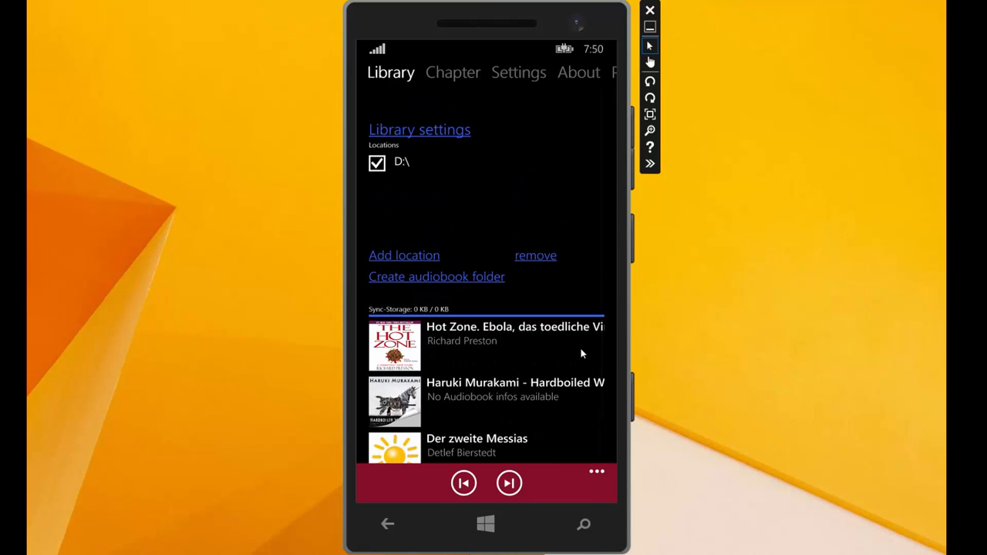
scroll("up", 3)
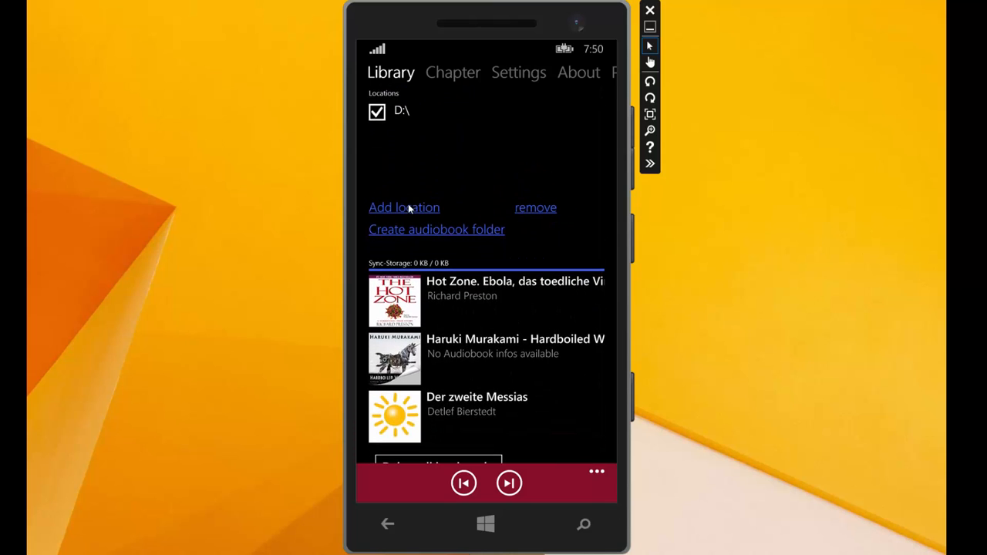
mouse_move(222, 193)
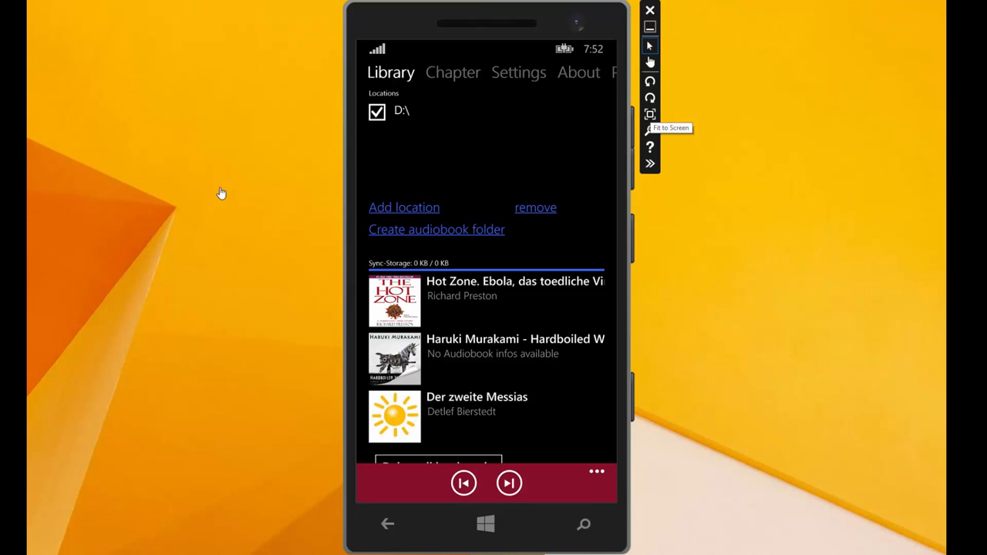
Step: Create the Music Audiobooks folder location, toggle its checkbox, then collapse Library settings
left_click(436, 228)
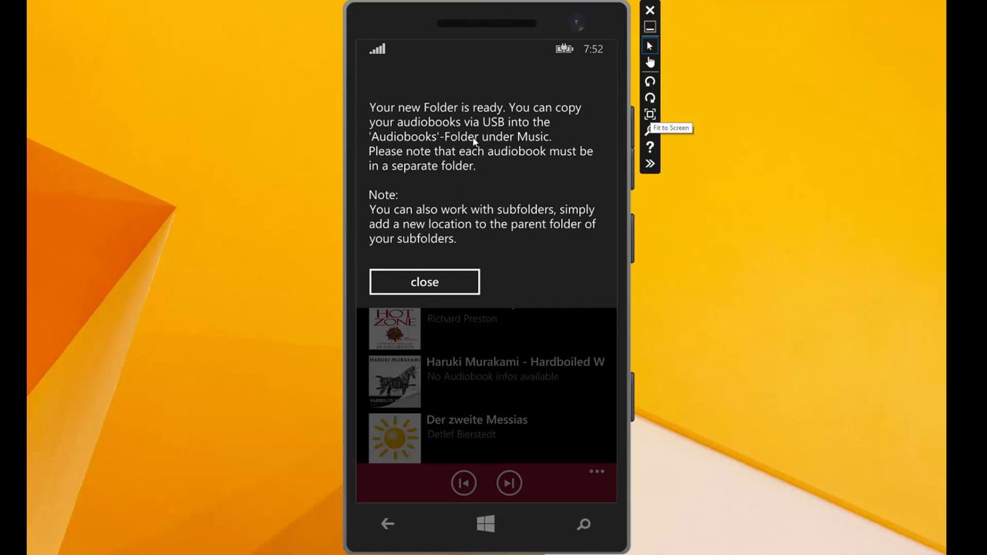
mouse_move(469, 244)
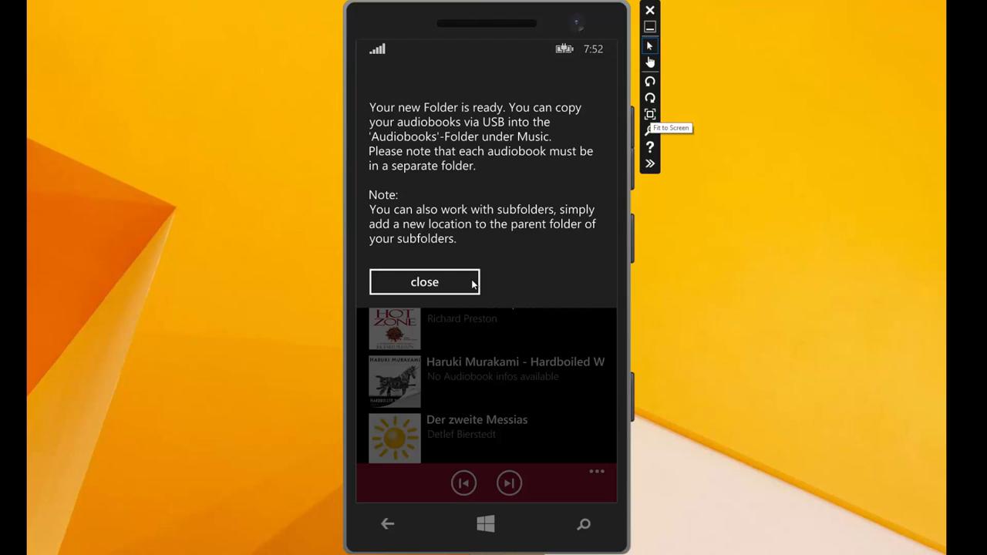
left_click(424, 281)
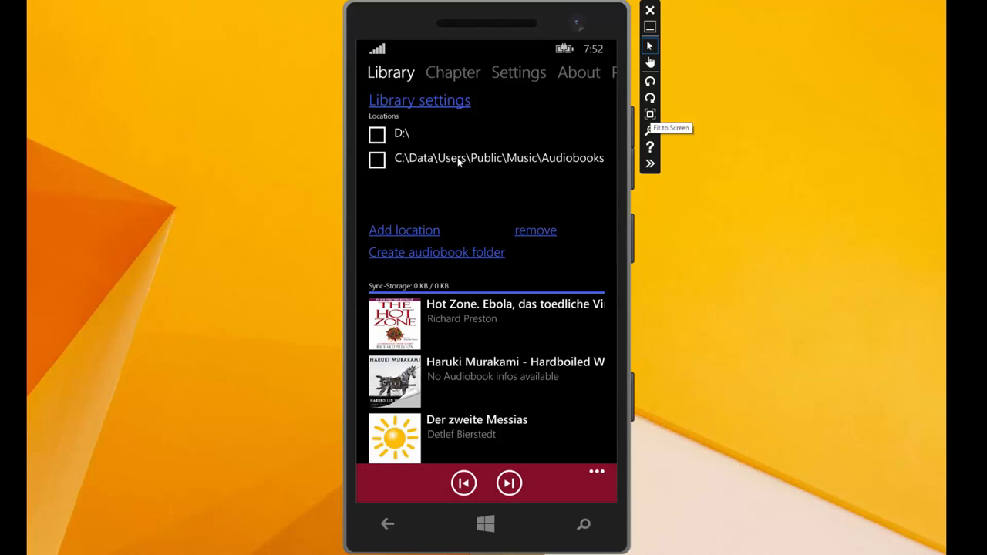
left_click(376, 159)
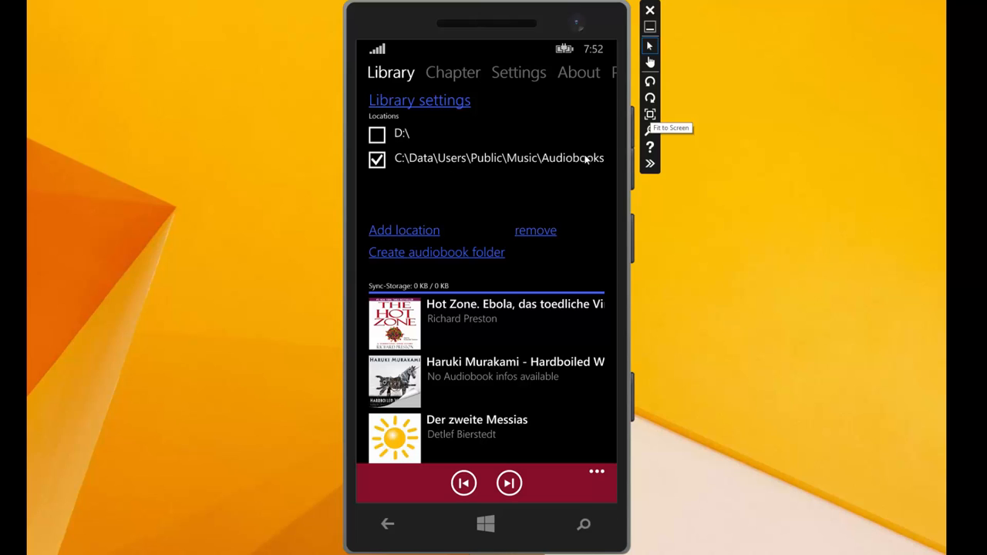
left_click(376, 157)
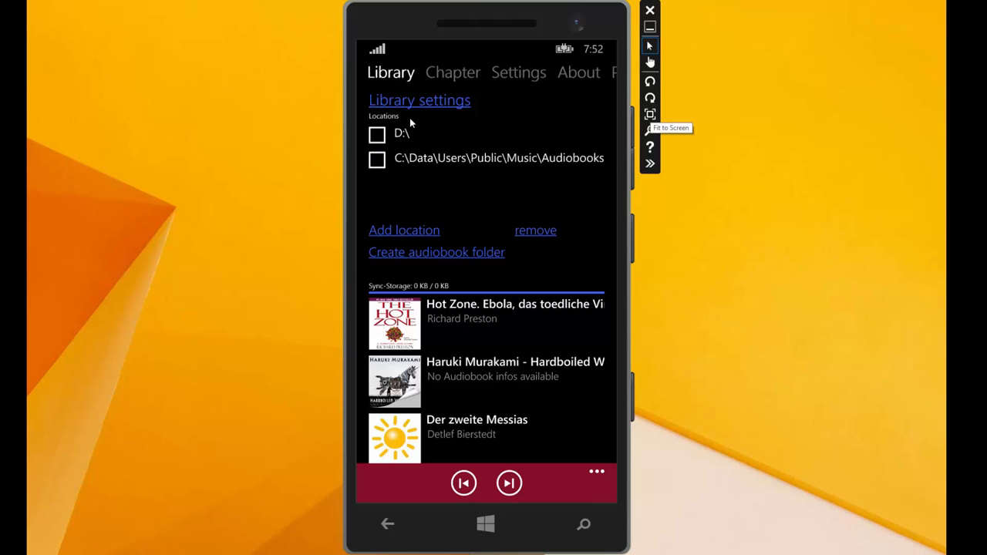
mouse_move(438, 106)
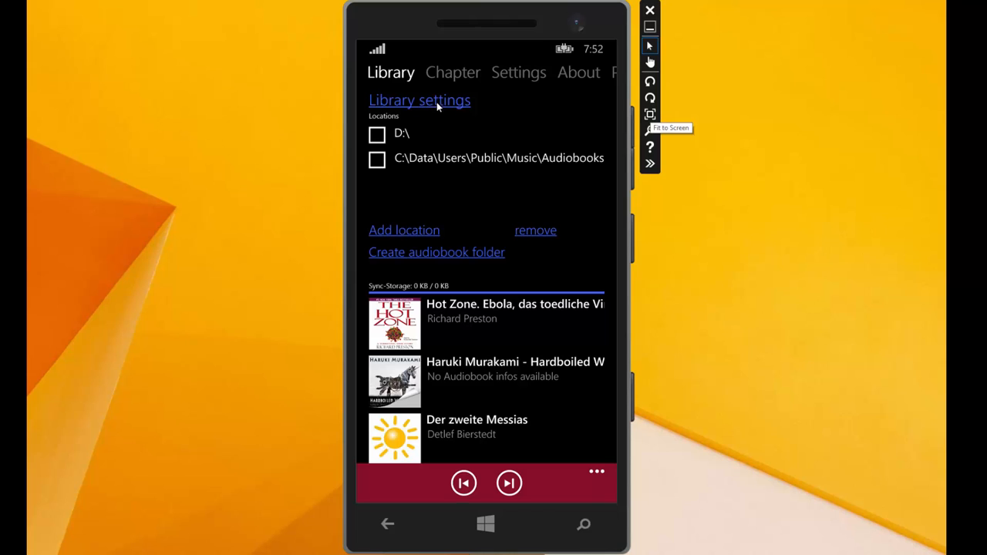
left_click(420, 99)
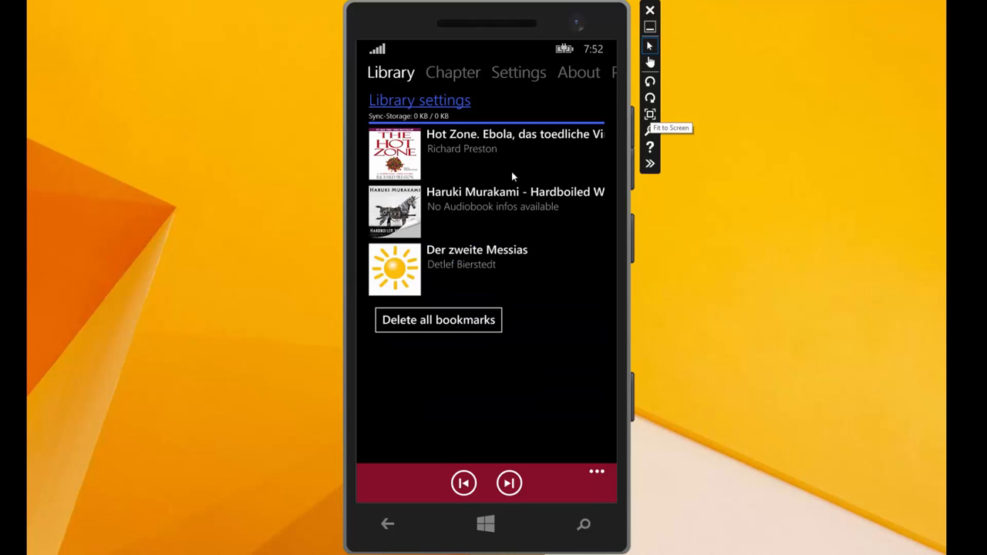
mouse_move(424, 146)
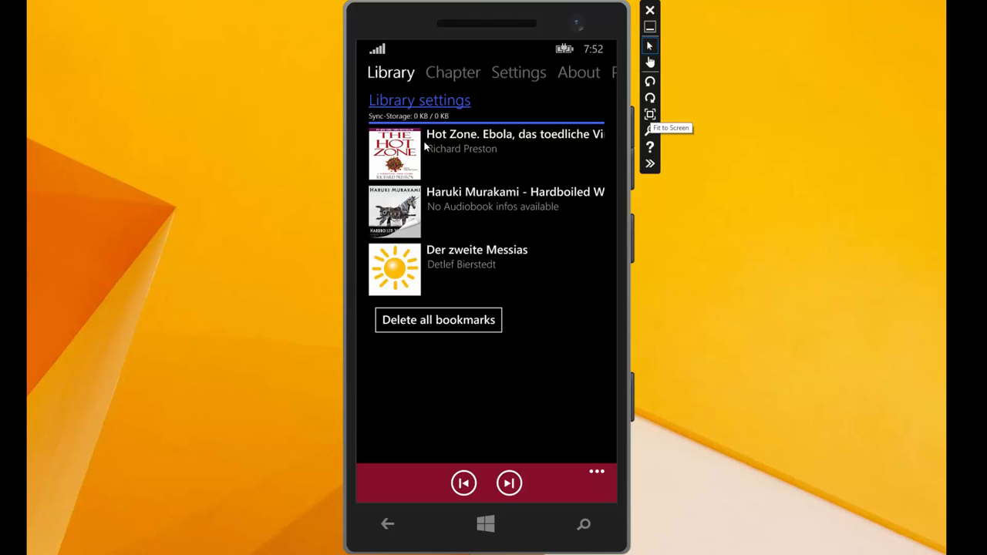
Step: Load The Hot Zone from the library into the Player and pause it
left_click(515, 140)
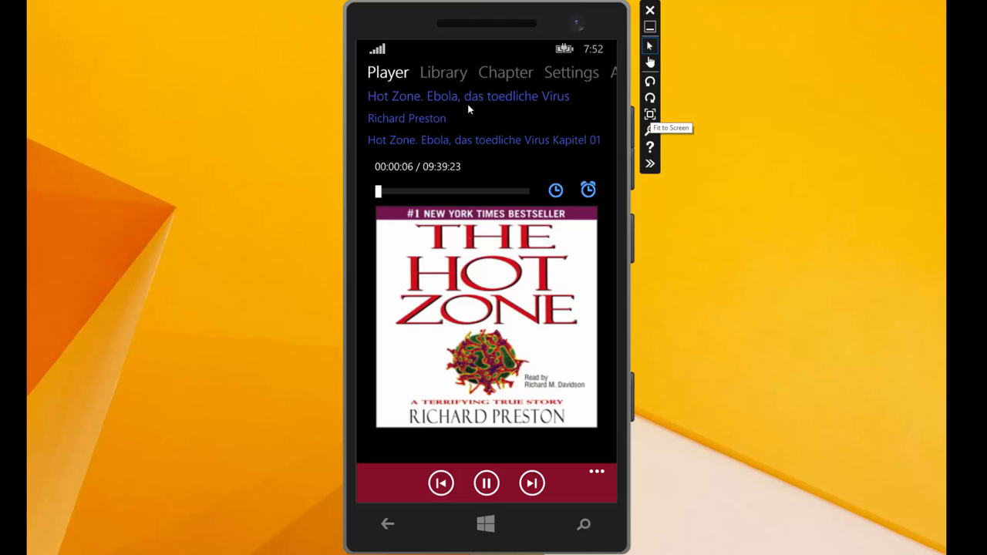
mouse_move(577, 105)
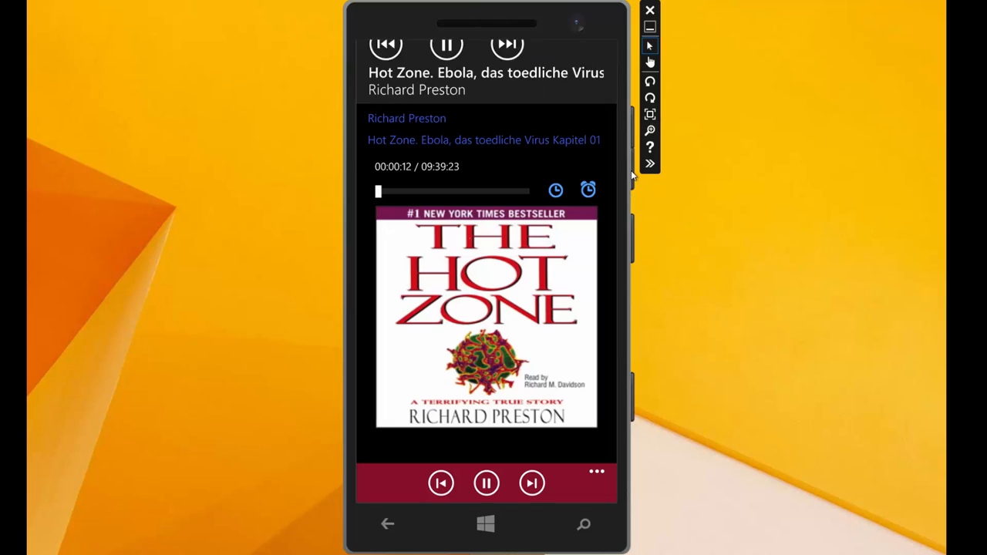
left_click(488, 481)
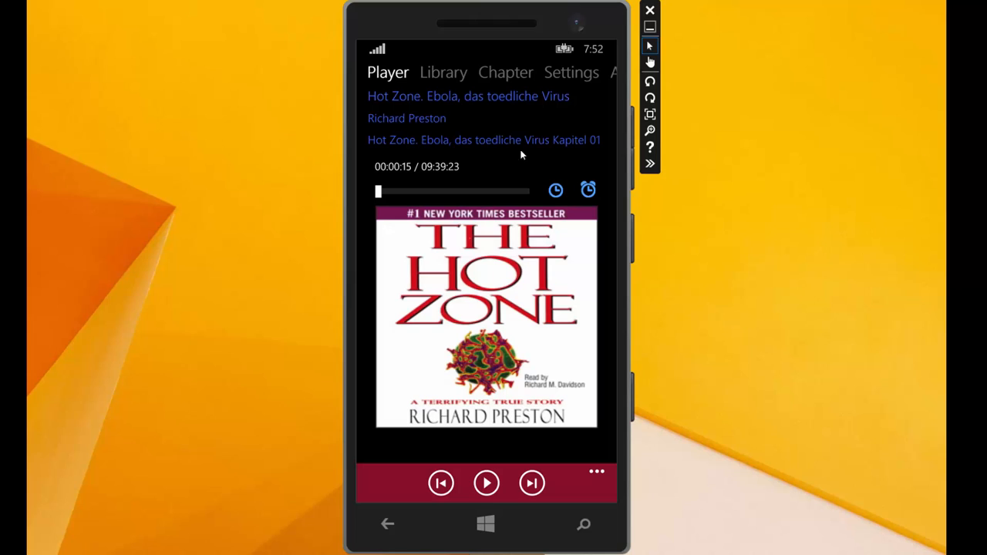
mouse_move(382, 122)
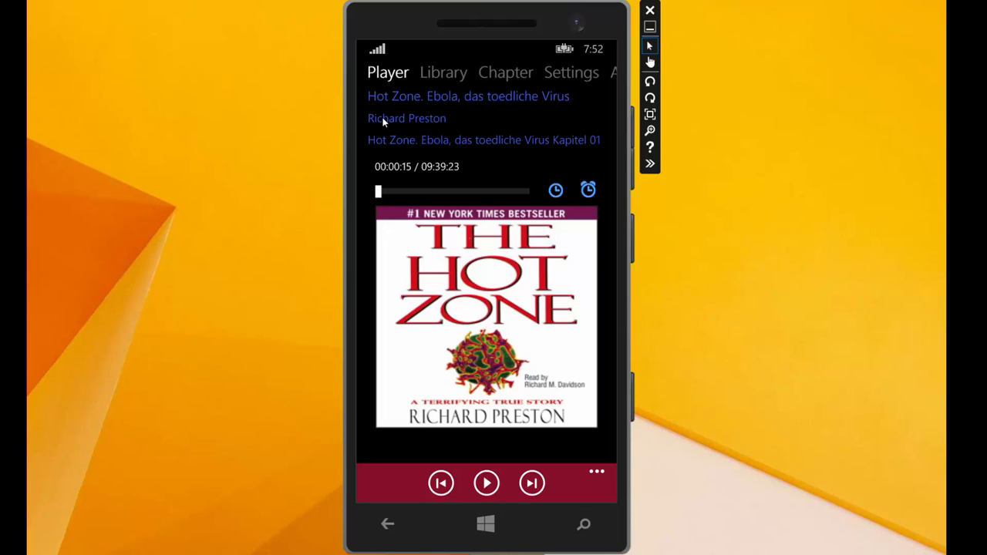
mouse_move(488, 124)
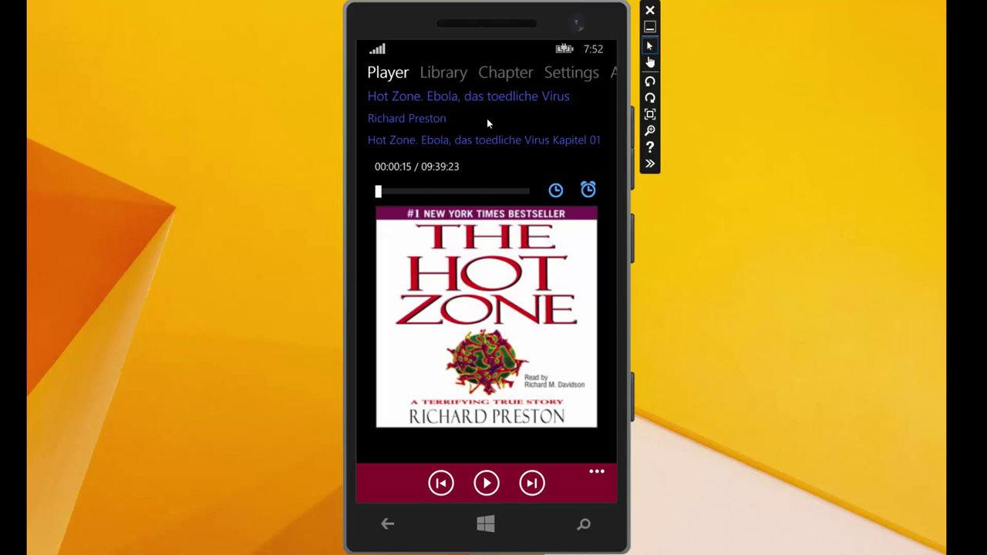
mouse_move(571, 151)
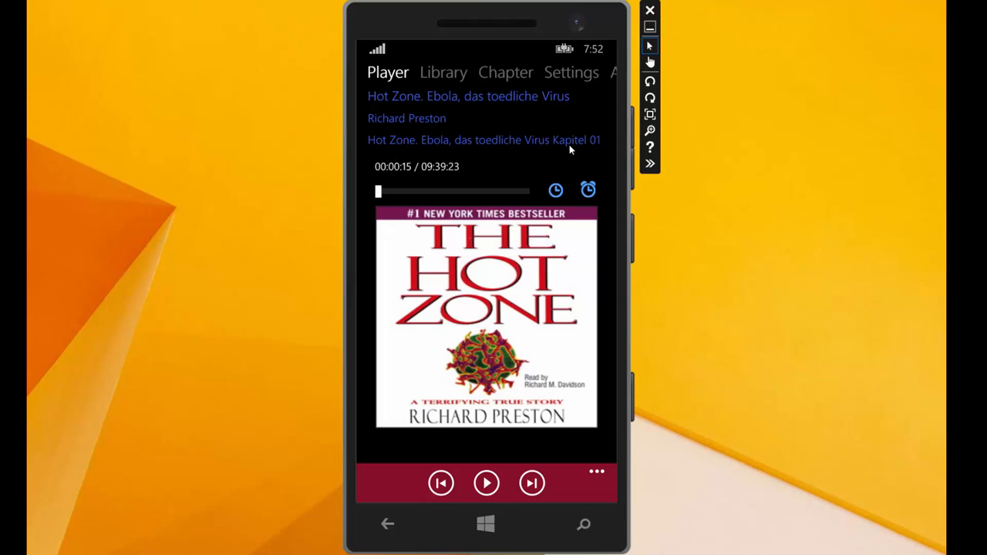
mouse_move(577, 142)
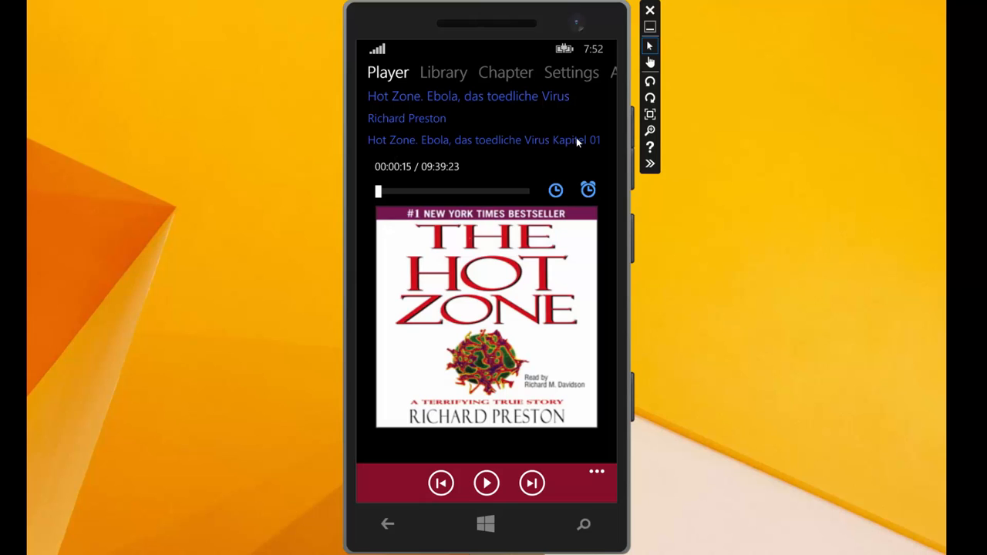
mouse_move(530, 164)
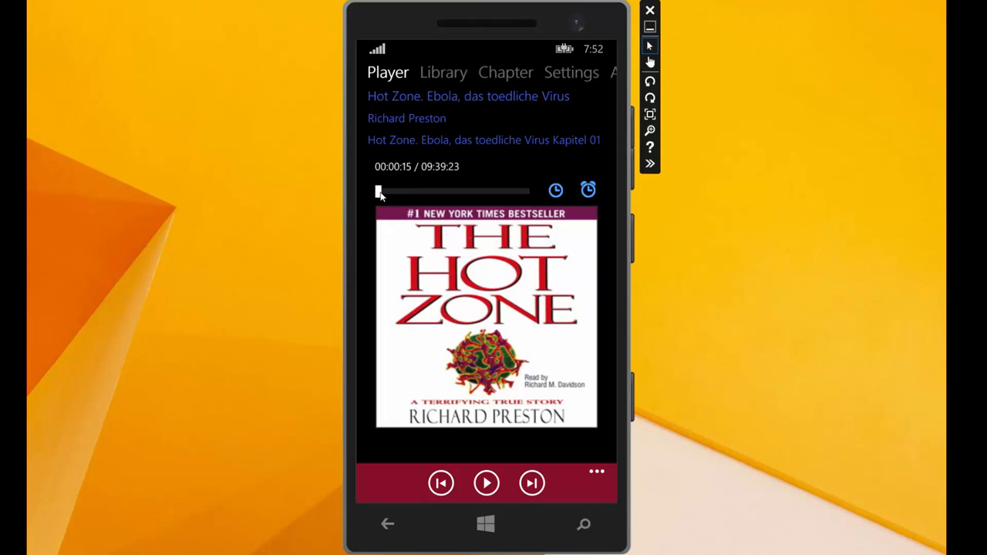
Step: Drag the progress slider to about 04:49, chapter 13, and leave playback paused
left_click_drag(378, 191, 459, 191)
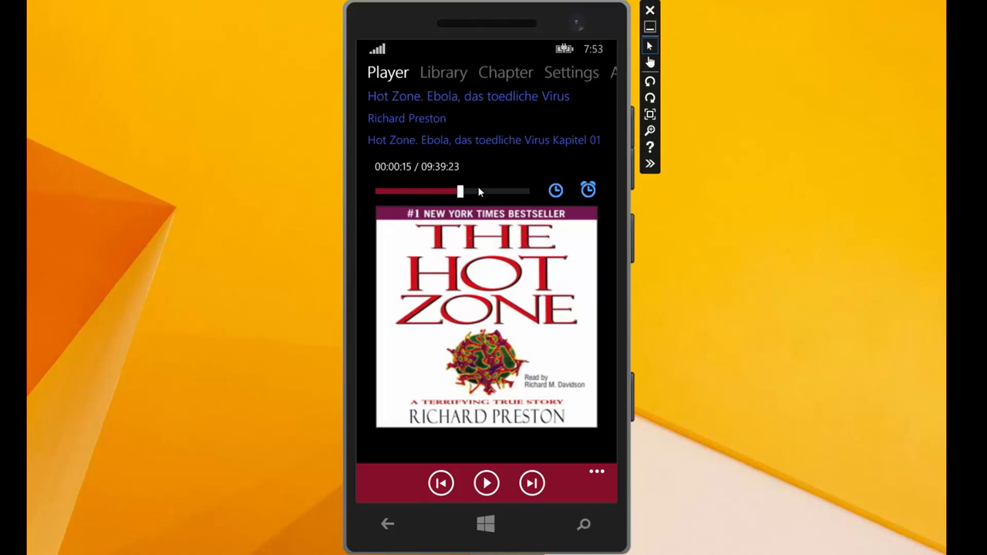
left_click_drag(460, 191, 386, 192)
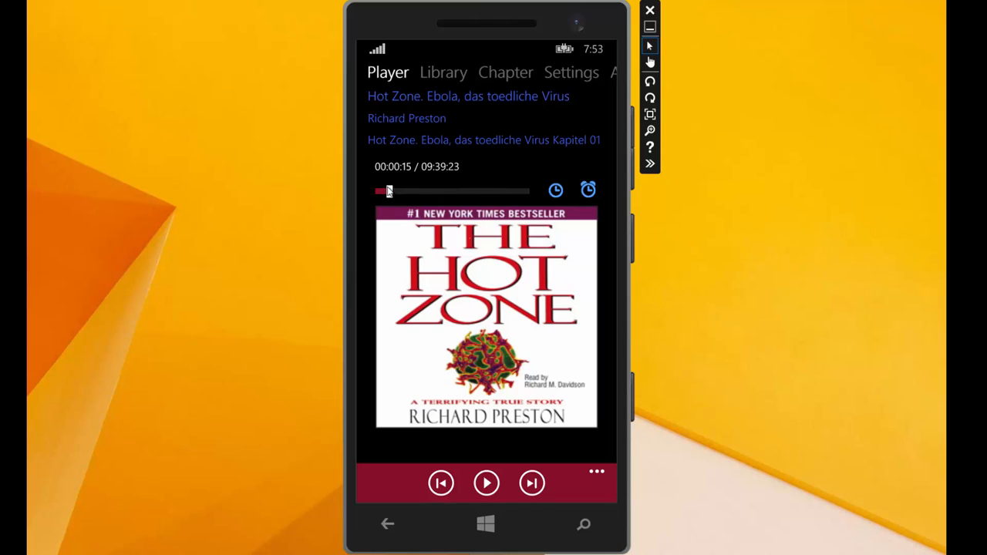
left_click_drag(389, 191, 511, 191)
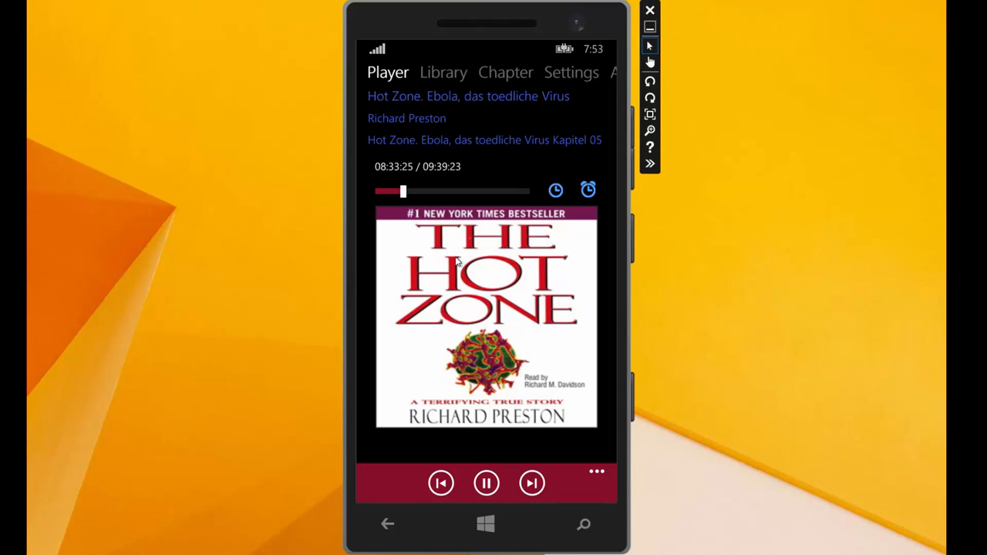
left_click_drag(402, 192, 450, 191)
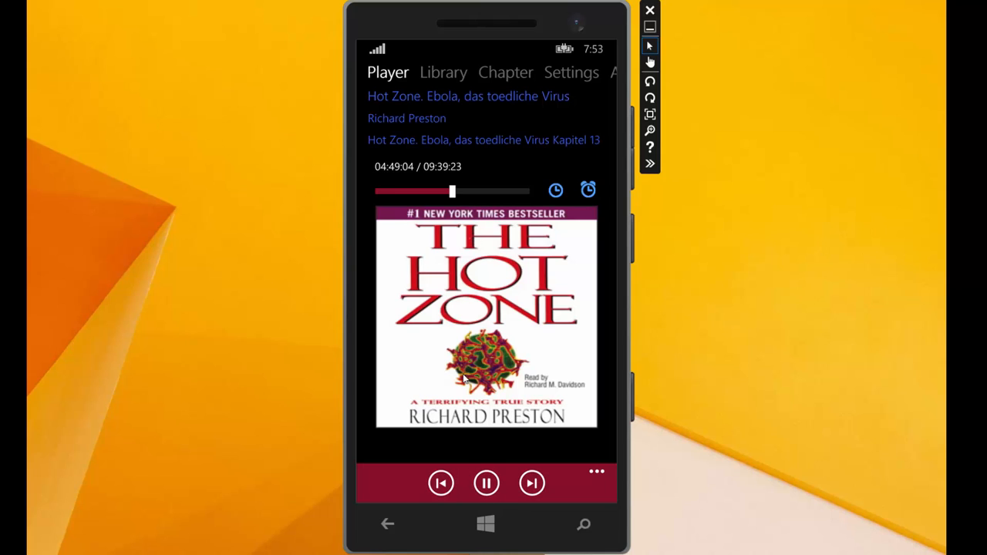
left_click(486, 483)
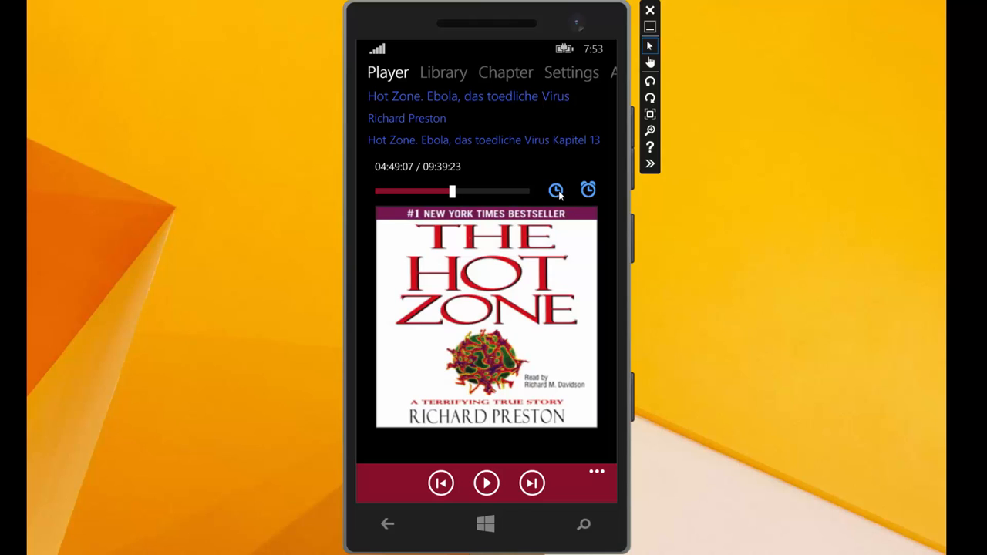
Step: Jump to 6 hours 20 minutes via the time picker, reaching chapter 17
left_click(555, 191)
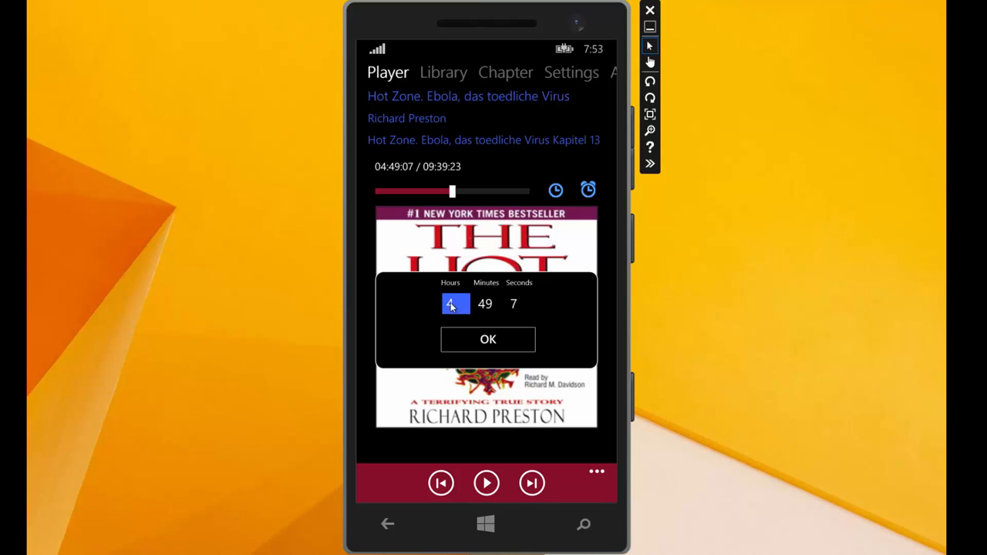
left_click(454, 302)
type("6")
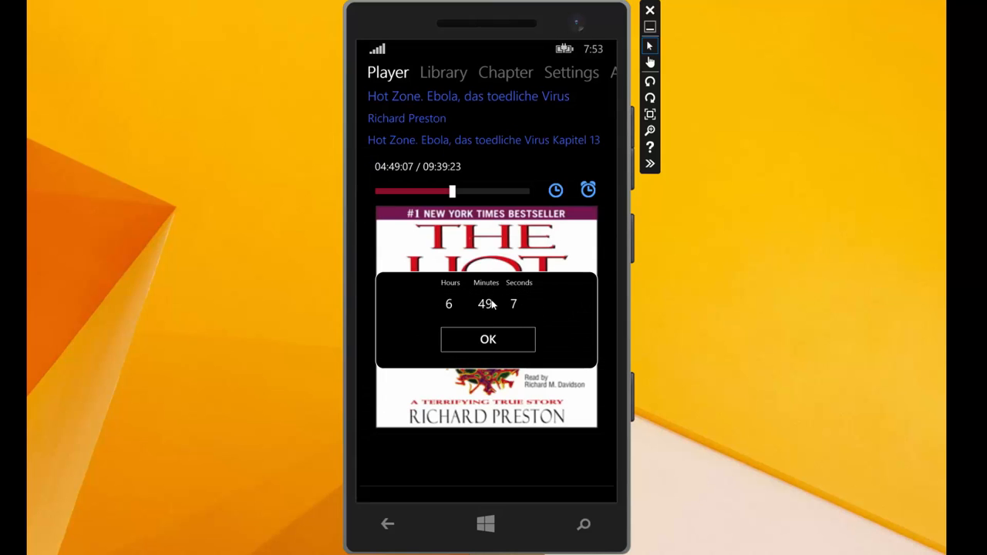
left_click(484, 302)
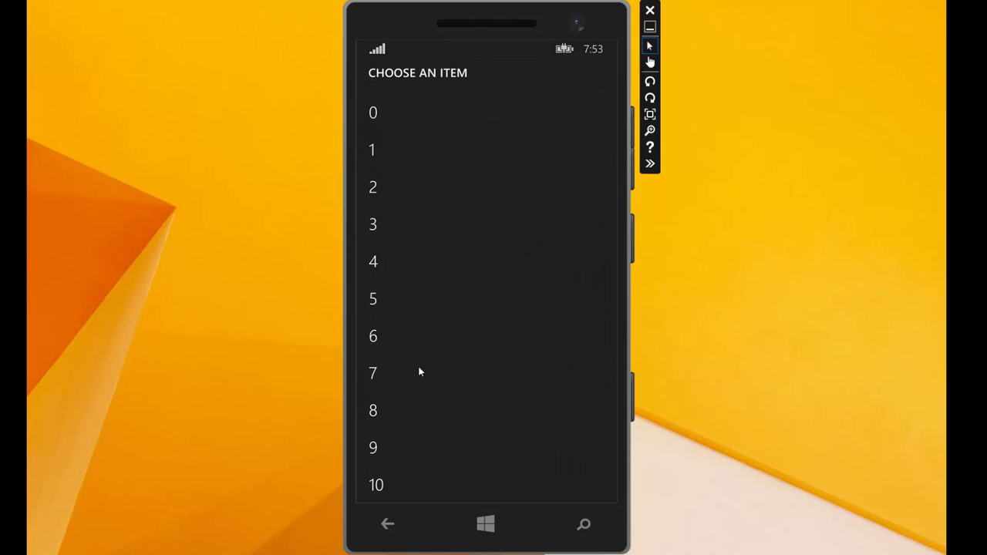
scroll("down", 3)
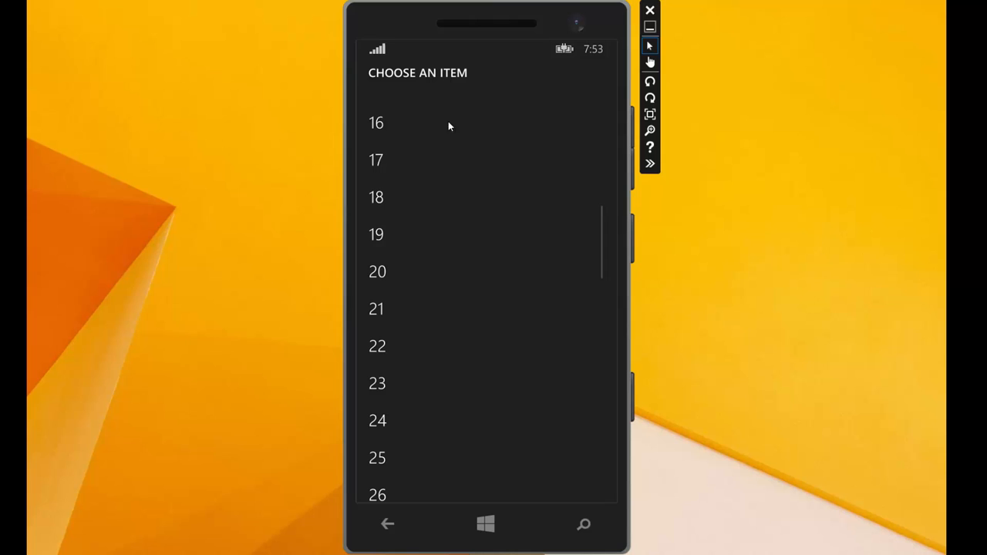
mouse_move(379, 282)
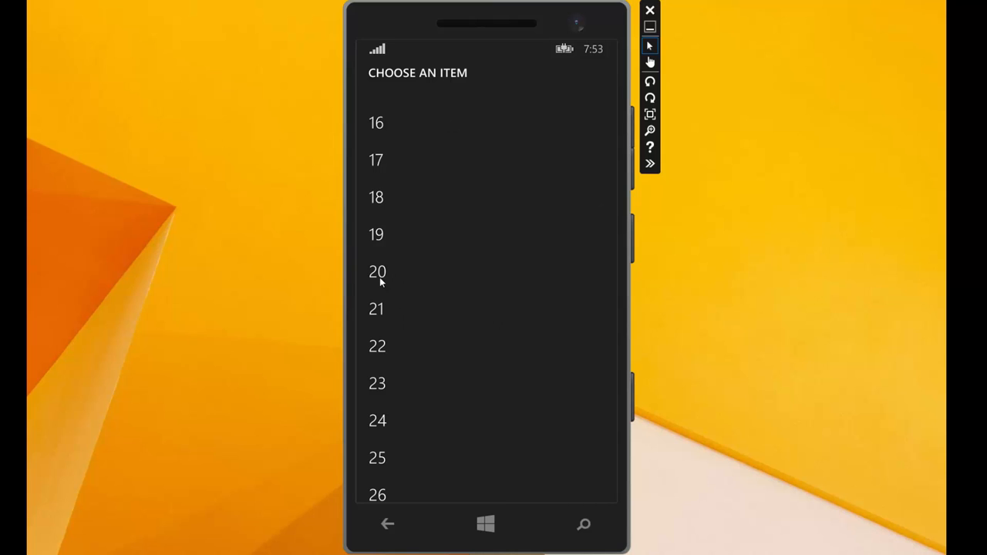
left_click(376, 272)
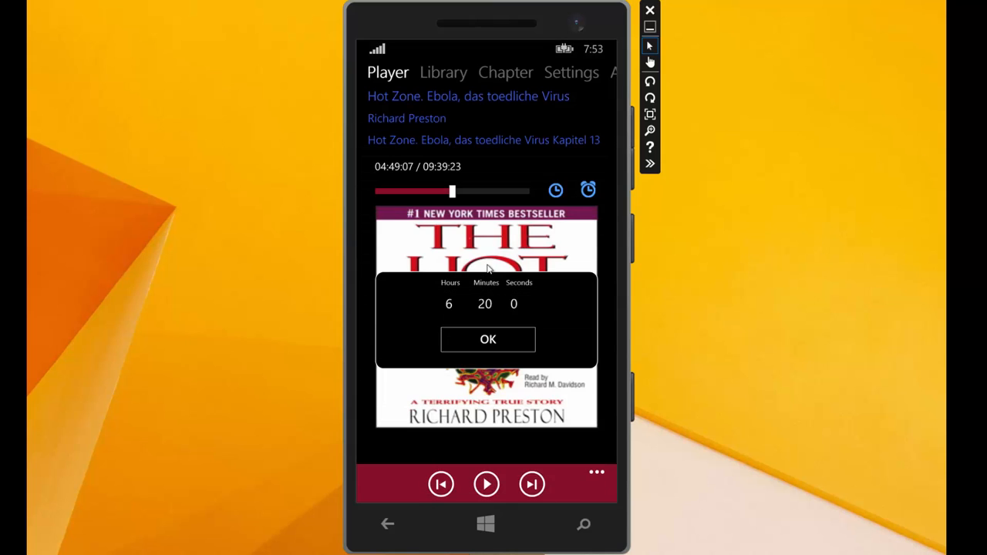
left_click(487, 340)
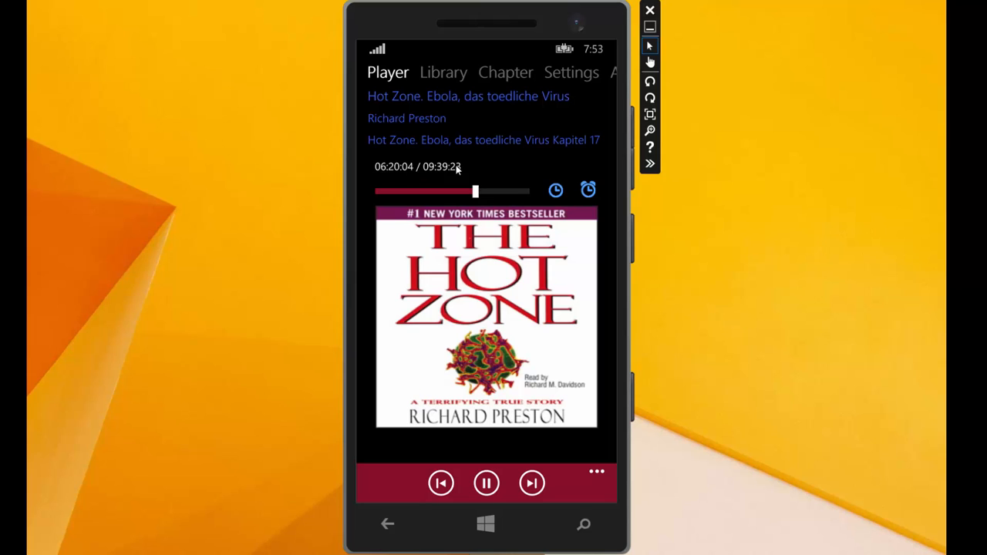
Step: Pause playback and start a 10 Min sleep timer
left_click(487, 484)
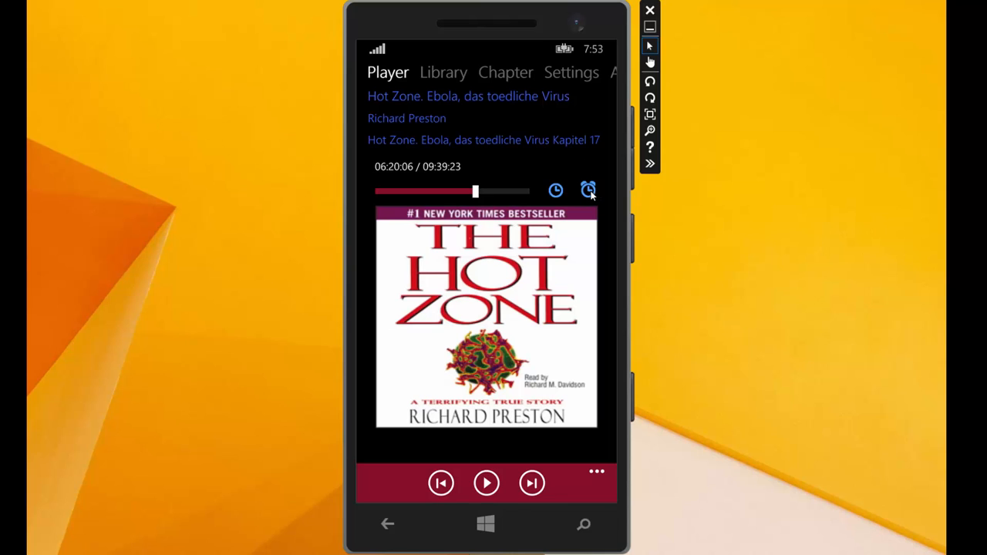
left_click(589, 189)
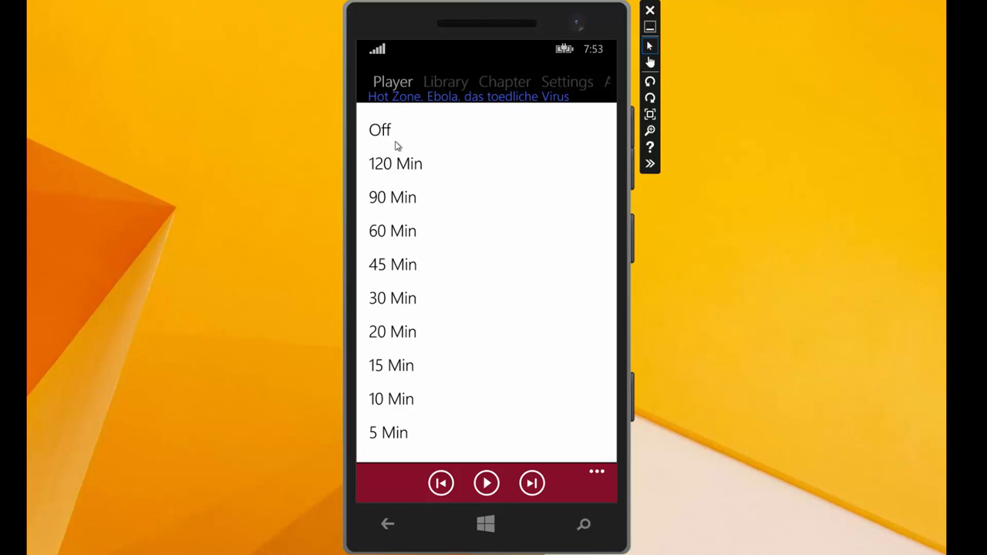
mouse_move(408, 235)
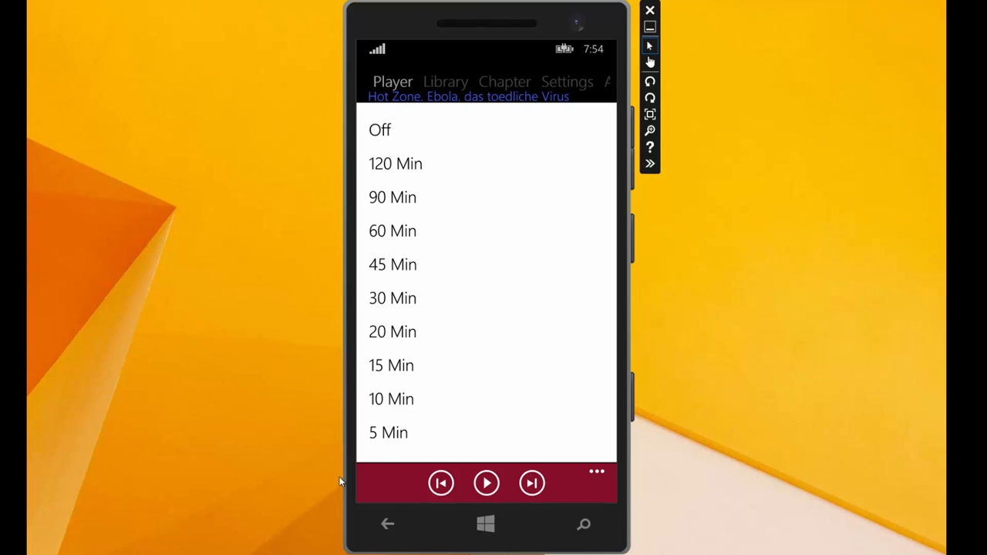
left_click(391, 398)
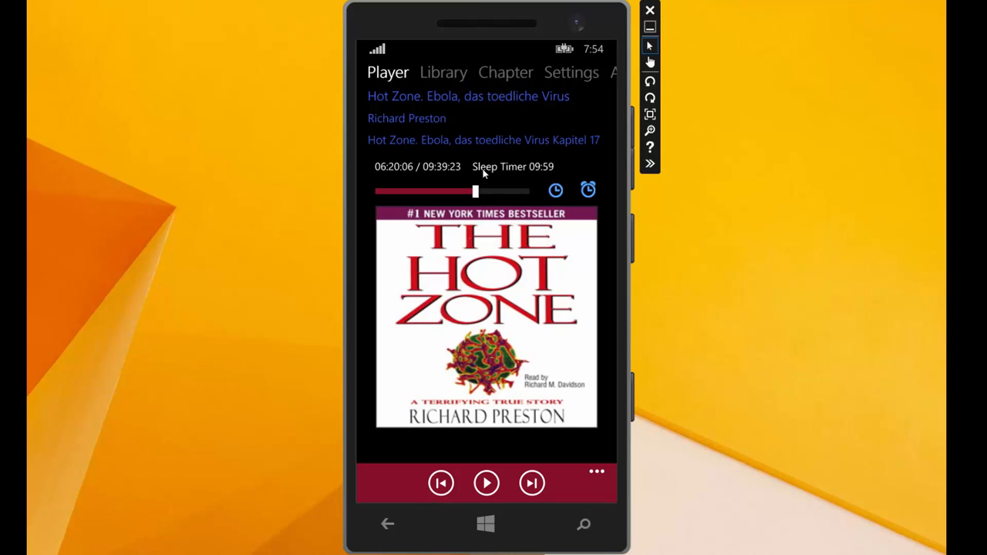
mouse_move(531, 177)
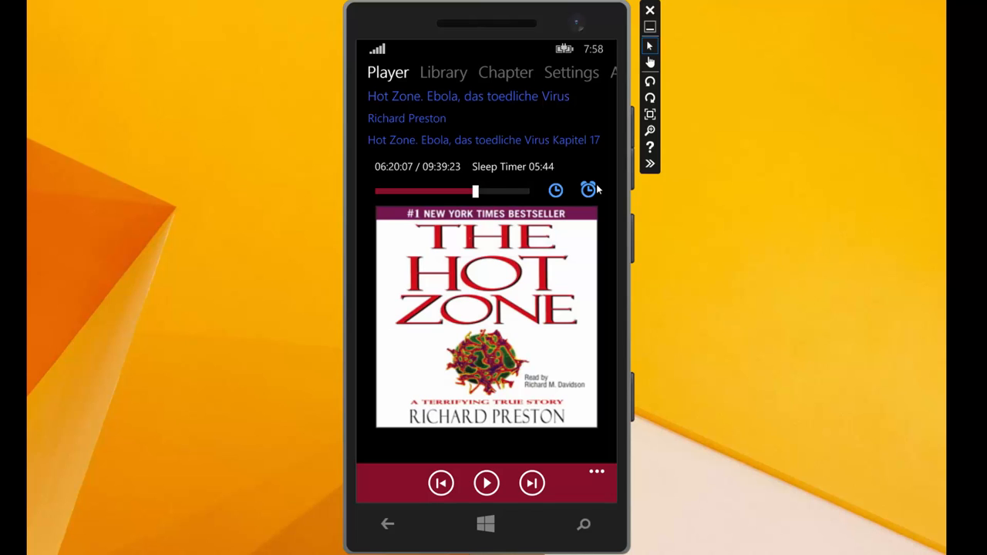
Step: Reopen the sleep timer durations and set the timer to Off
left_click(587, 189)
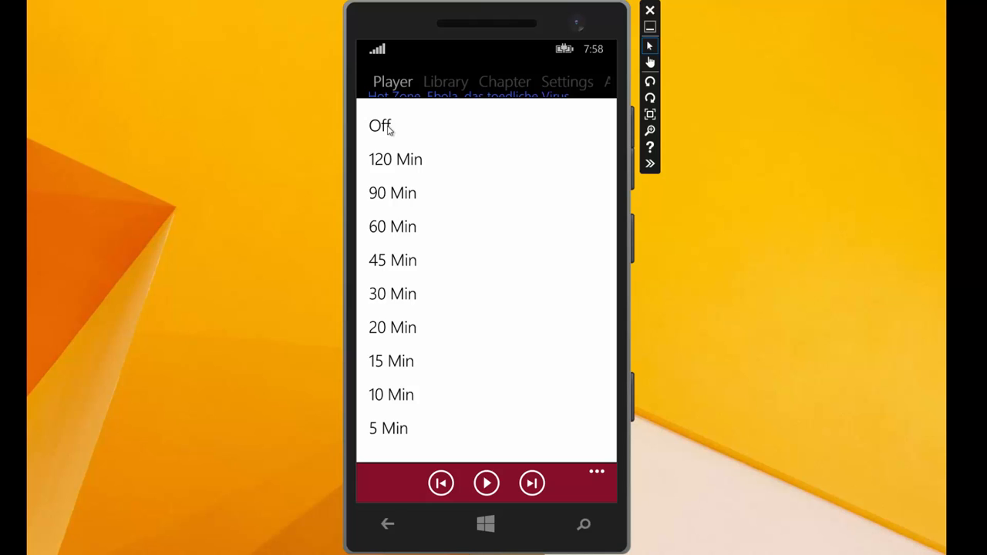
left_click(379, 127)
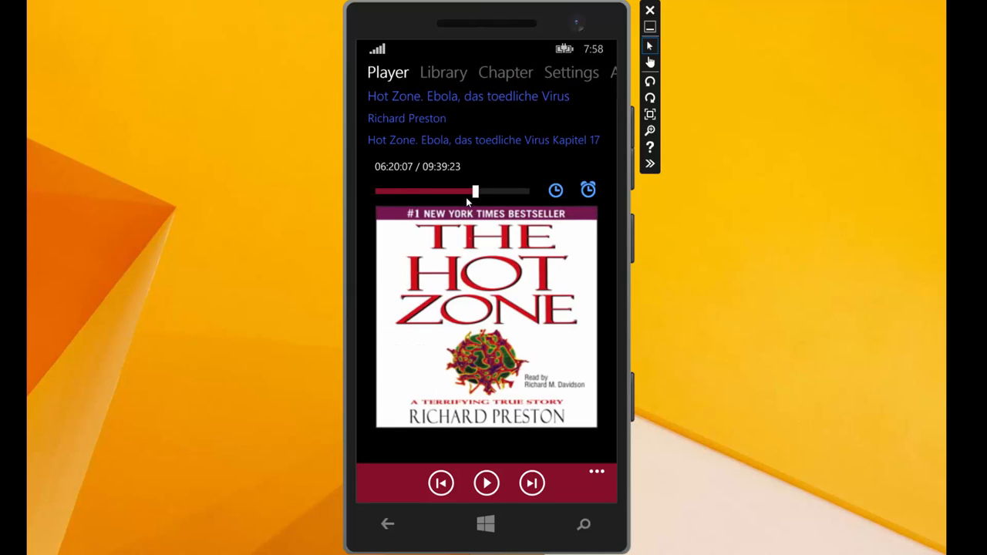
mouse_move(446, 316)
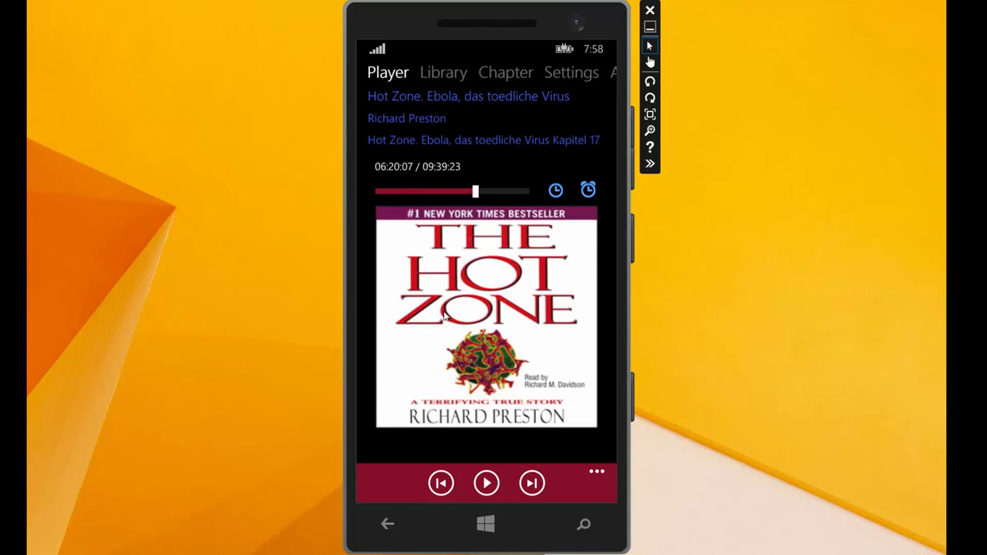
mouse_move(586, 497)
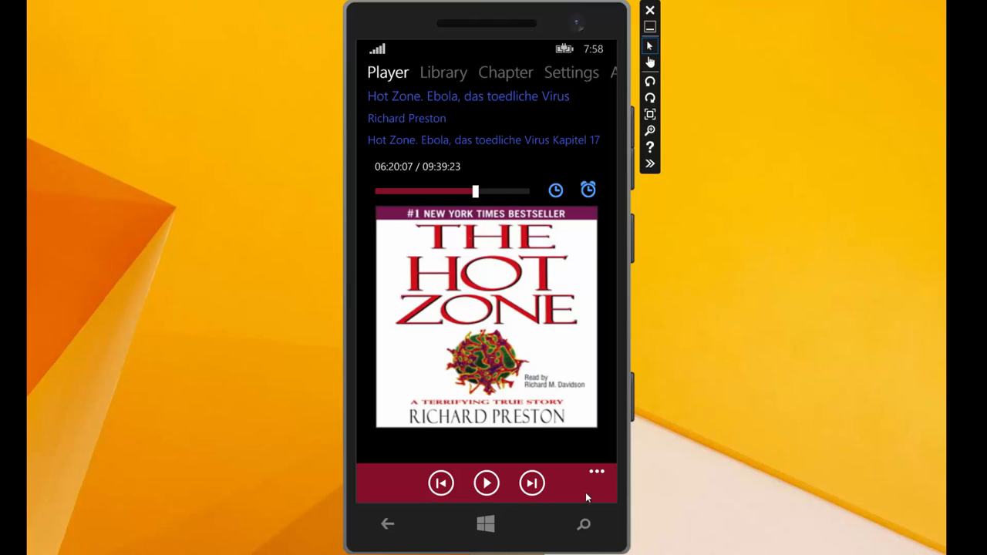
mouse_move(599, 475)
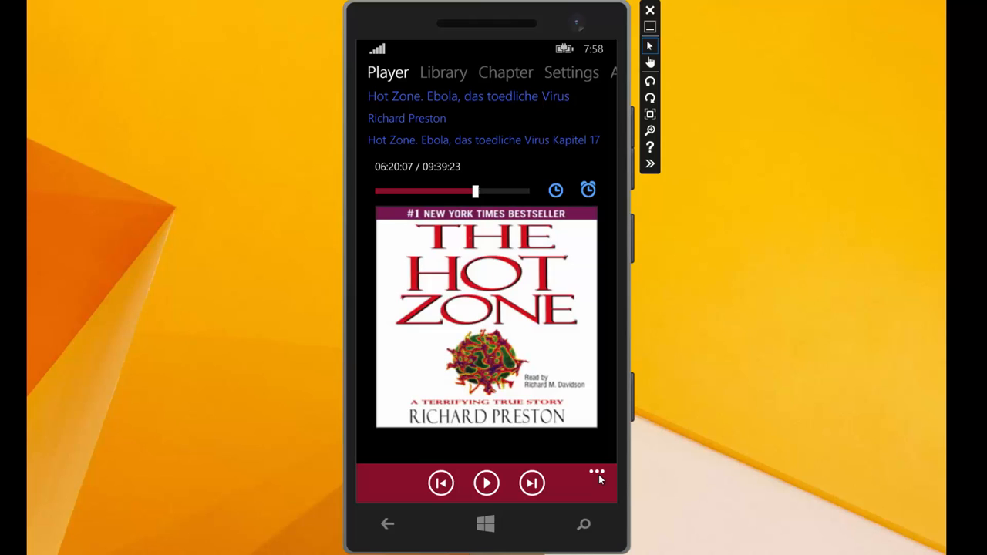
Step: Expand the app bar '...' menu and scroll through speed, skip, pin, info and share options
left_click(597, 472)
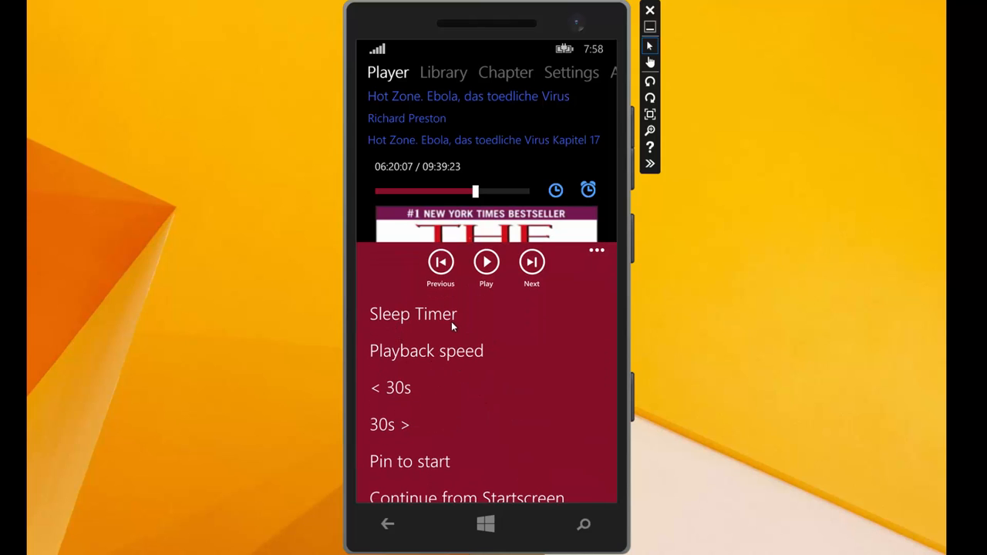
mouse_move(486, 356)
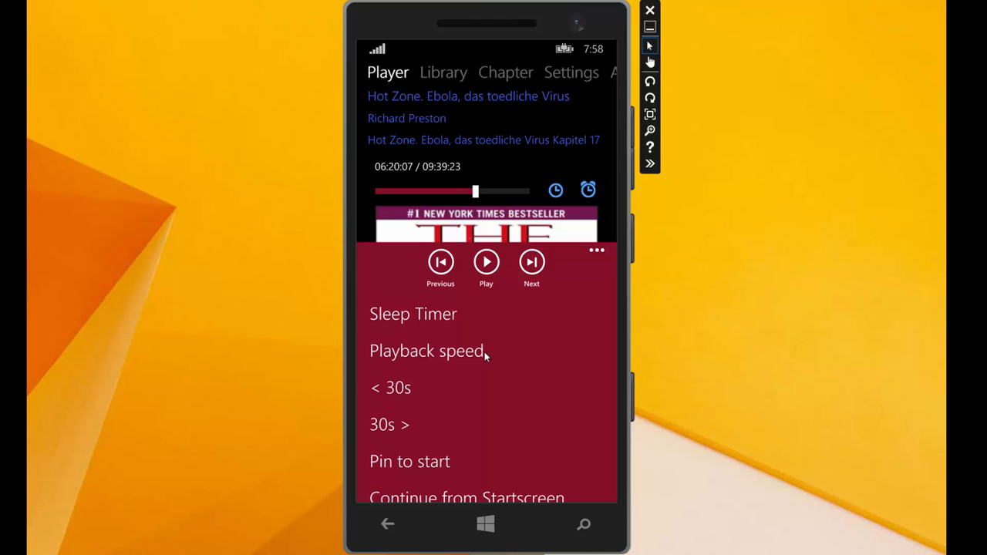
mouse_move(460, 369)
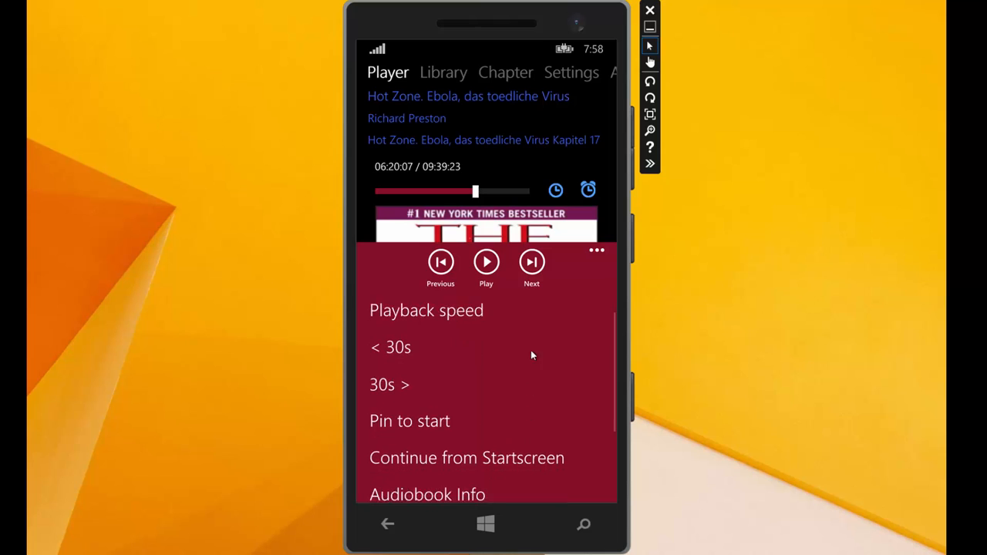
scroll("down", 3)
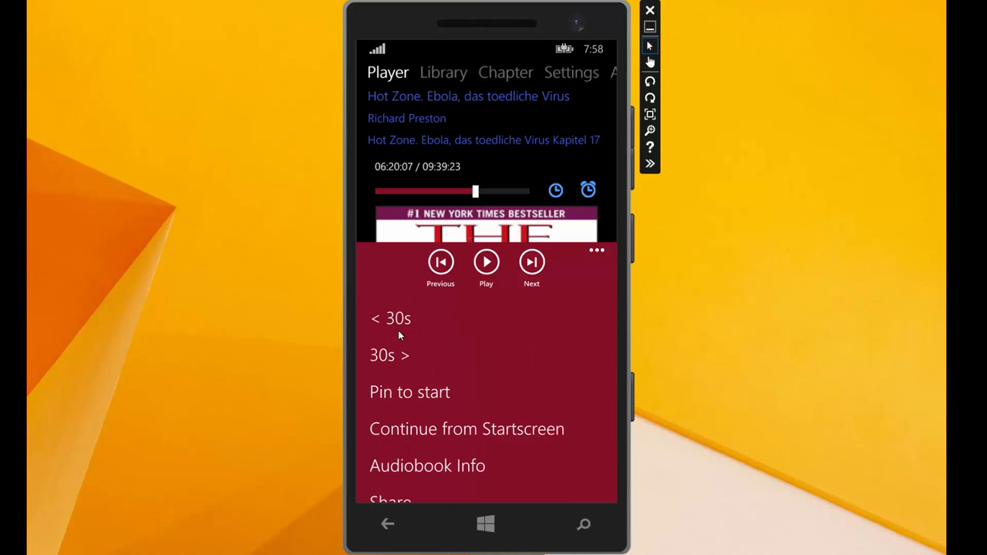
mouse_move(404, 324)
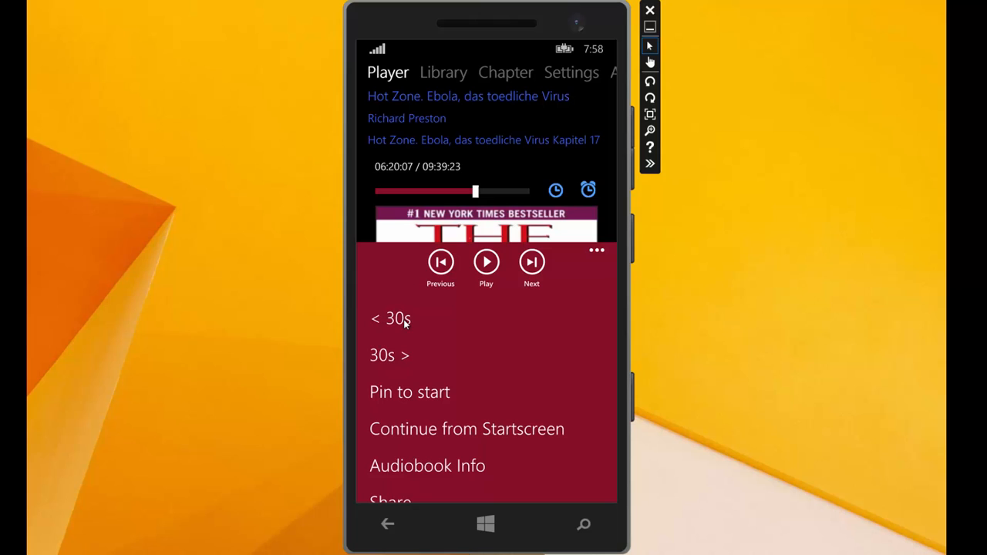
mouse_move(426, 348)
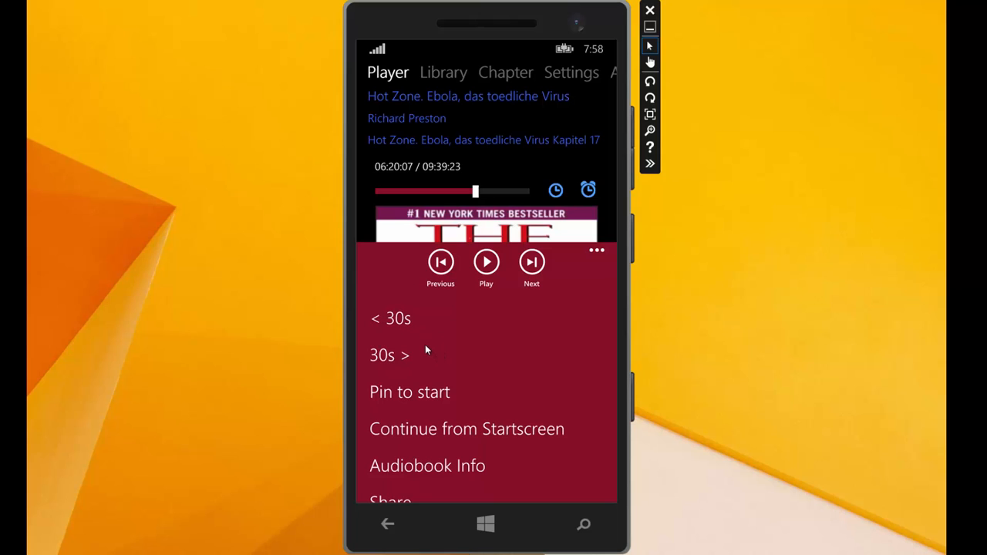
mouse_move(419, 369)
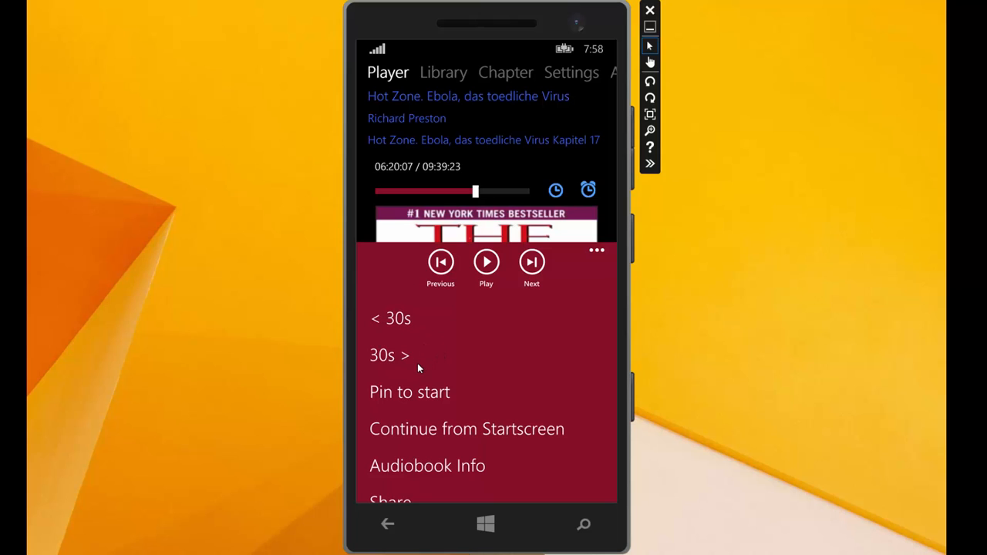
mouse_move(550, 371)
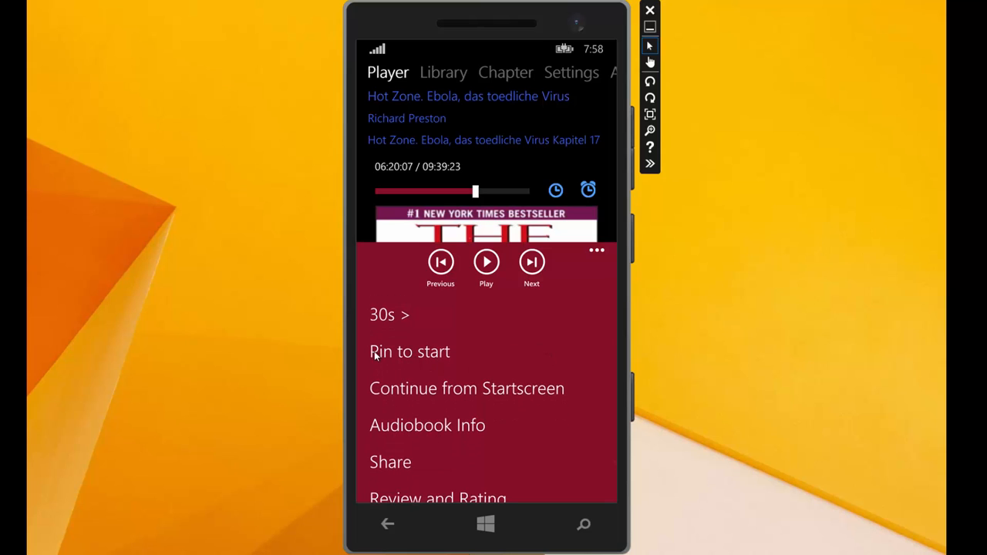
mouse_move(401, 367)
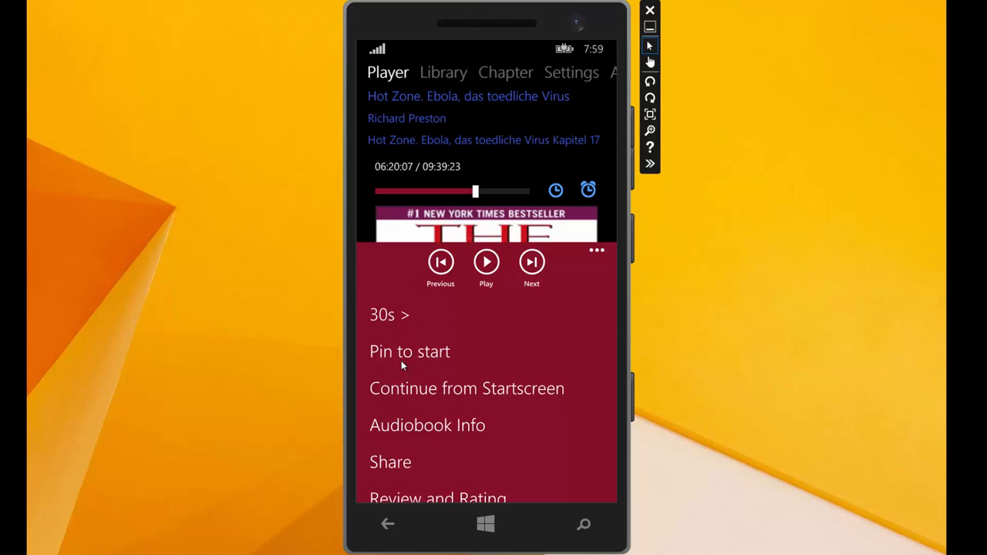
mouse_move(601, 398)
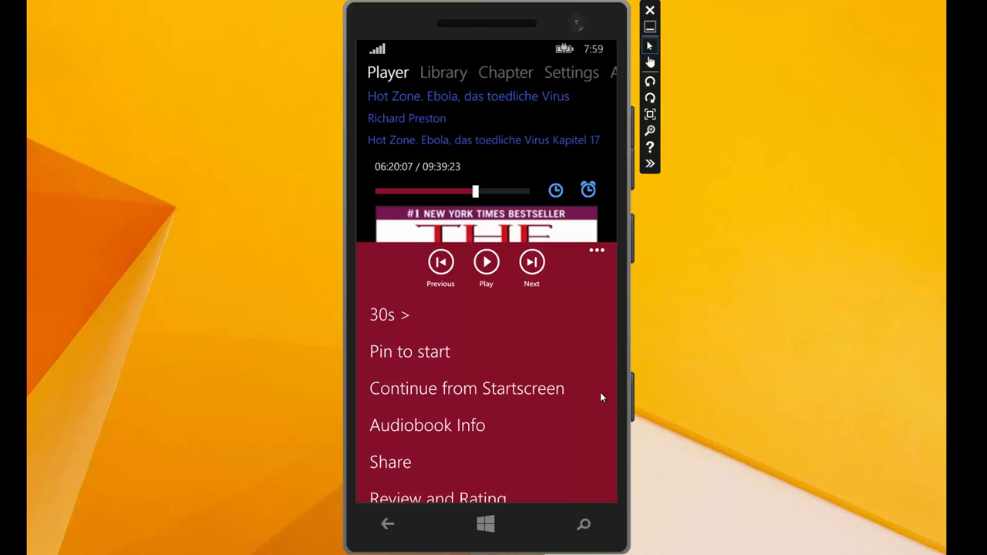
mouse_move(400, 392)
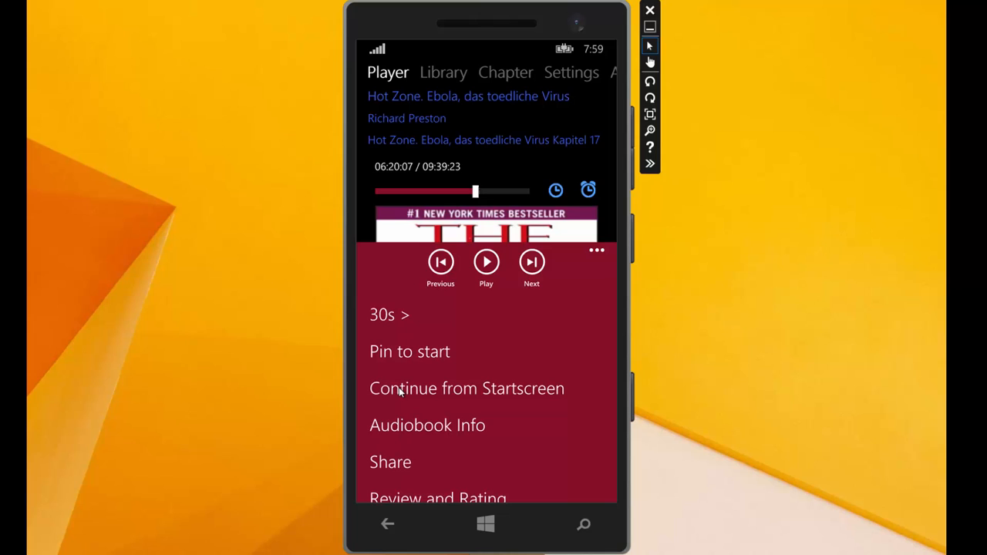
mouse_move(565, 395)
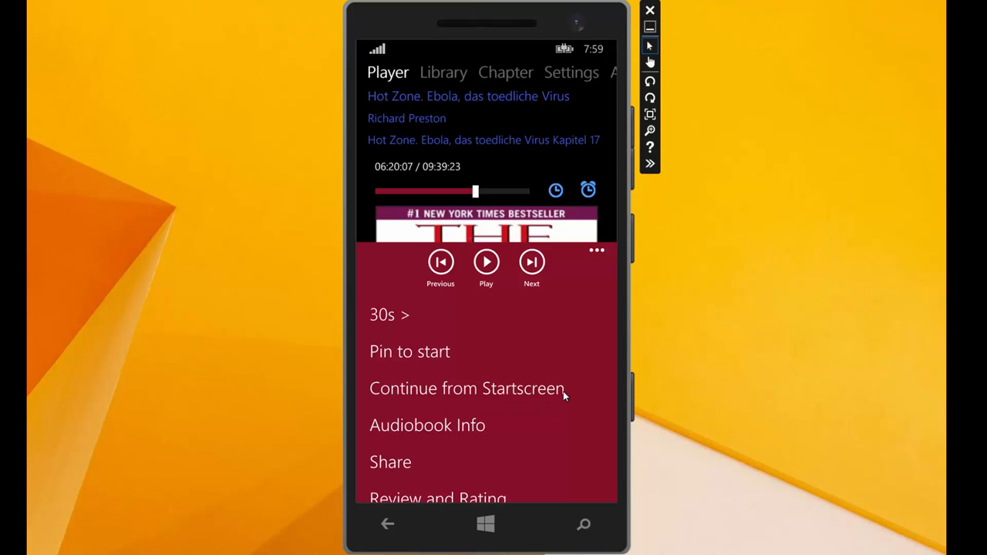
Step: Pin a 'Continue from Startscreen' tile and drag it up beside the Hot Zone cover tile
left_click(466, 389)
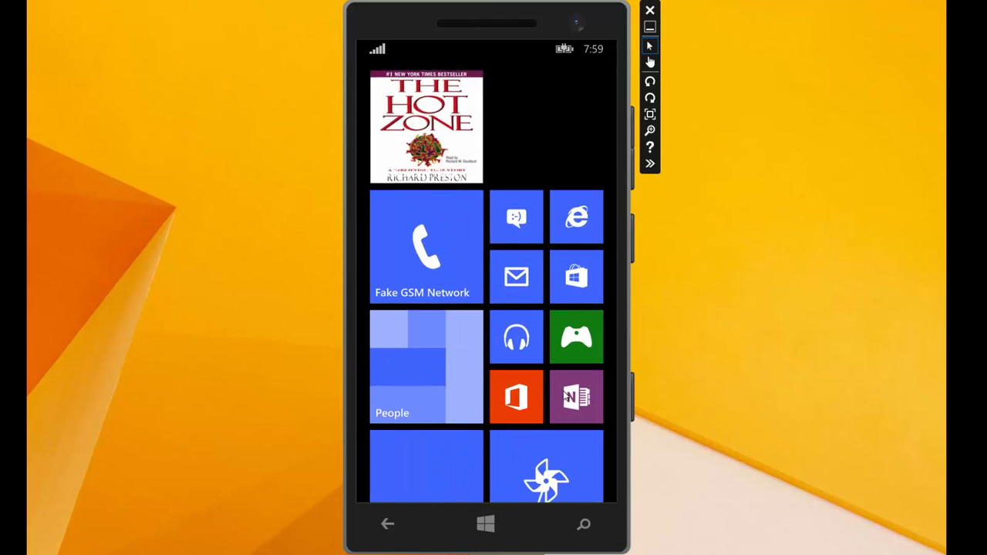
scroll("down", 3)
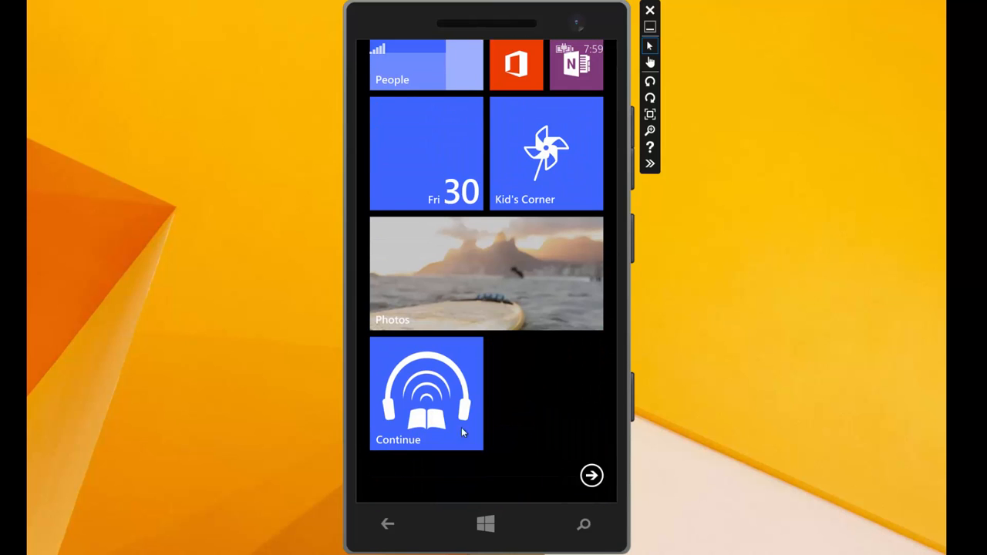
scroll("up", 3)
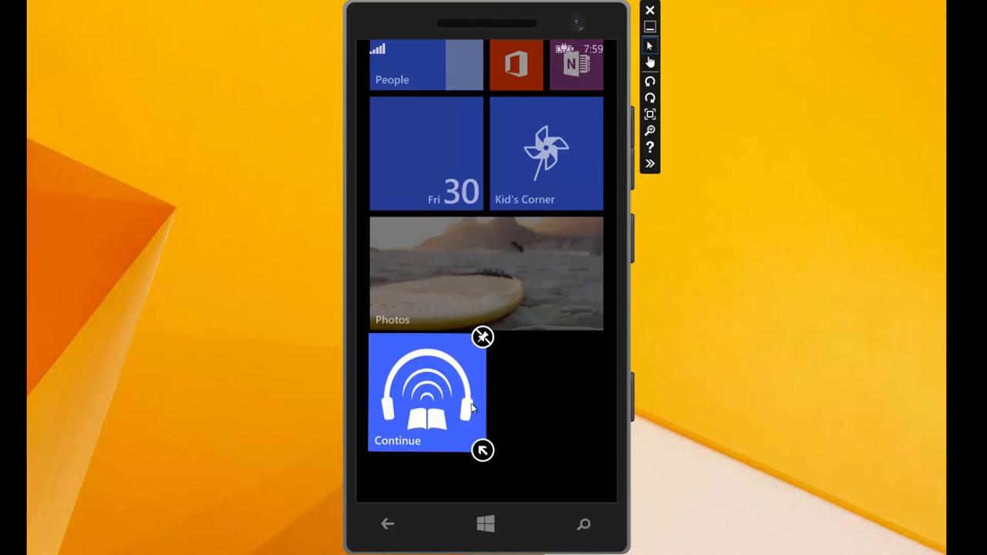
left_click_drag(429, 394, 552, 85)
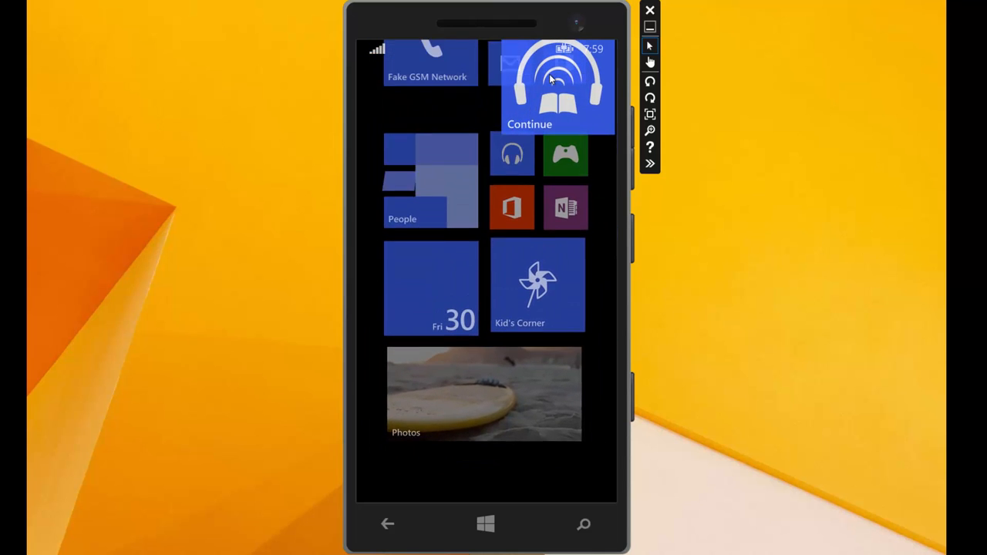
scroll("down", 3)
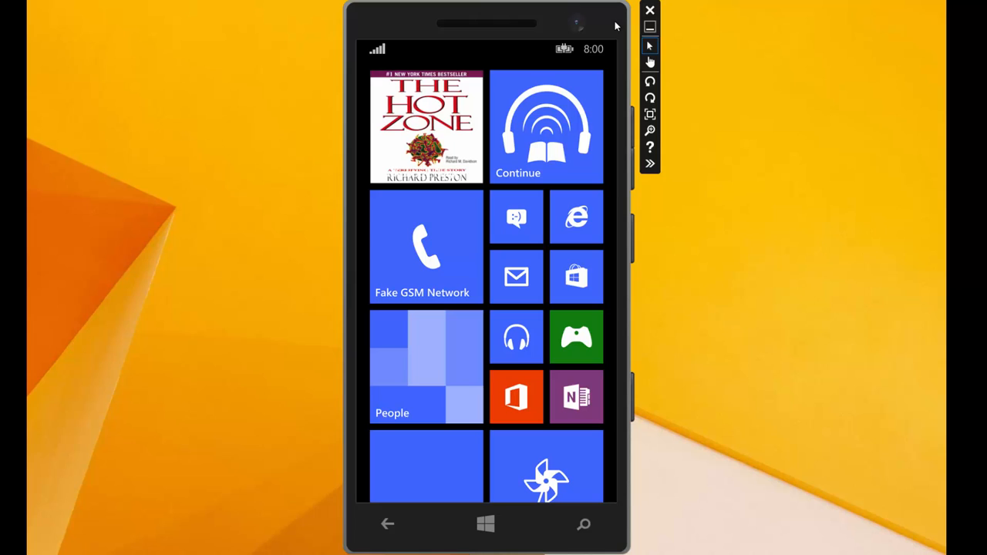
mouse_move(543, 142)
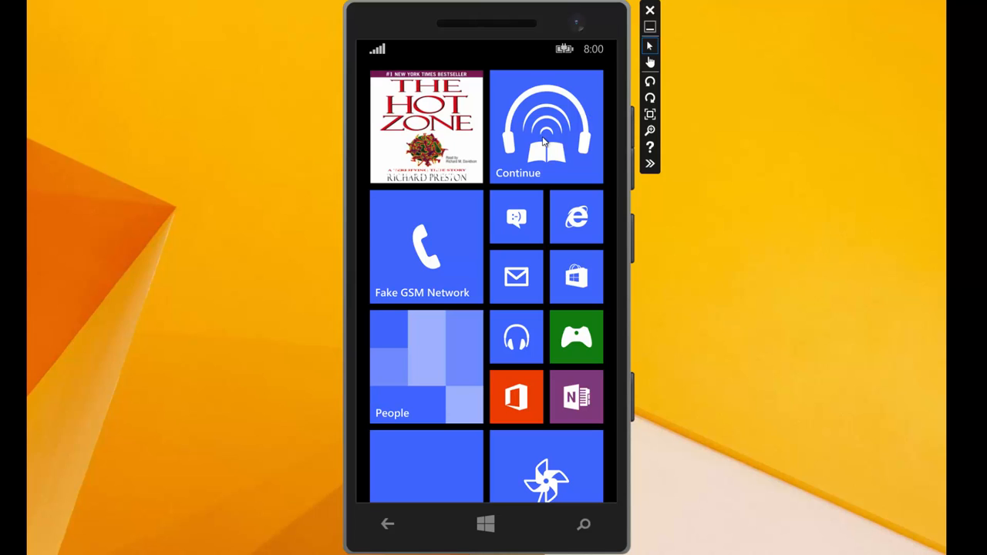
mouse_move(542, 142)
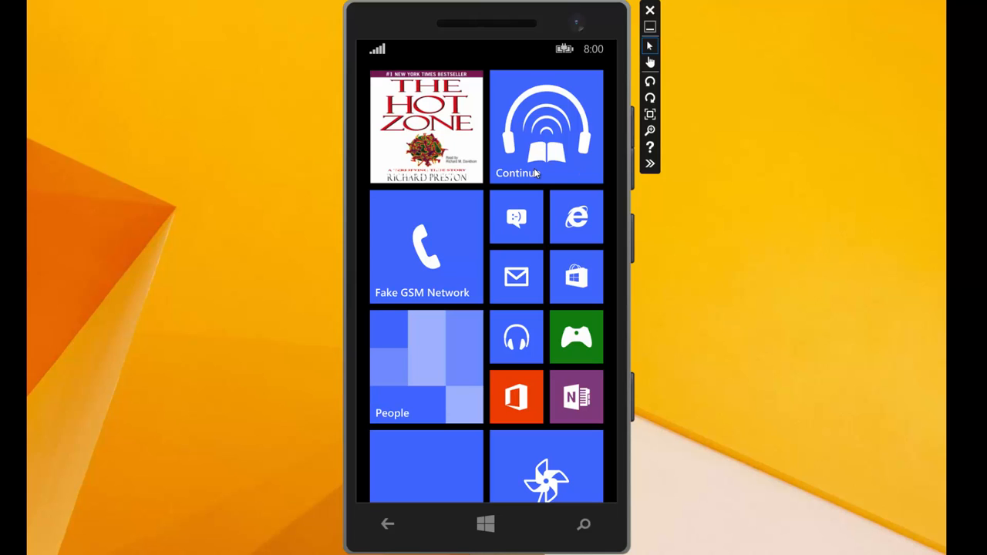
mouse_move(537, 170)
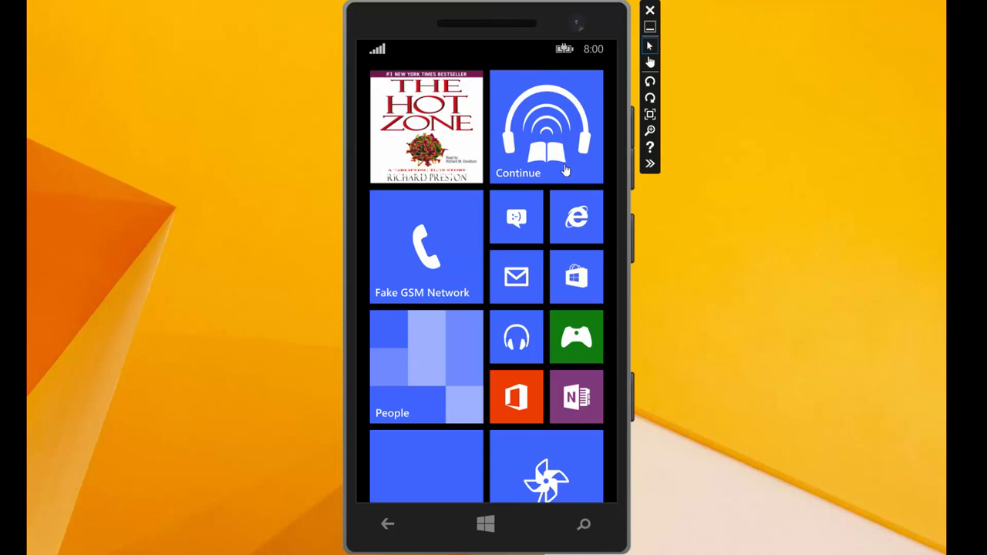
Step: Resume The Hot Zone from the Continue tile, then pause it around 06:20:18
left_click(546, 127)
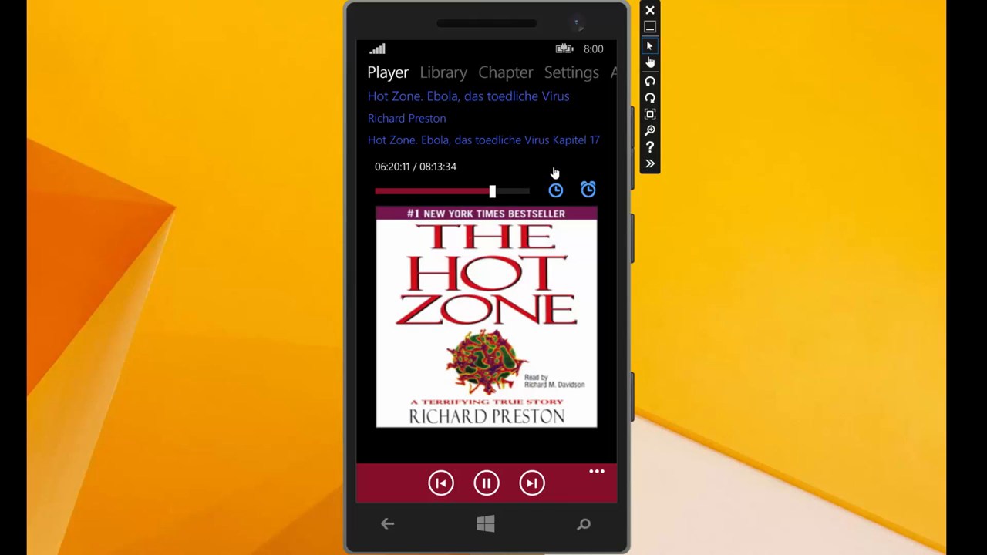
mouse_move(407, 179)
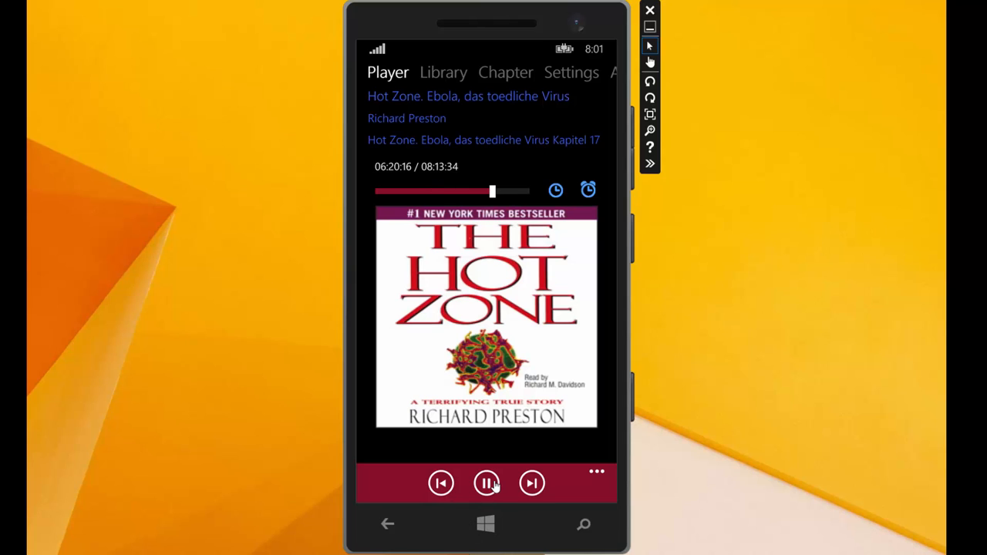
left_click(486, 483)
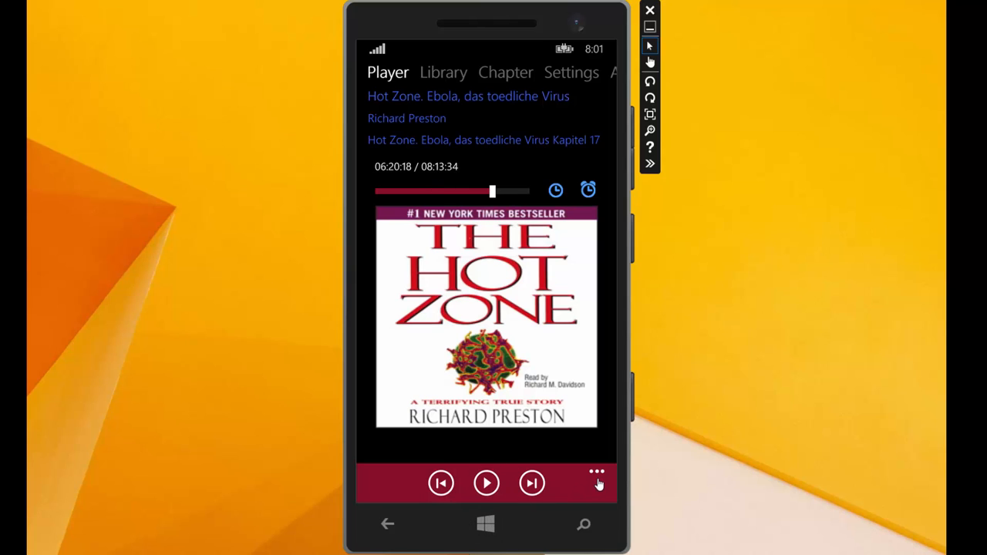
Step: Bring up the extra options and the Hot Zone info form (Richard Preston, 2014, cover)
left_click(597, 472)
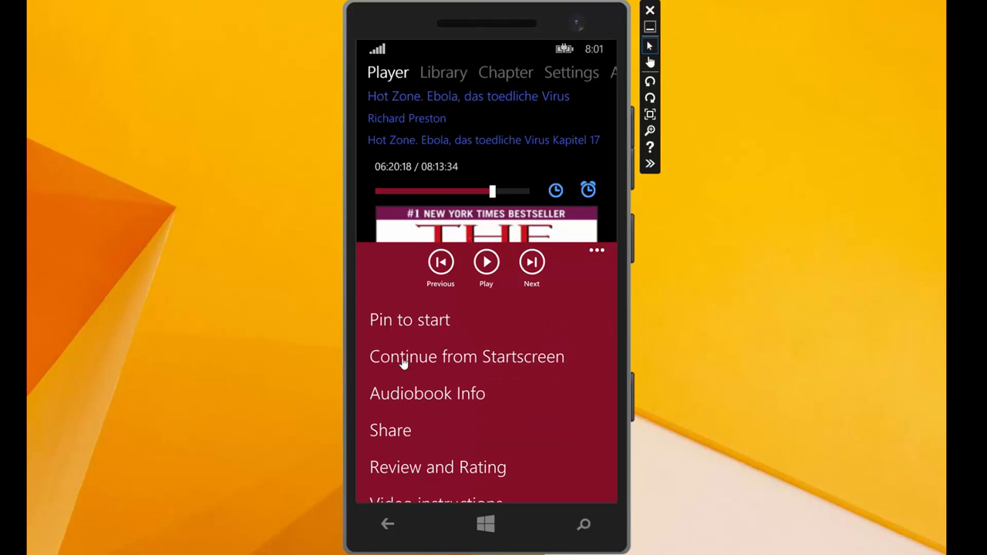
mouse_move(472, 400)
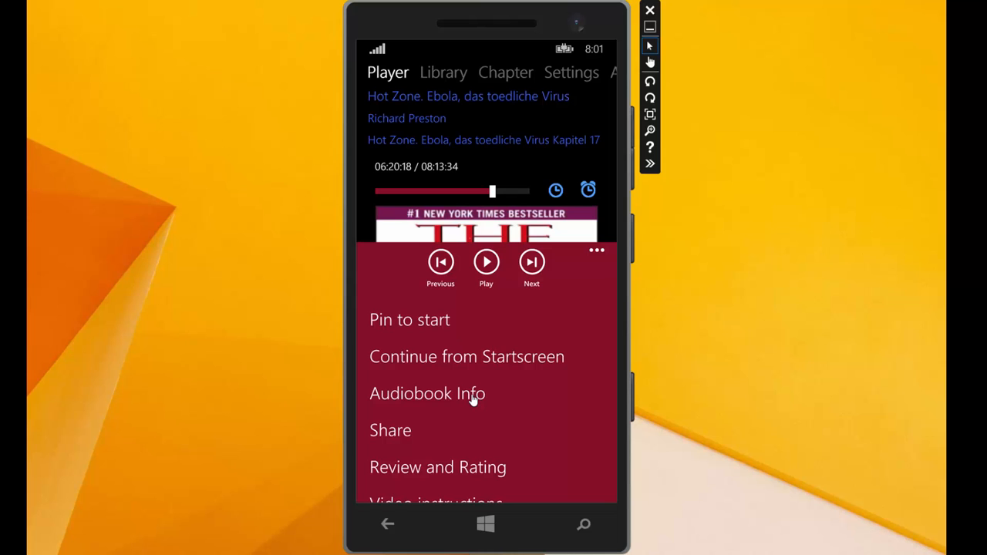
left_click(426, 393)
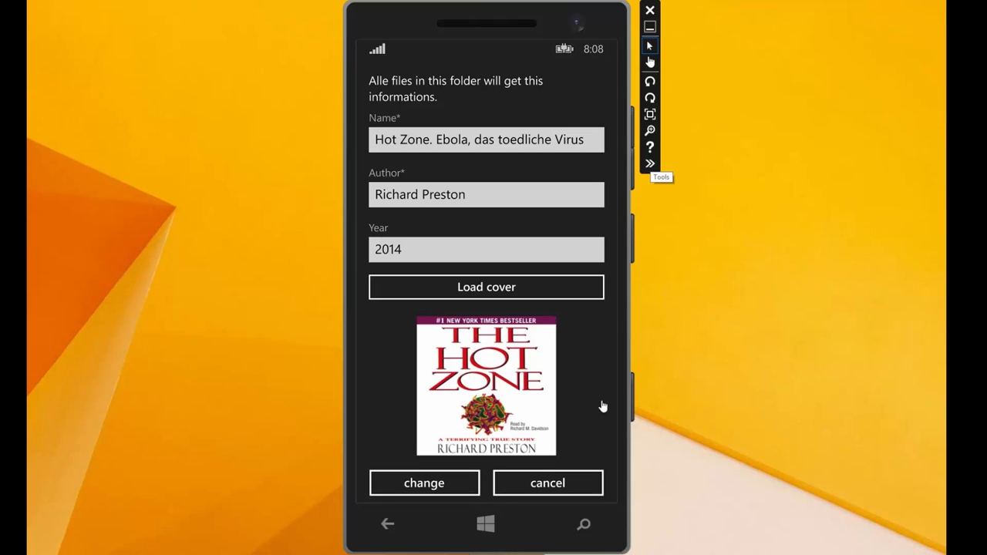
mouse_move(392, 127)
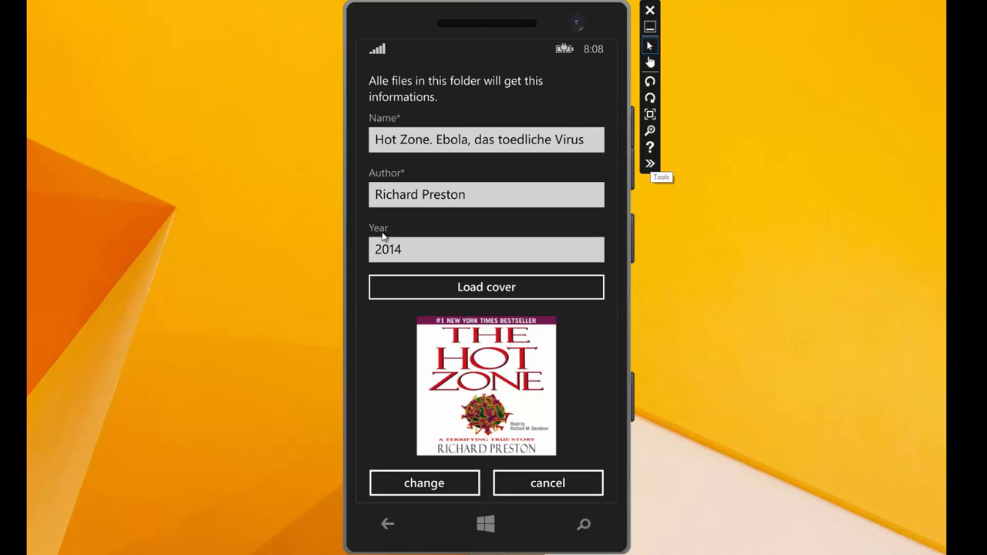
mouse_move(469, 91)
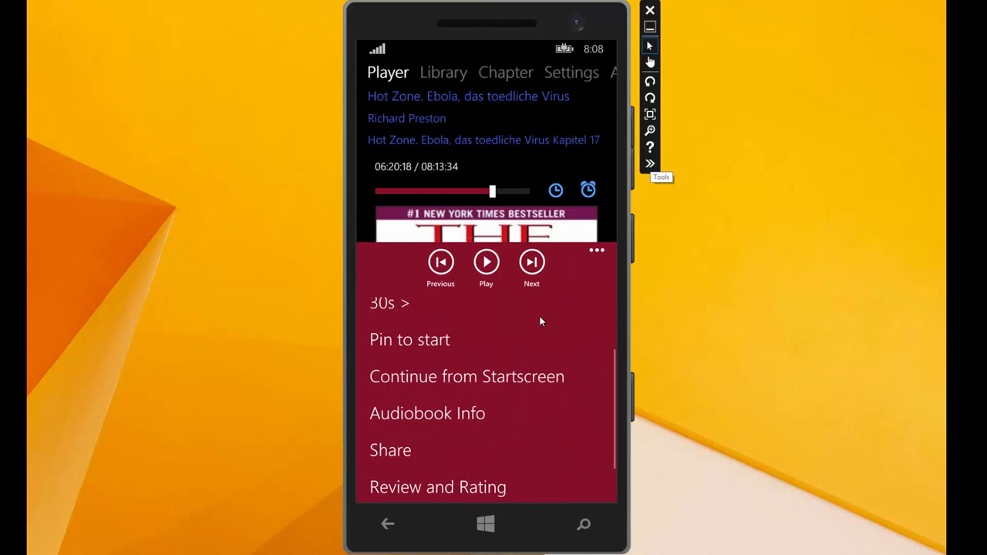
Step: Scroll the options menu back to the pin, continue, info, share and rating items
scroll("up", 3)
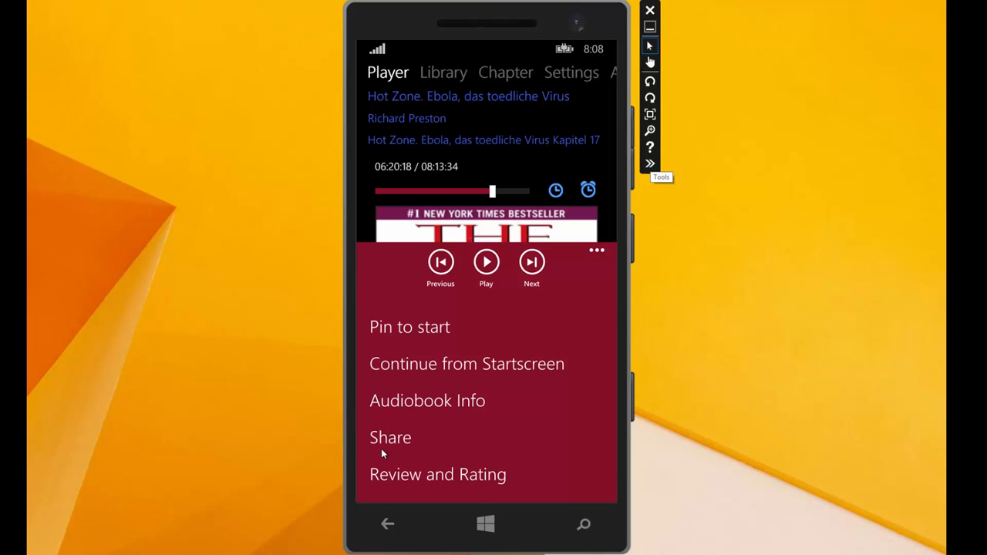
mouse_move(438, 130)
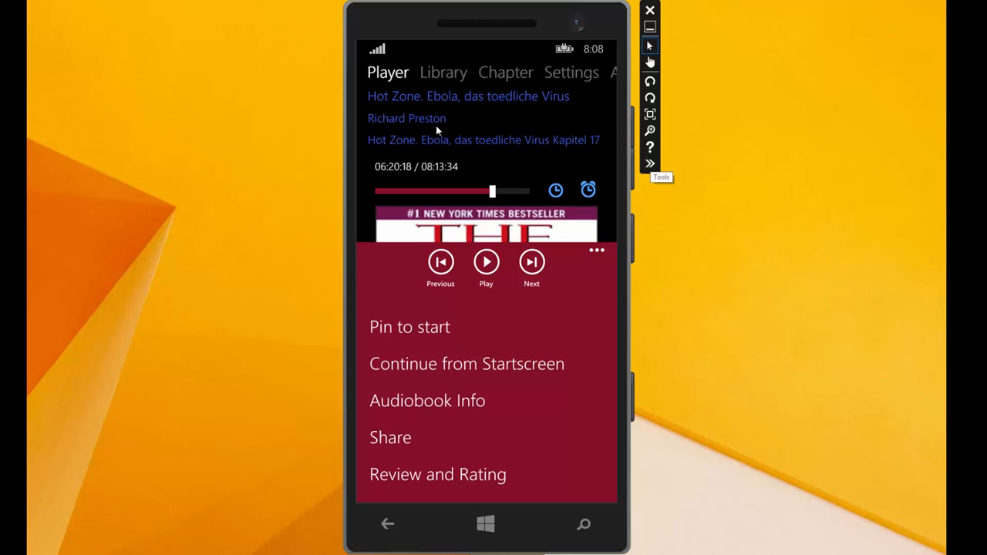
mouse_move(438, 121)
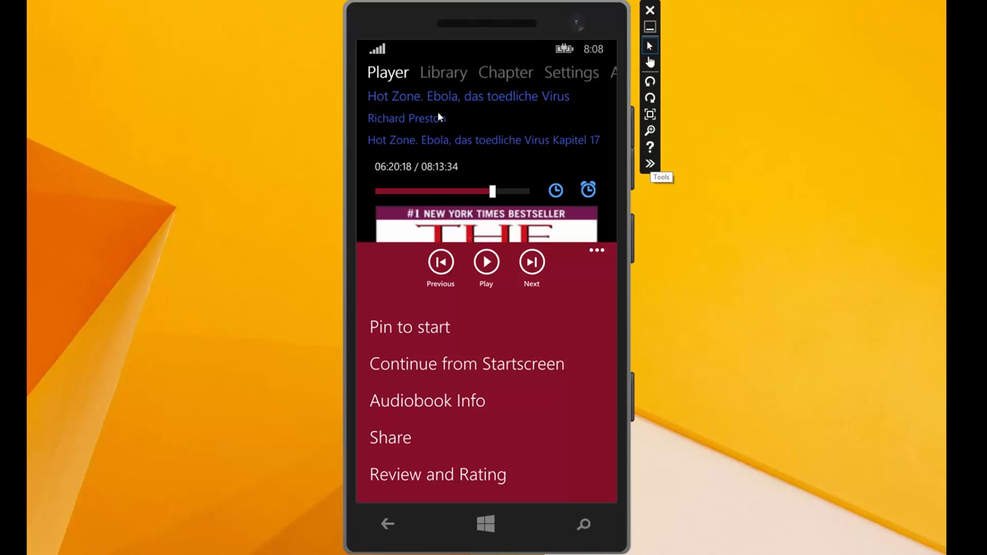
mouse_move(574, 401)
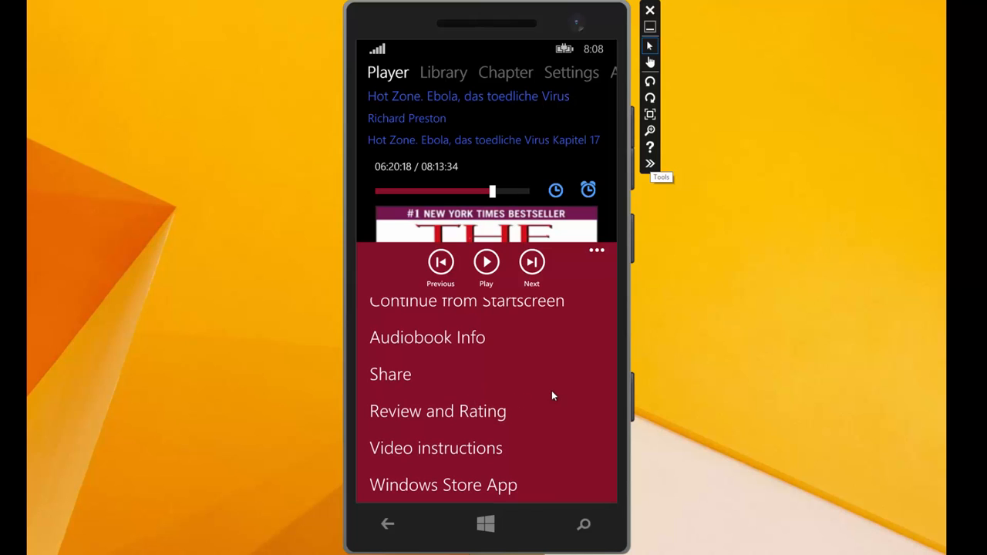
mouse_move(451, 420)
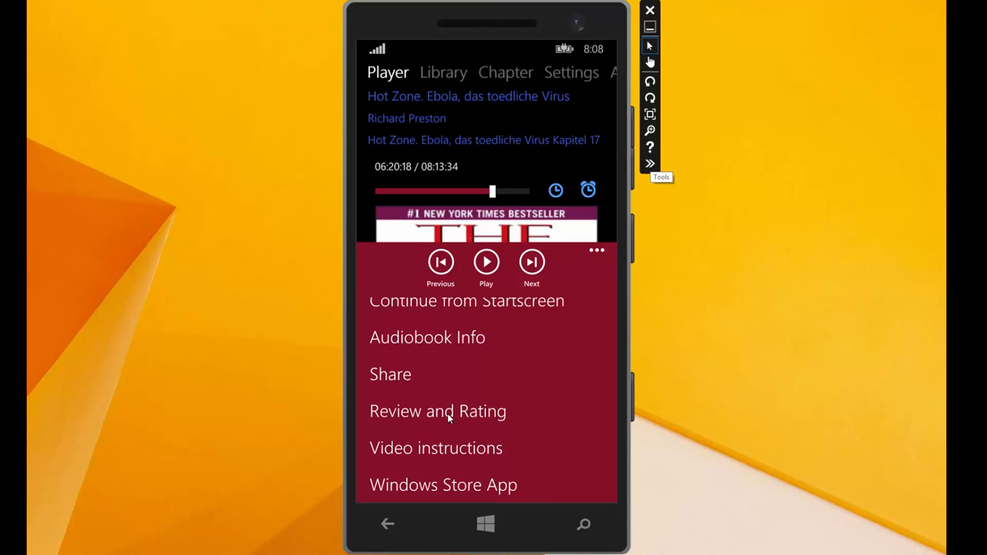
mouse_move(466, 429)
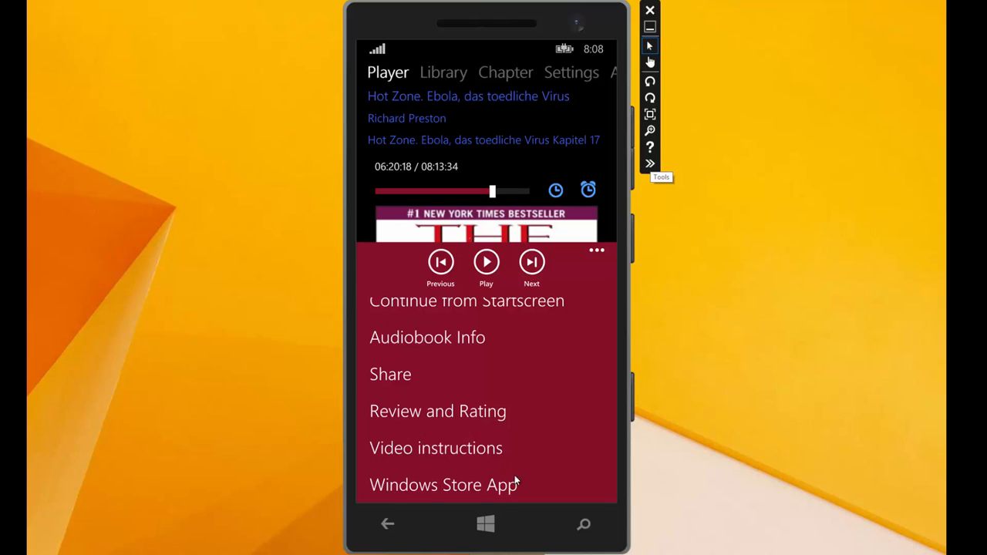
mouse_move(462, 491)
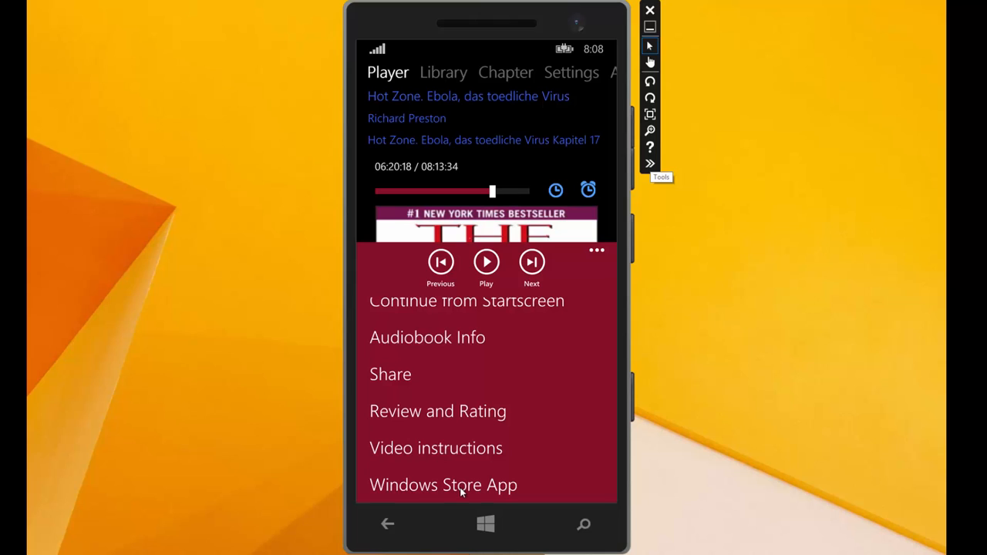
mouse_move(599, 268)
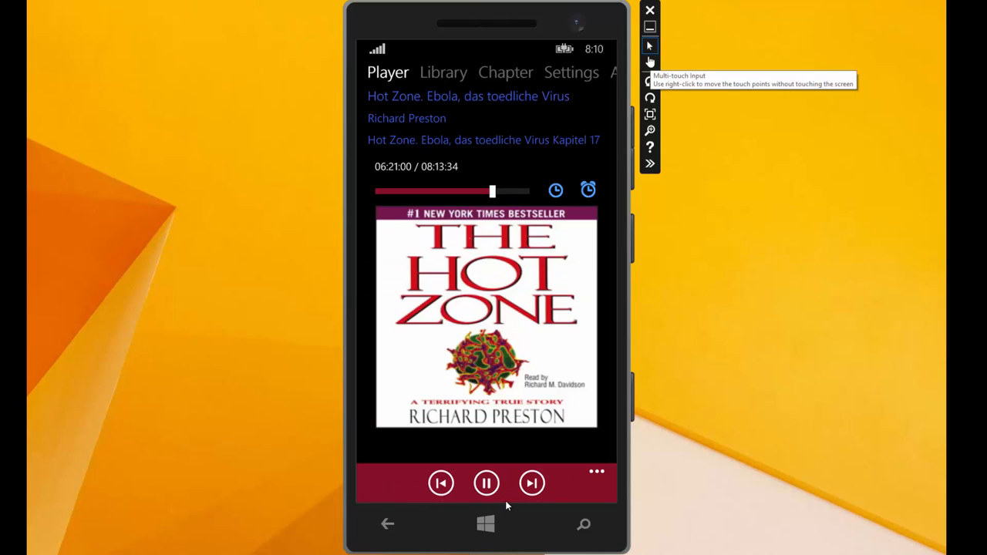
Step: Pause The Hot Zone and move to the Library page listing the three audiobooks
left_click(486, 482)
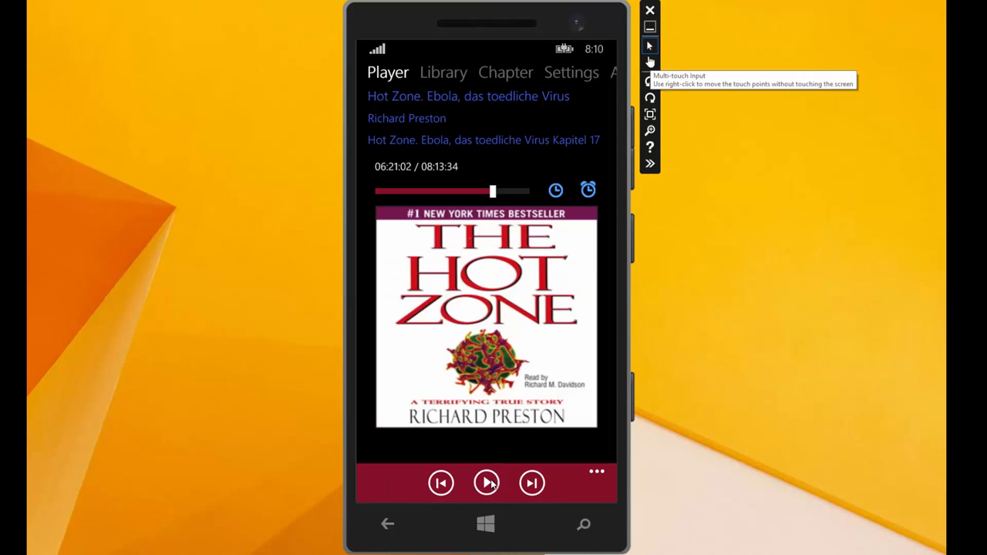
left_click(445, 73)
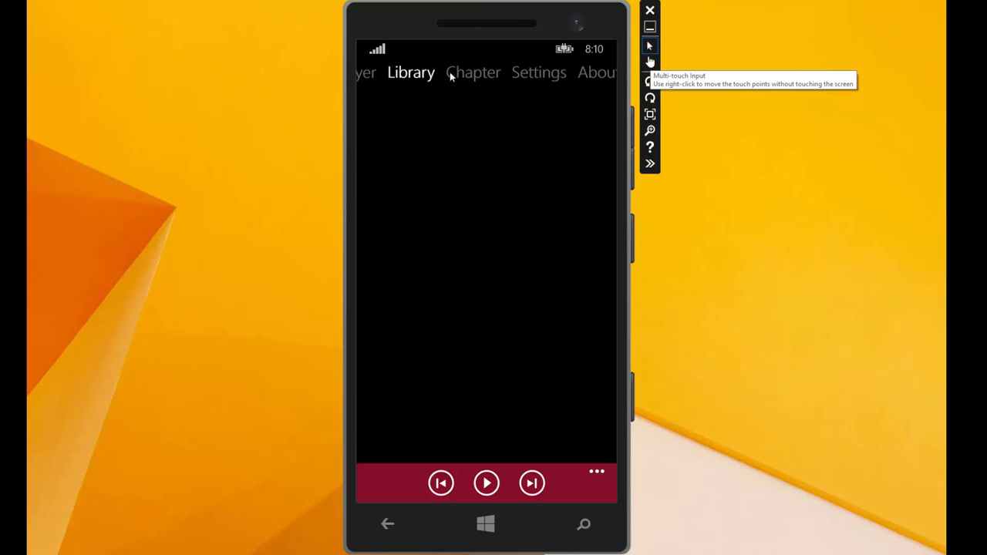
left_click(410, 72)
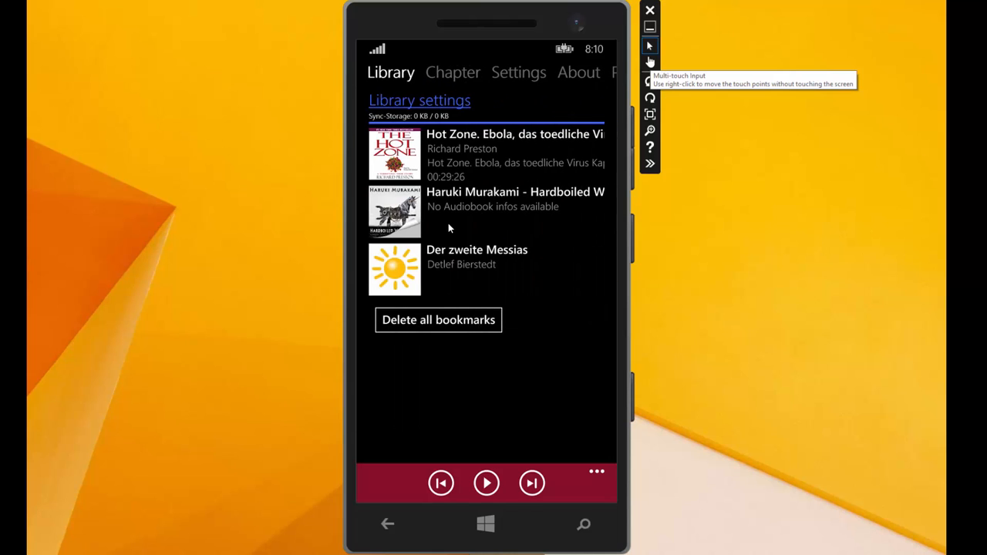
mouse_move(464, 234)
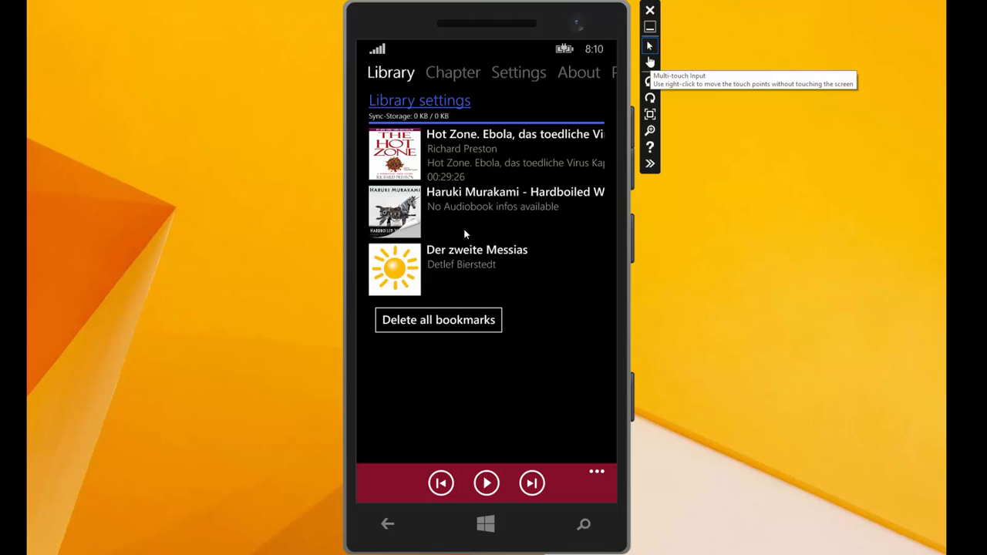
mouse_move(563, 225)
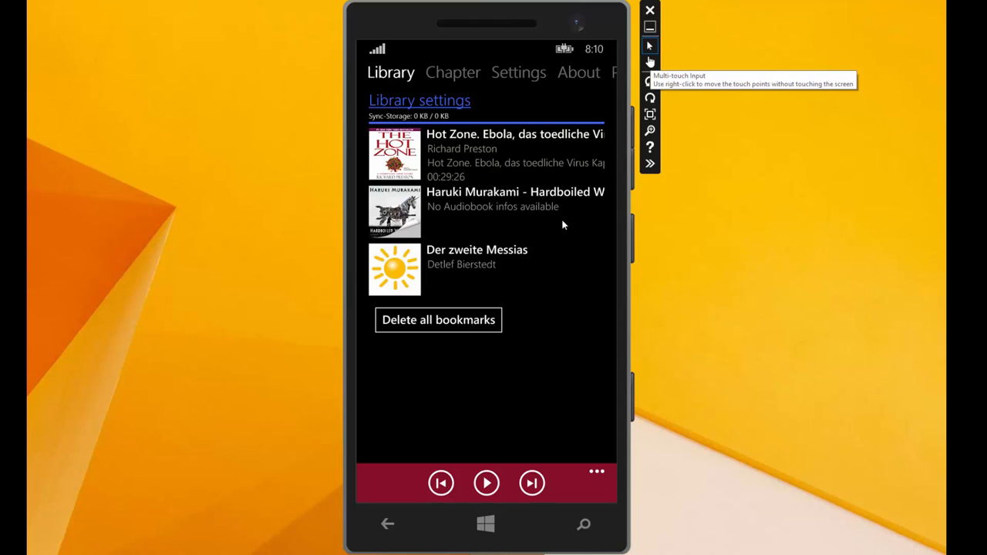
mouse_move(450, 225)
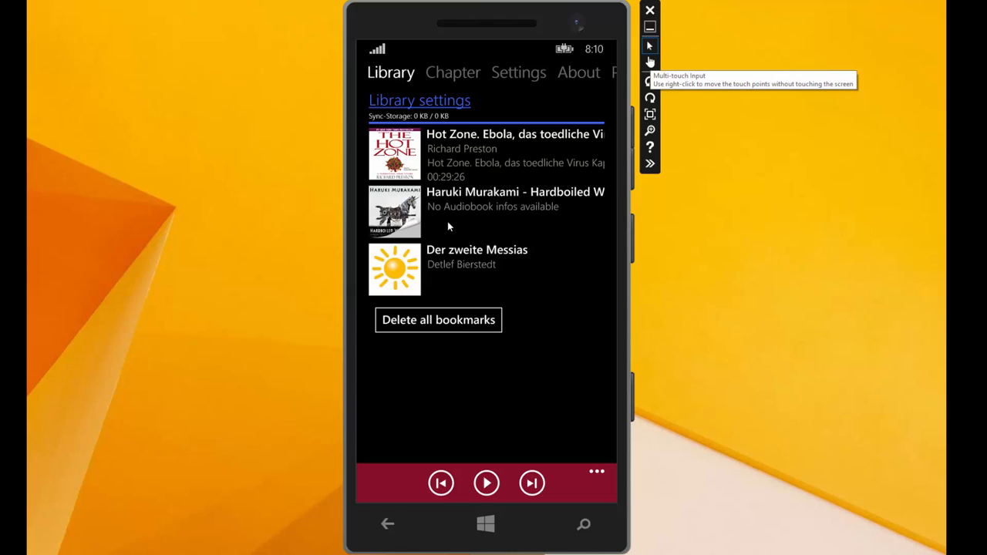
mouse_move(451, 224)
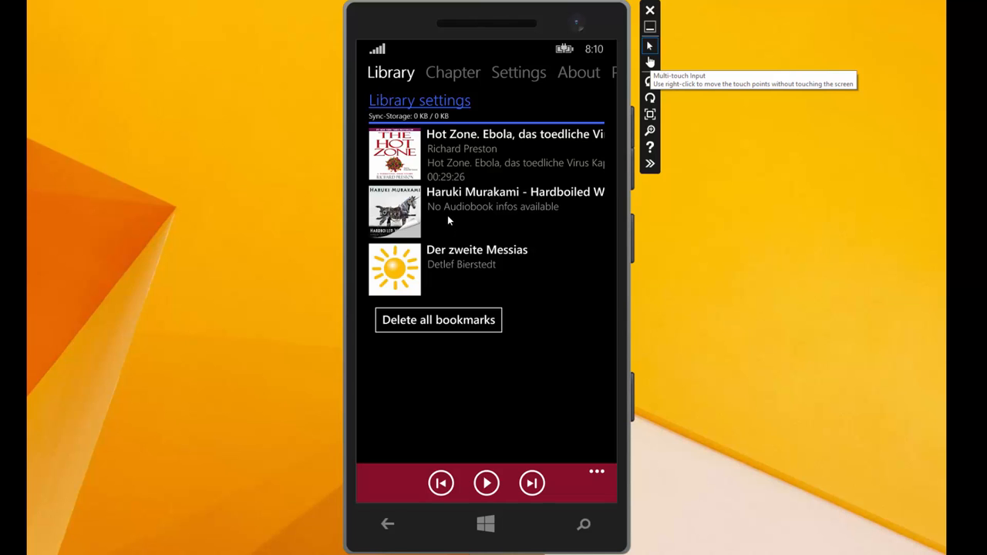
Step: In the Murakami folder's info form, enter the name 'Hardboiled Wonderland'
left_click(486, 213)
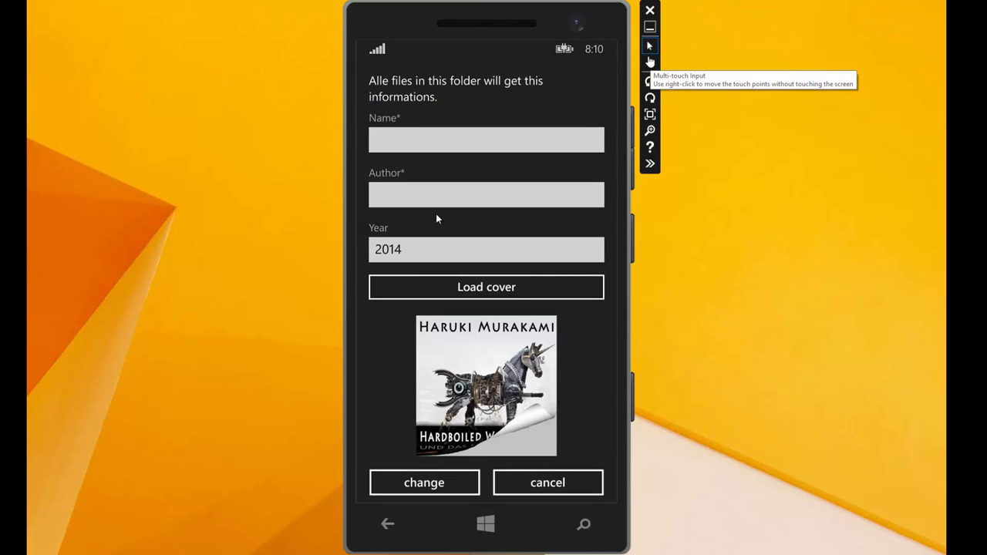
mouse_move(407, 114)
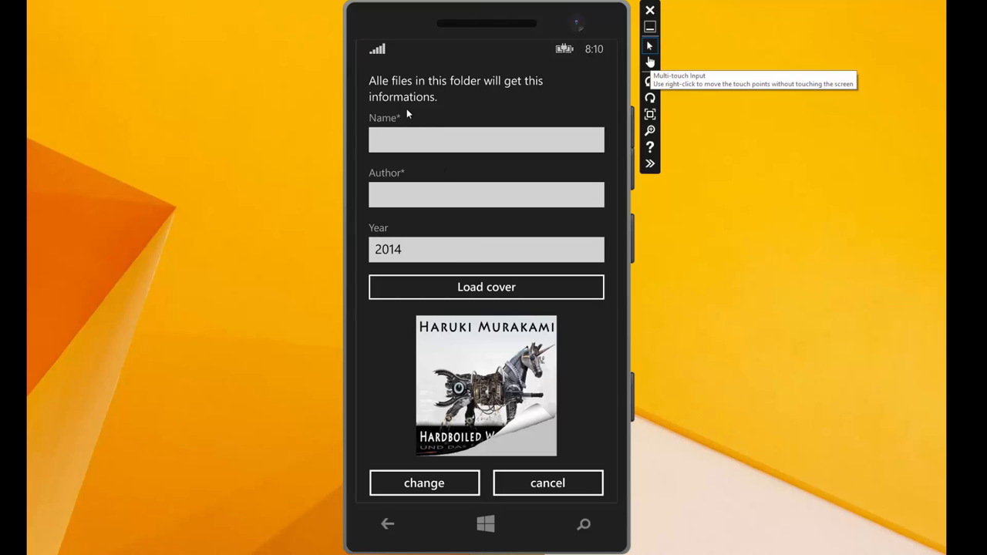
left_click(486, 139)
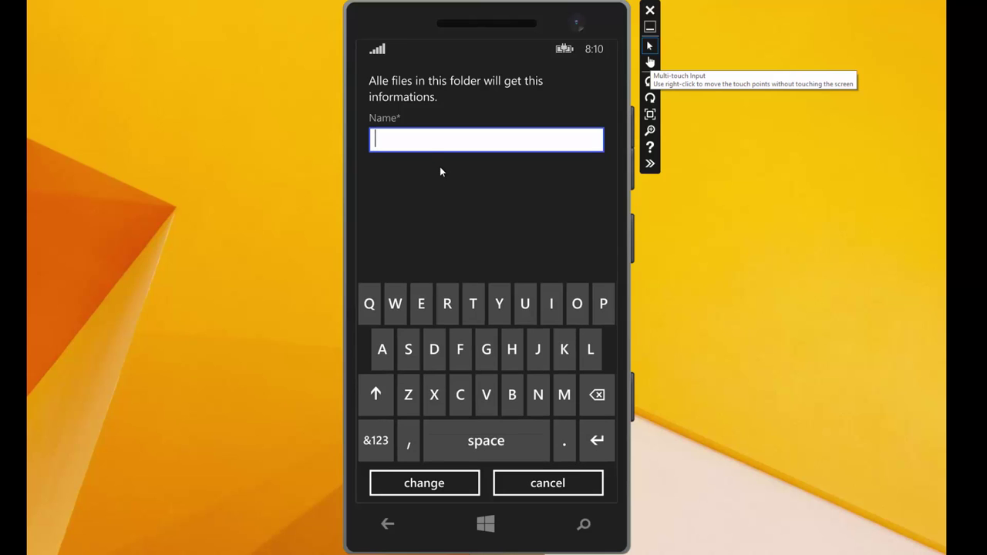
type("Hard")
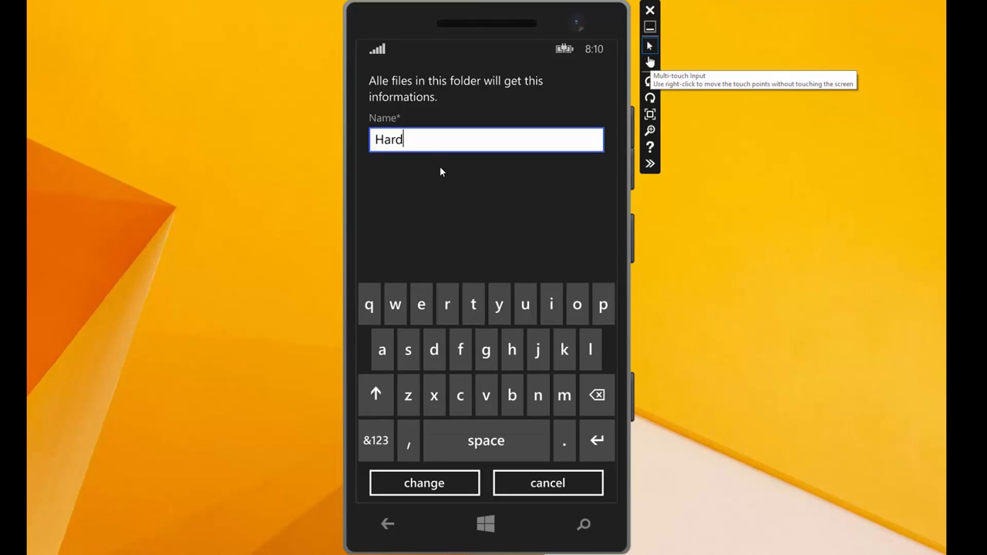
left_click(512, 395)
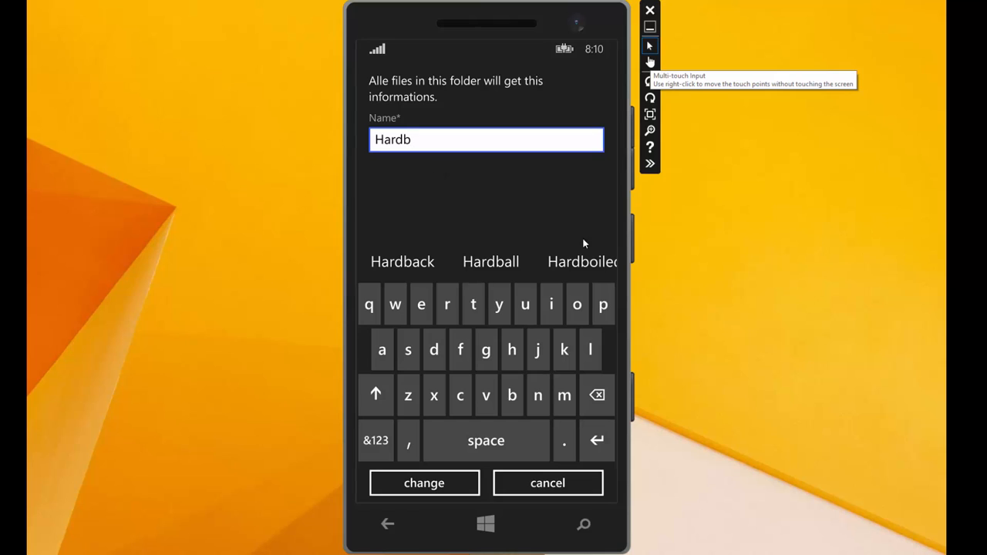
type("Hardboiled Wond")
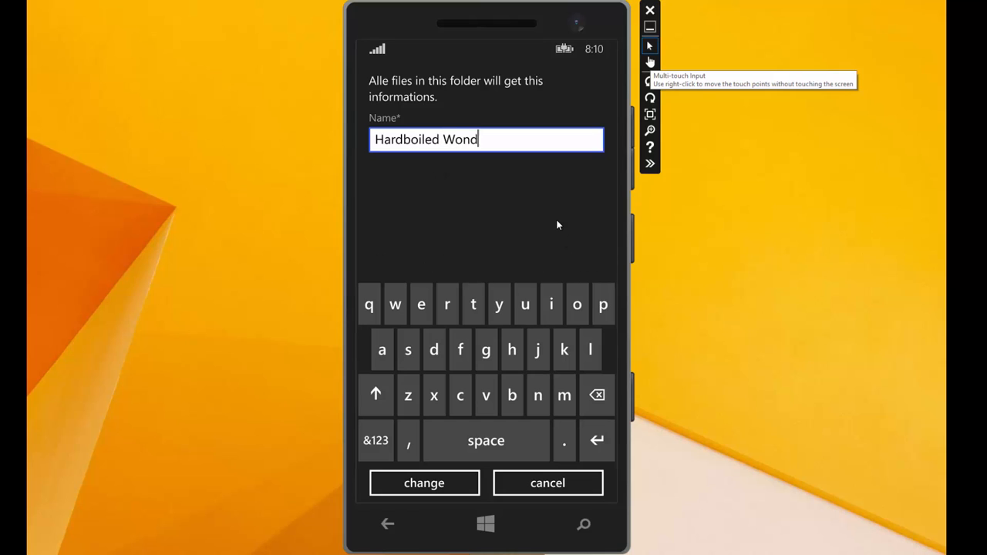
type("erland")
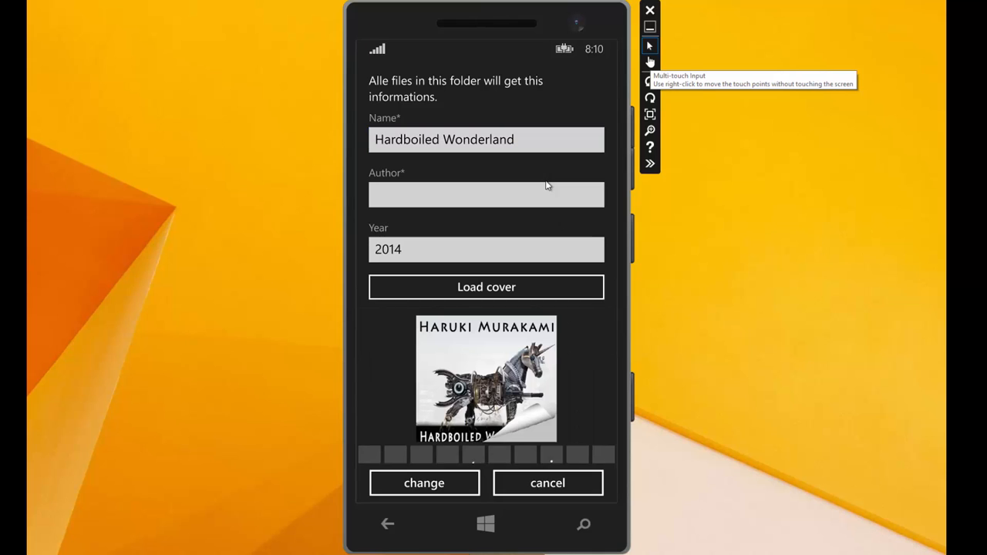
Step: Enter the author's name as Haruki Murakami
left_click(486, 194)
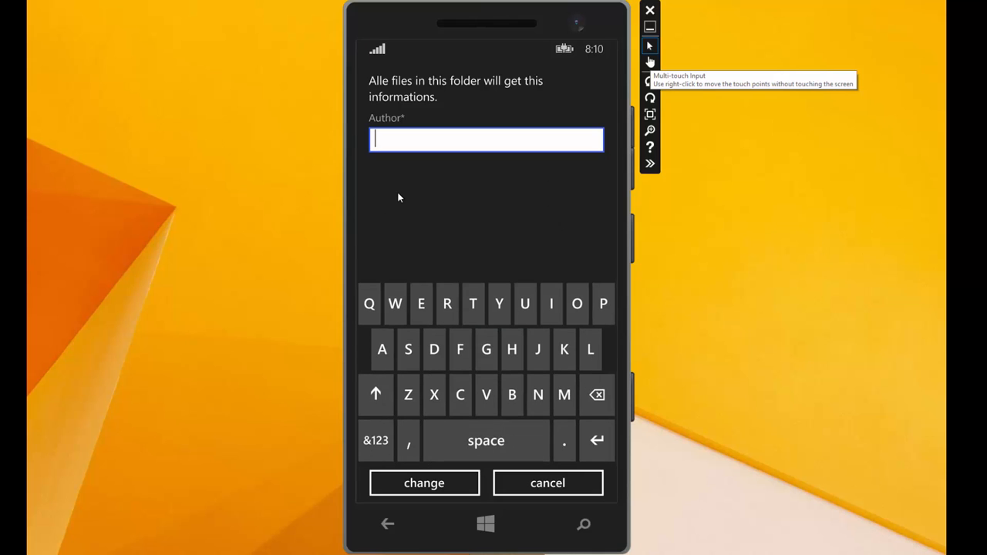
type("Haruki Mu")
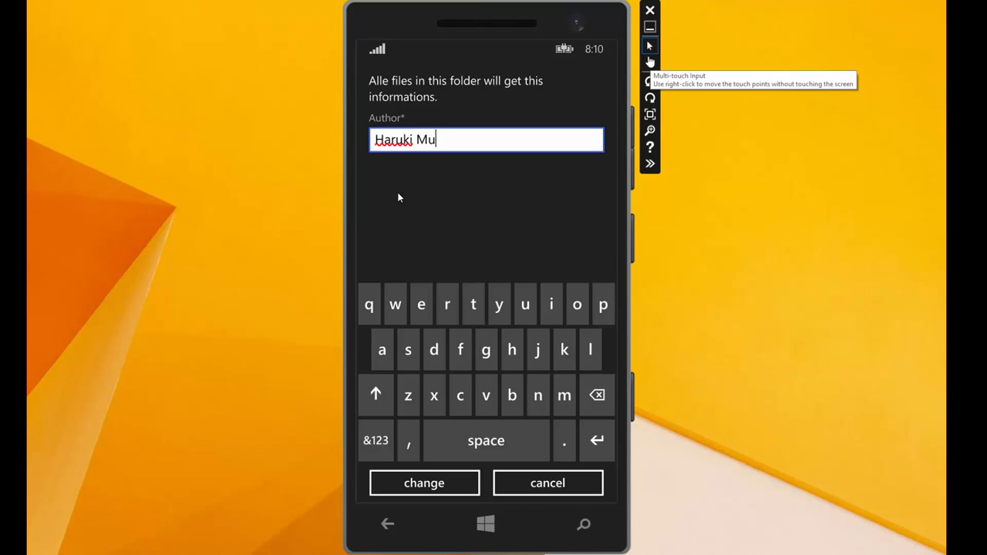
type("rika")
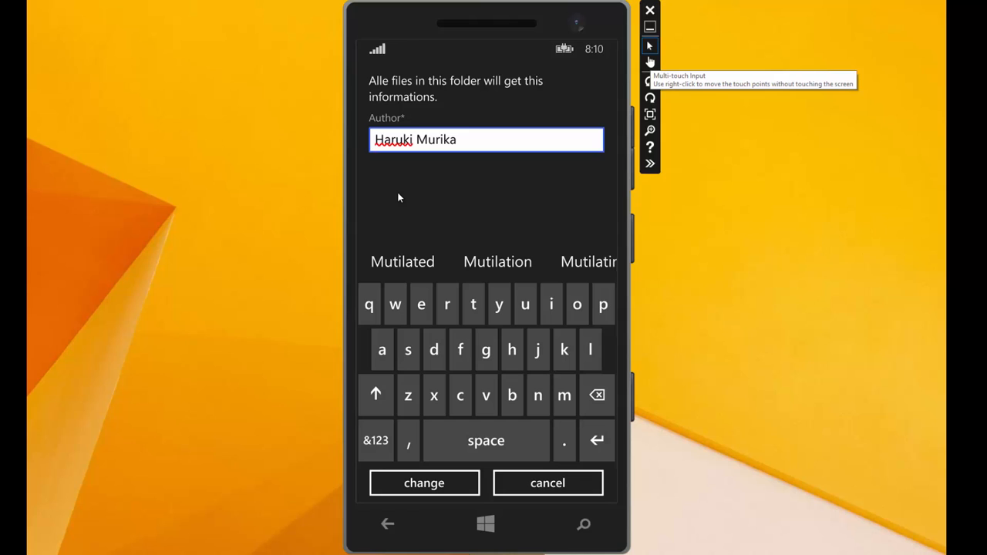
left_click(565, 395)
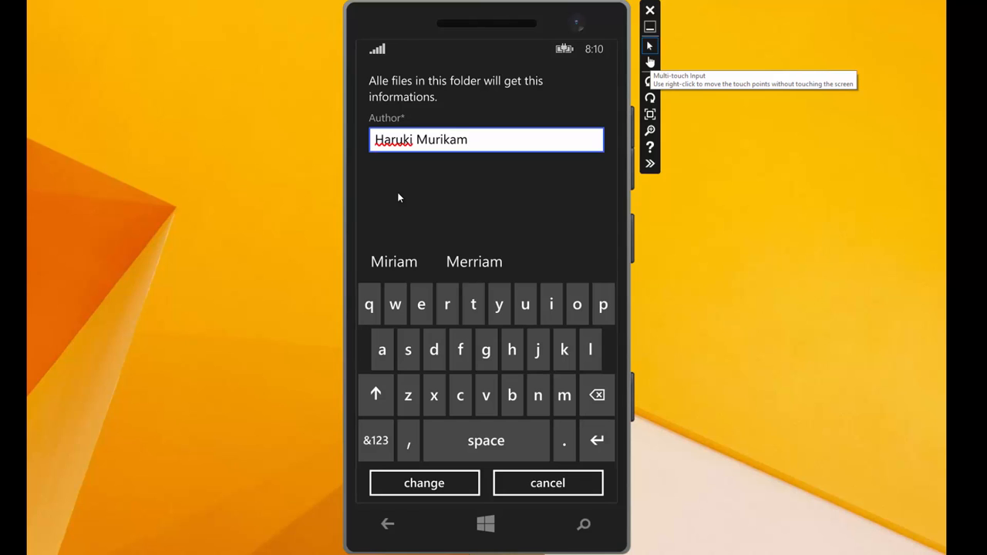
type("i")
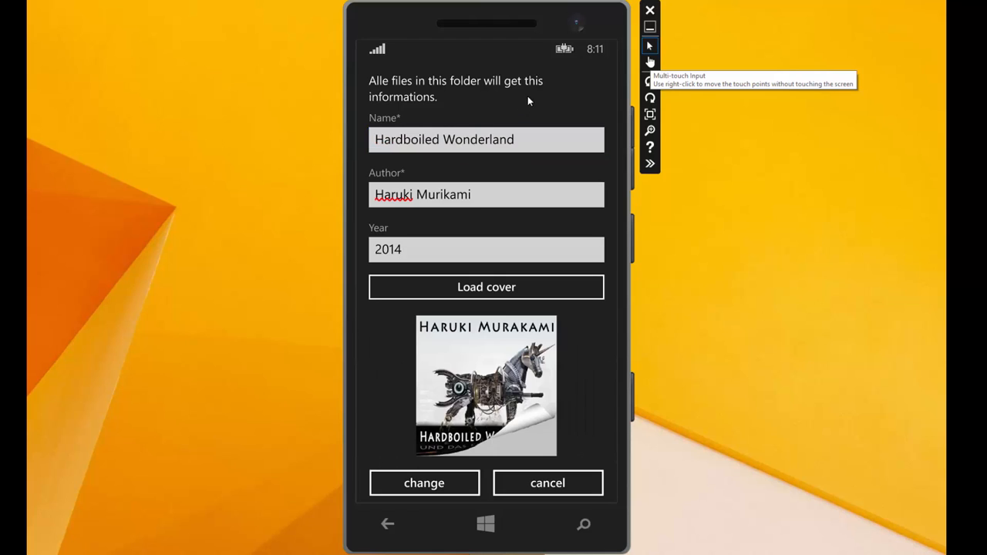
mouse_move(428, 235)
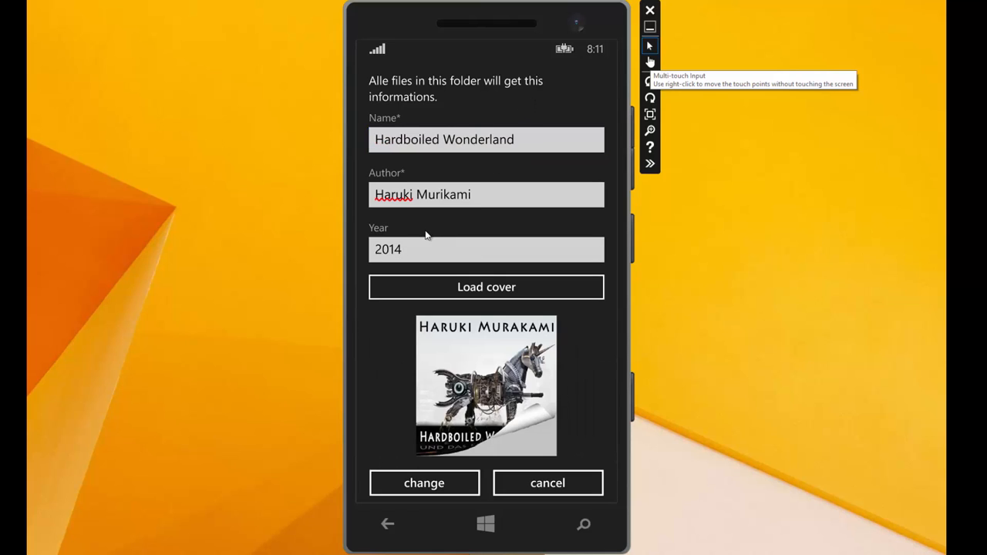
mouse_move(449, 347)
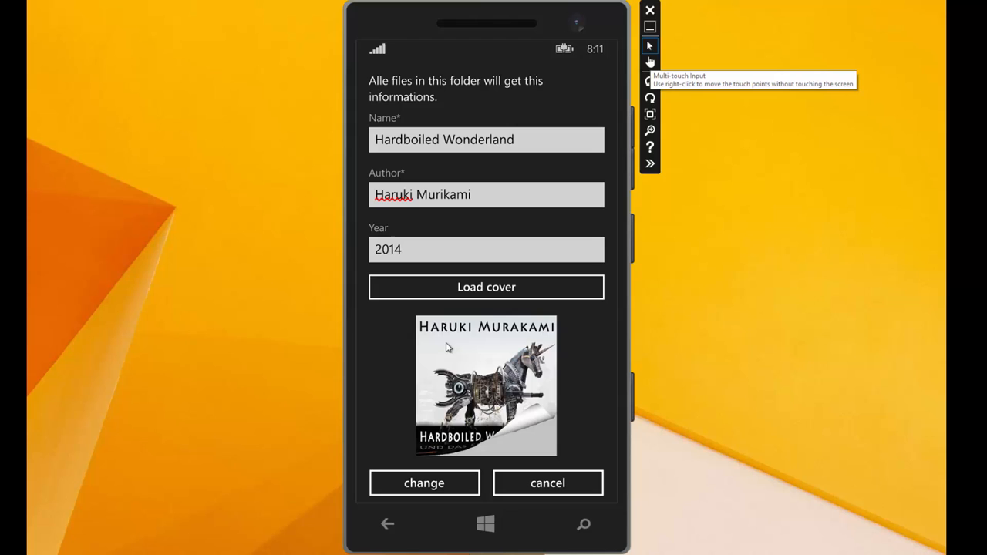
mouse_move(414, 484)
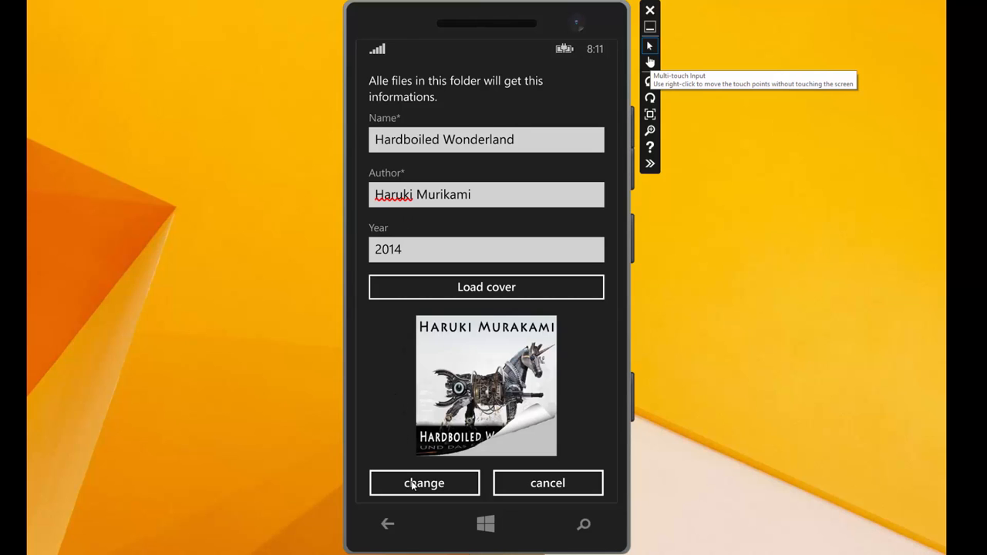
Step: Save the details so Hardboiled Wonderland starts playing, then pause at about 00:00:14
left_click(423, 482)
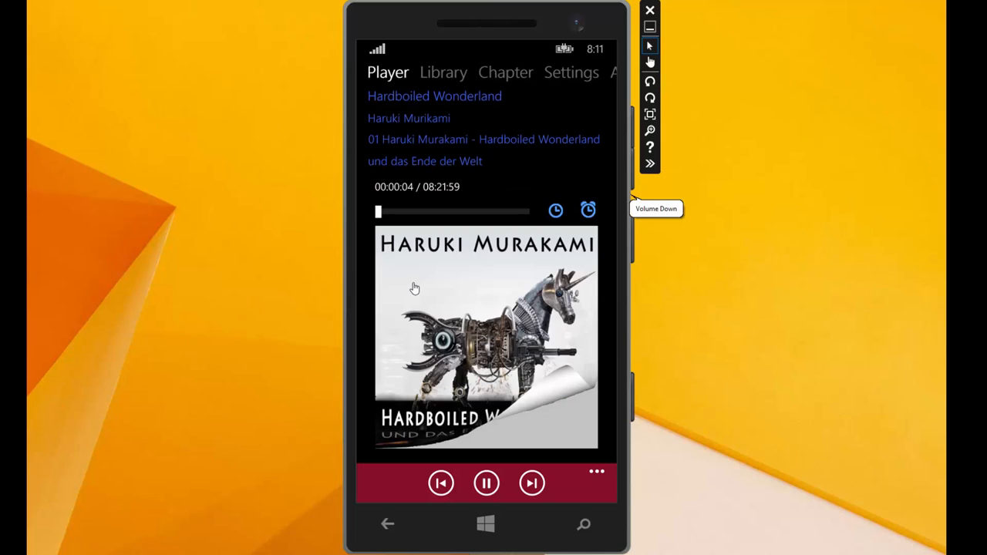
mouse_move(265, 247)
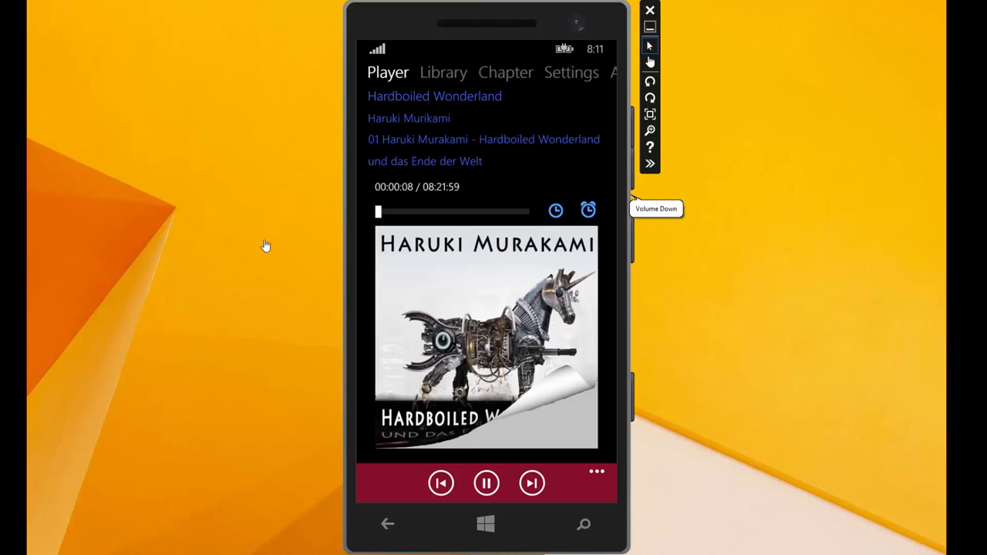
mouse_move(486, 170)
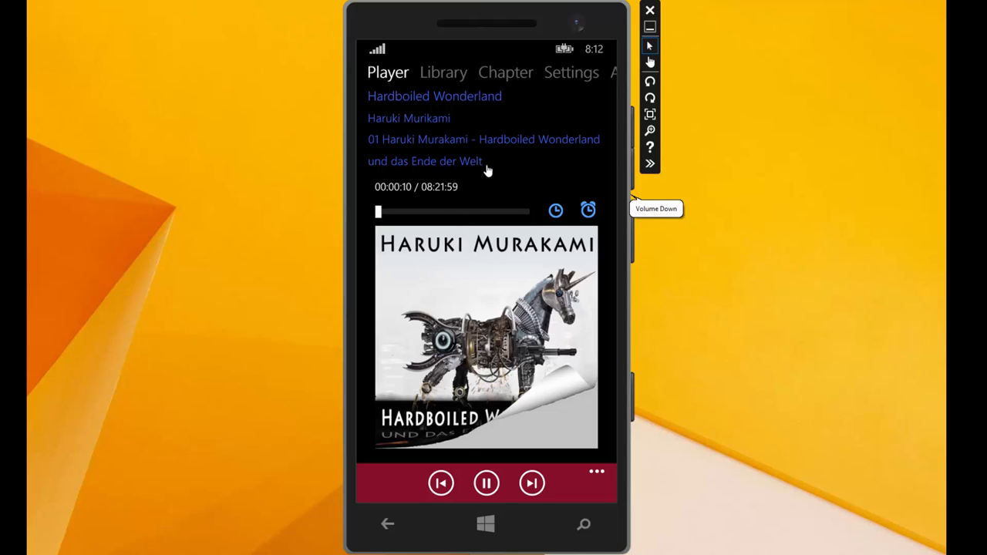
mouse_move(487, 484)
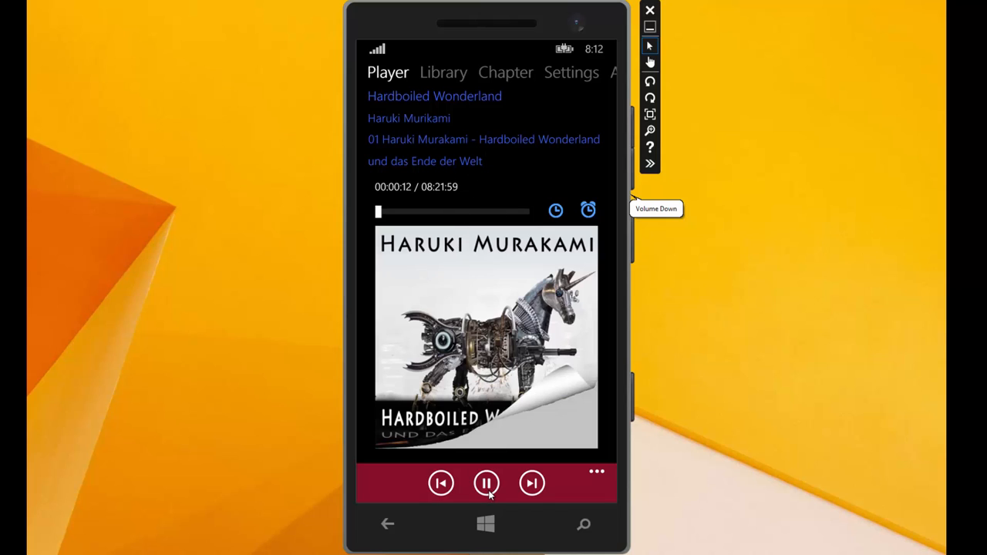
left_click(486, 482)
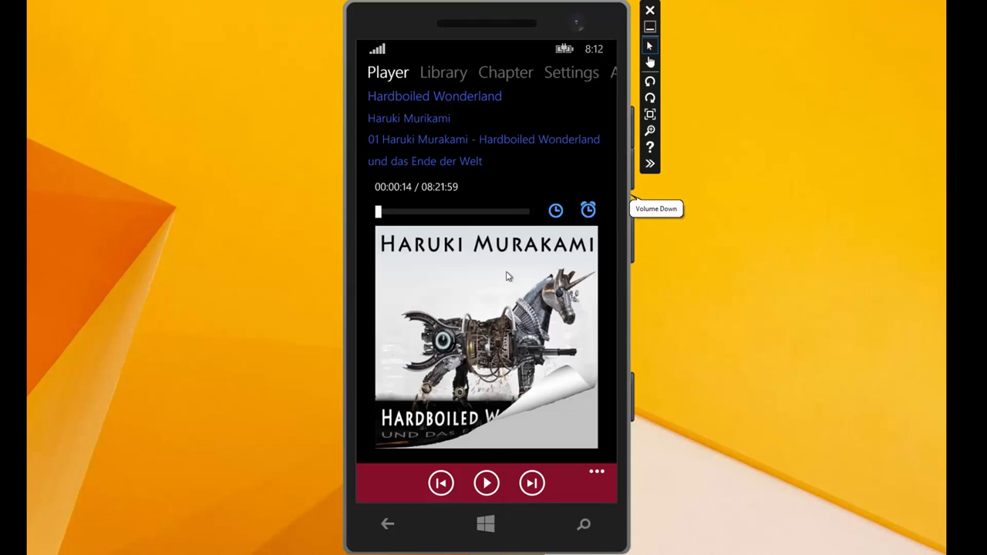
mouse_move(505, 80)
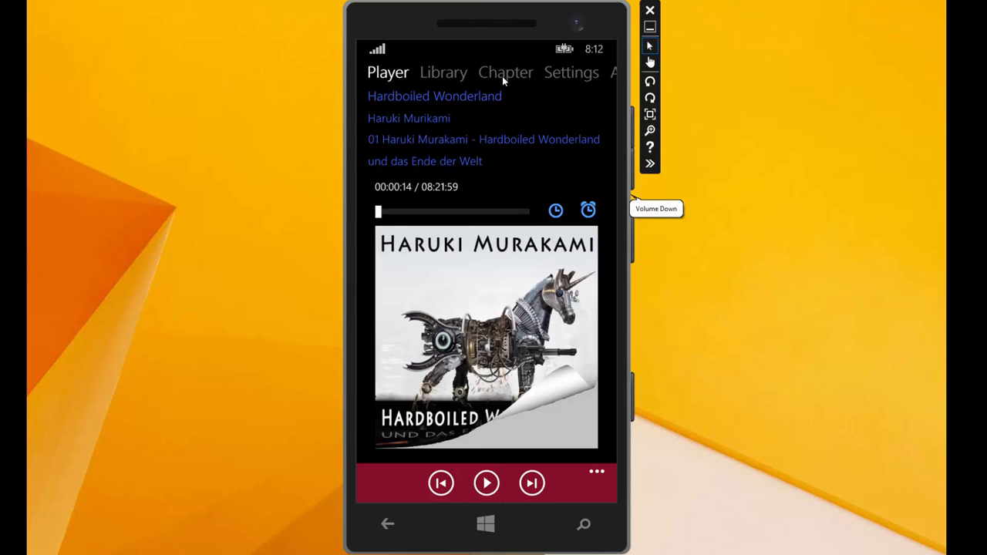
Step: From the Chapter list play chapter 05, then chapter 10, and pause playback
left_click(506, 72)
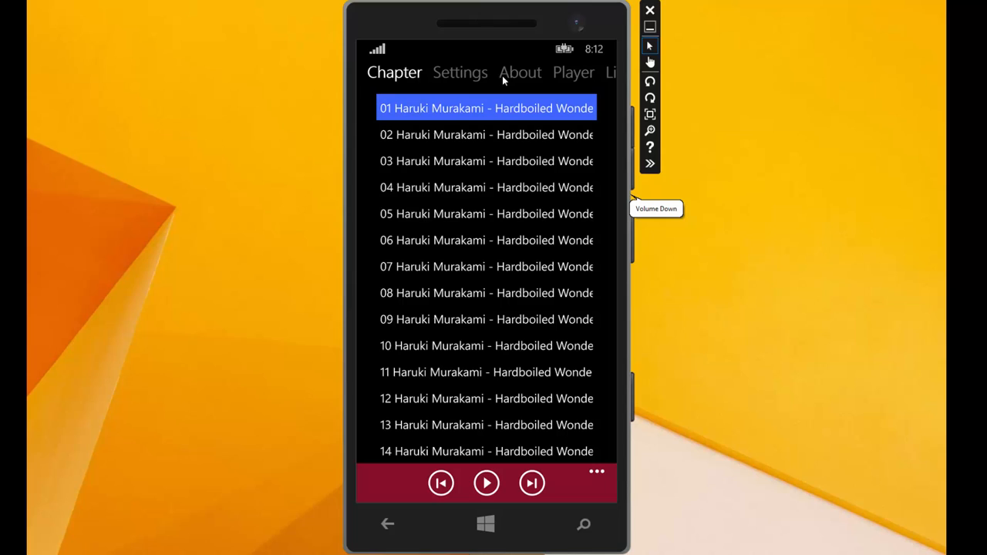
mouse_move(515, 376)
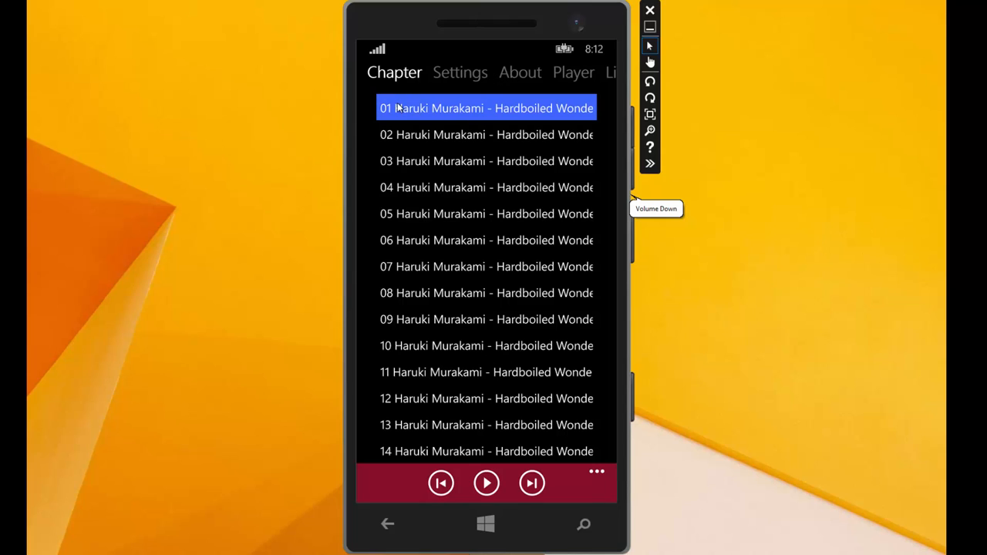
mouse_move(558, 136)
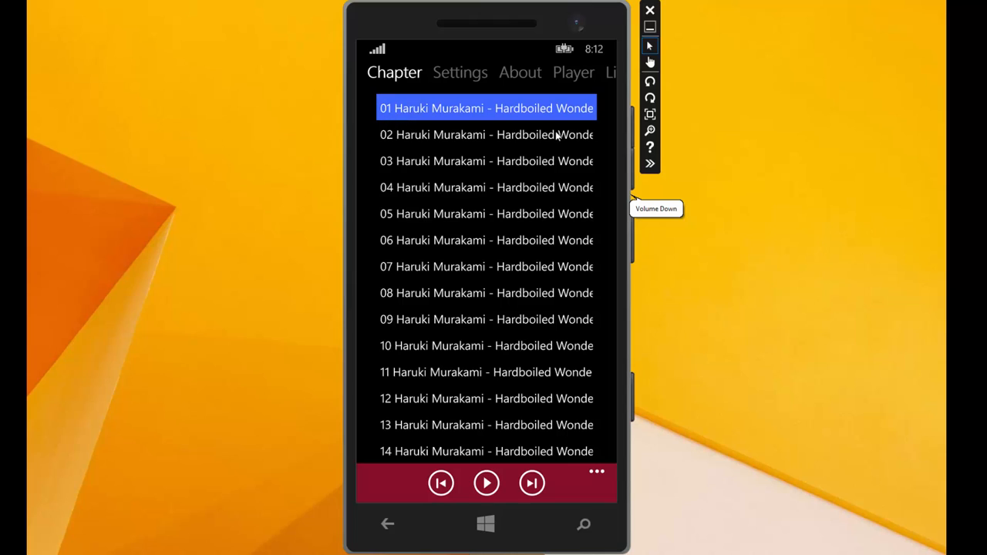
mouse_move(398, 77)
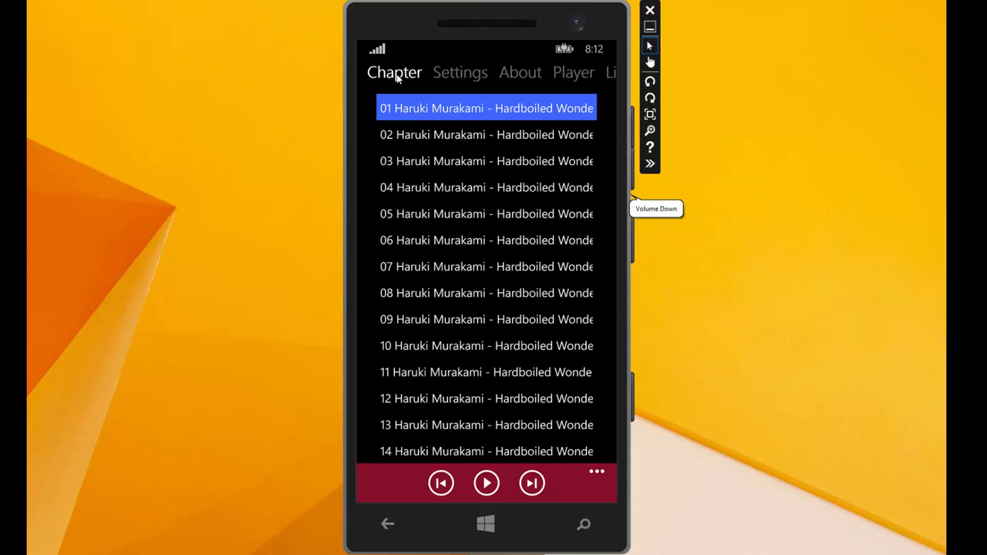
mouse_move(431, 222)
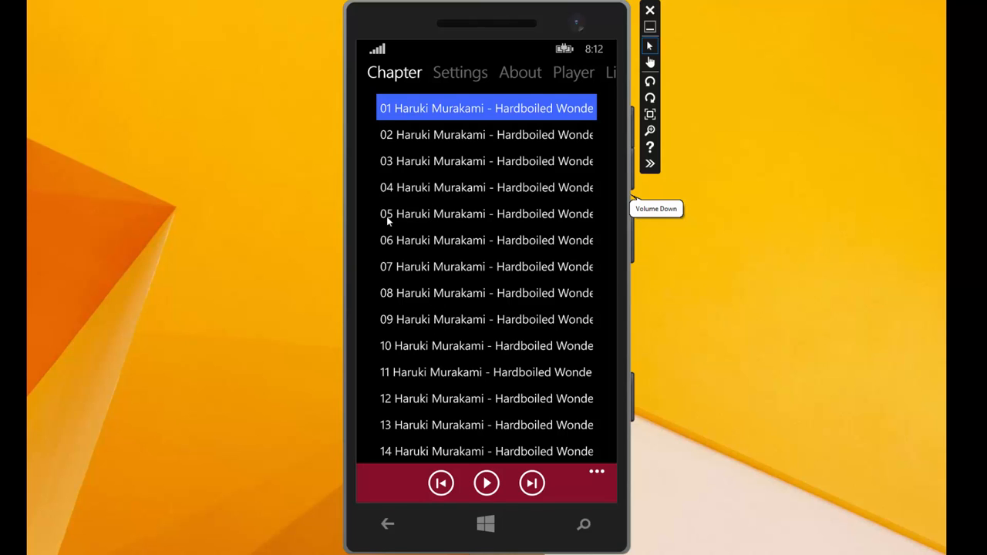
left_click(486, 212)
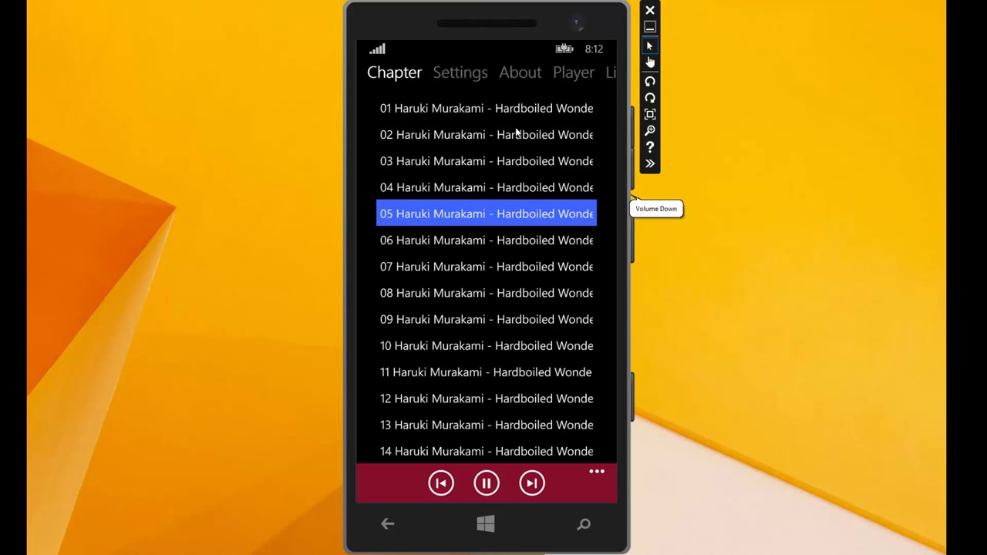
left_click(486, 345)
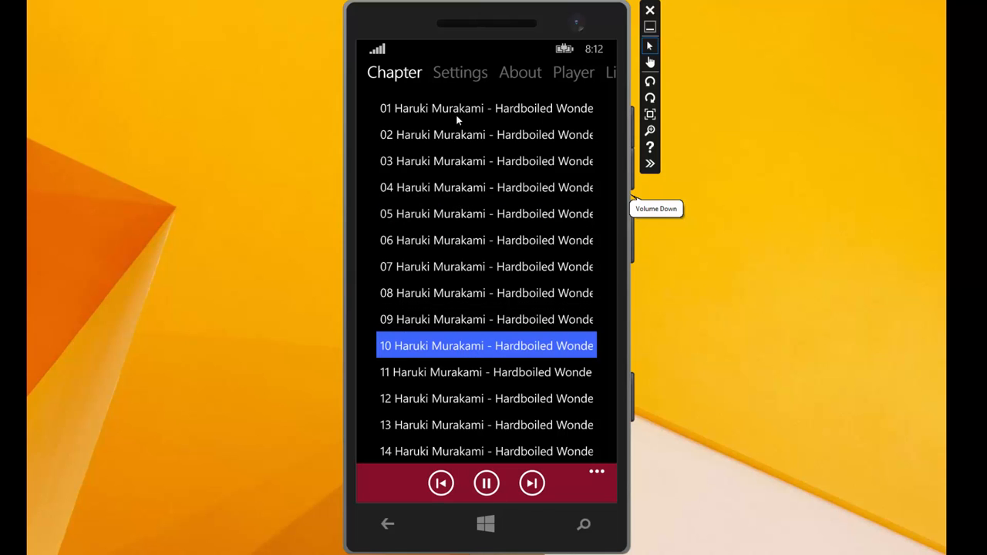
left_click(487, 482)
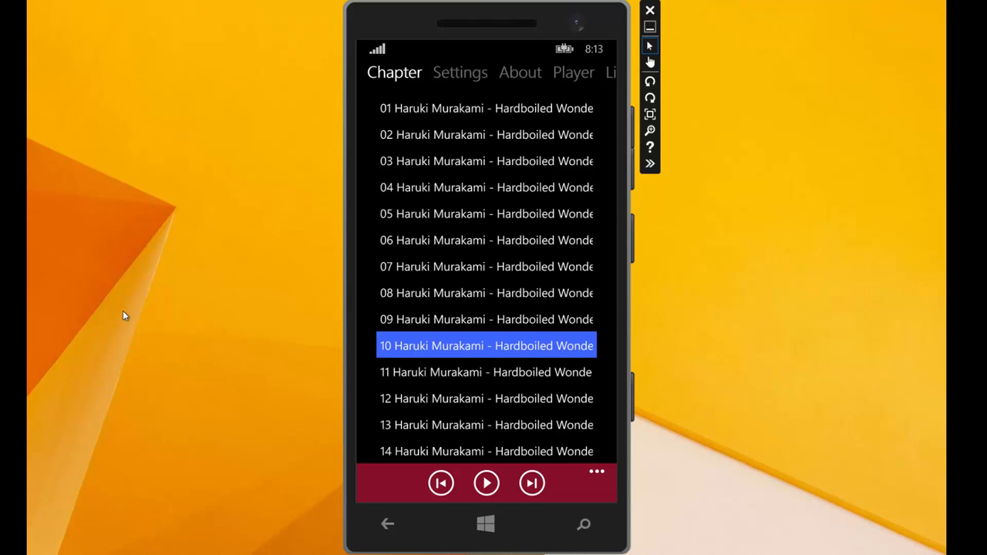
mouse_move(413, 281)
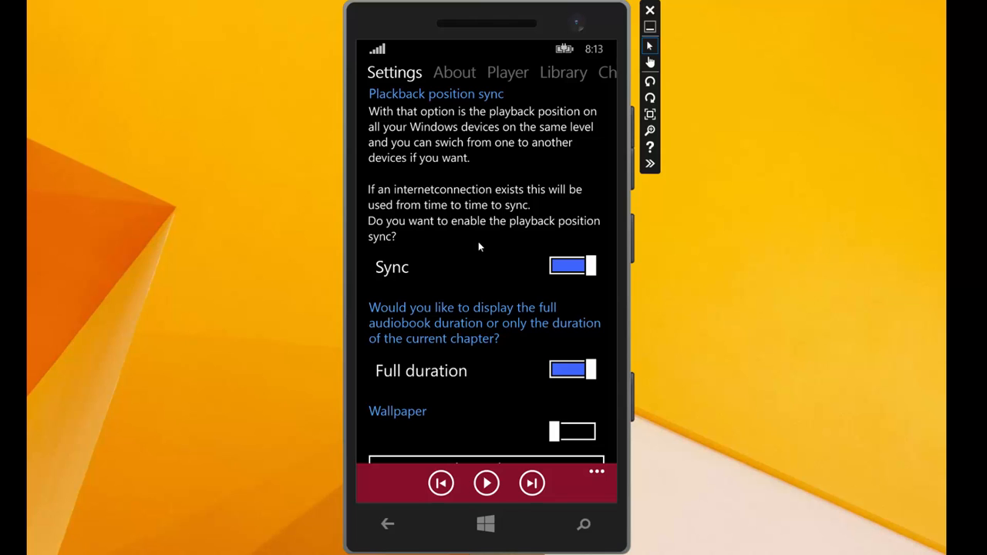
Step: Toggle the full-duration display off and back on, then return to the Settings page
scroll("down", 3)
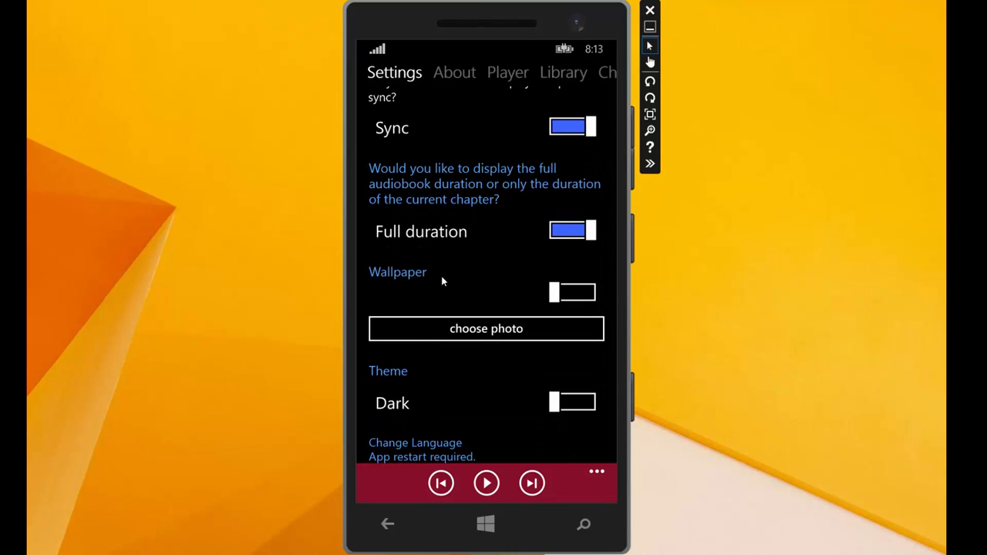
scroll("down", 3)
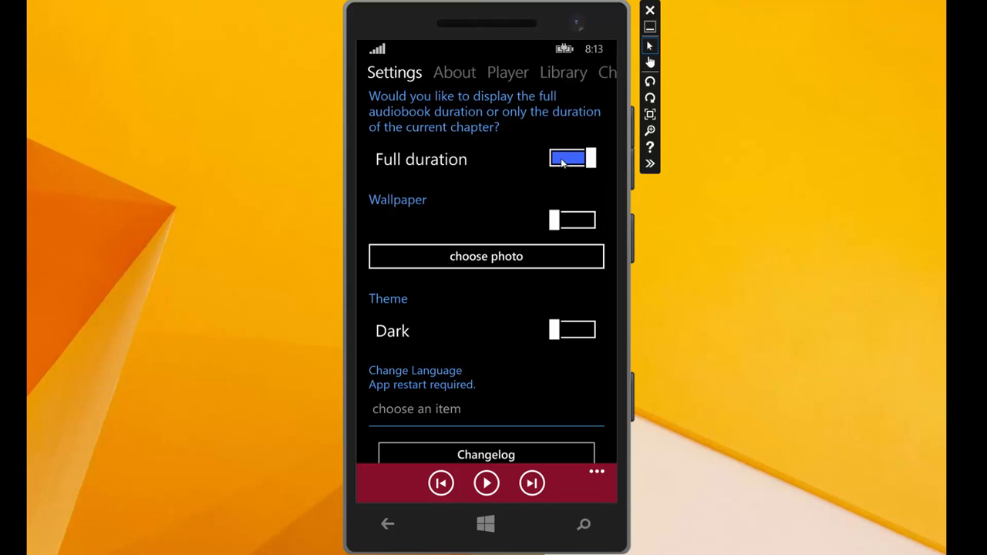
left_click(572, 158)
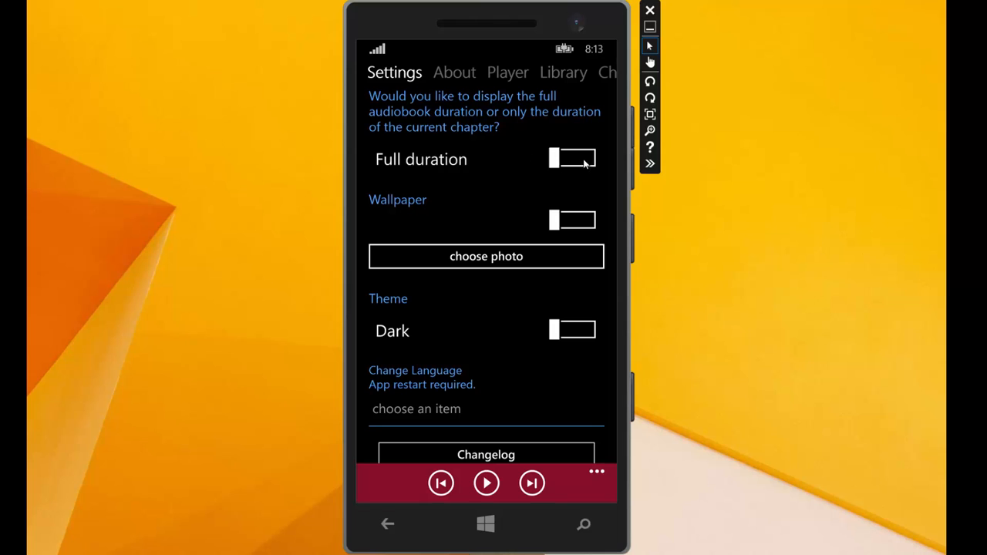
left_click(571, 158)
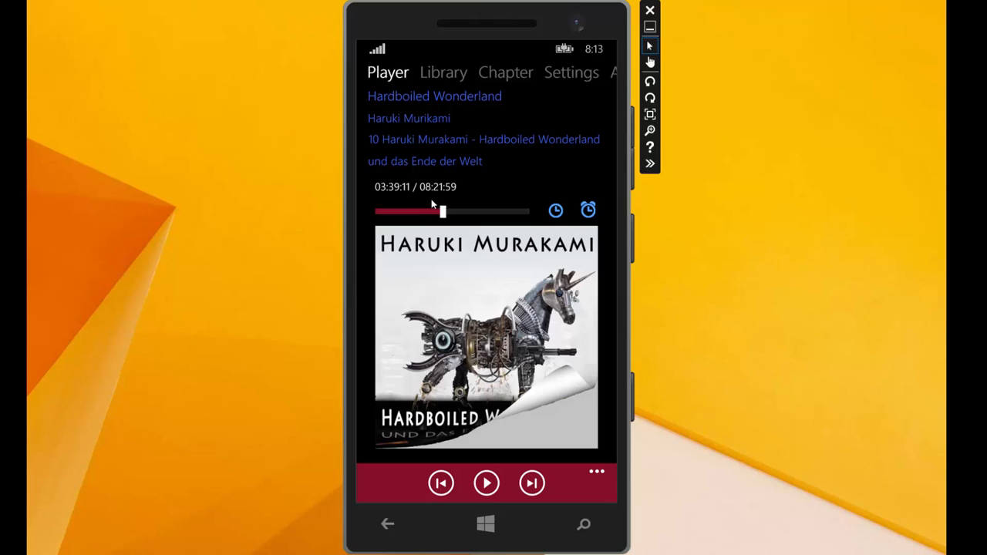
mouse_move(433, 199)
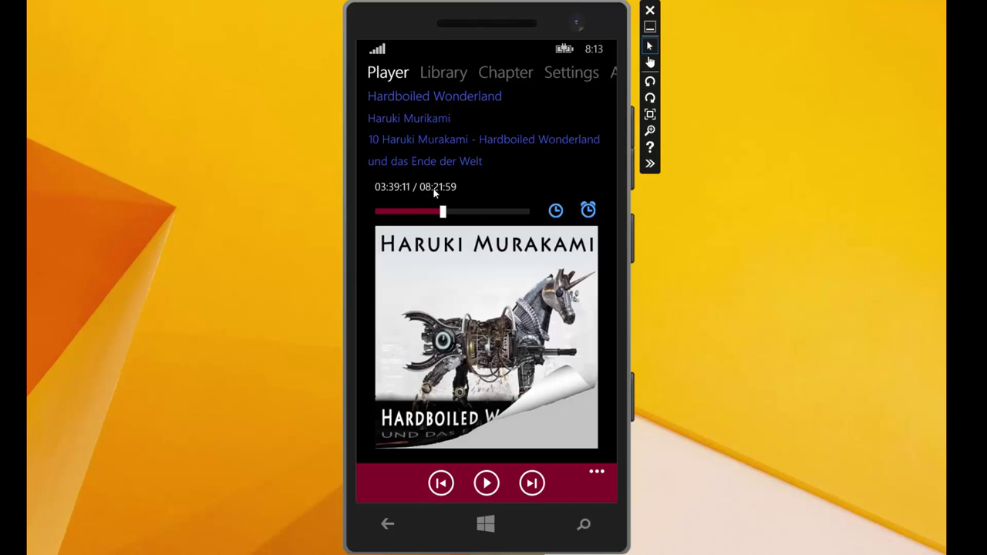
mouse_move(438, 188)
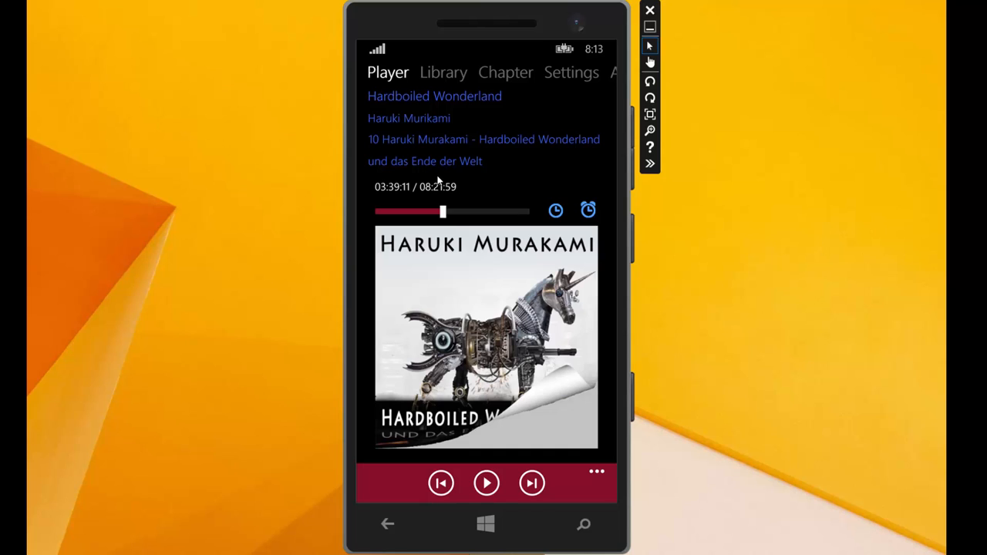
left_click(571, 72)
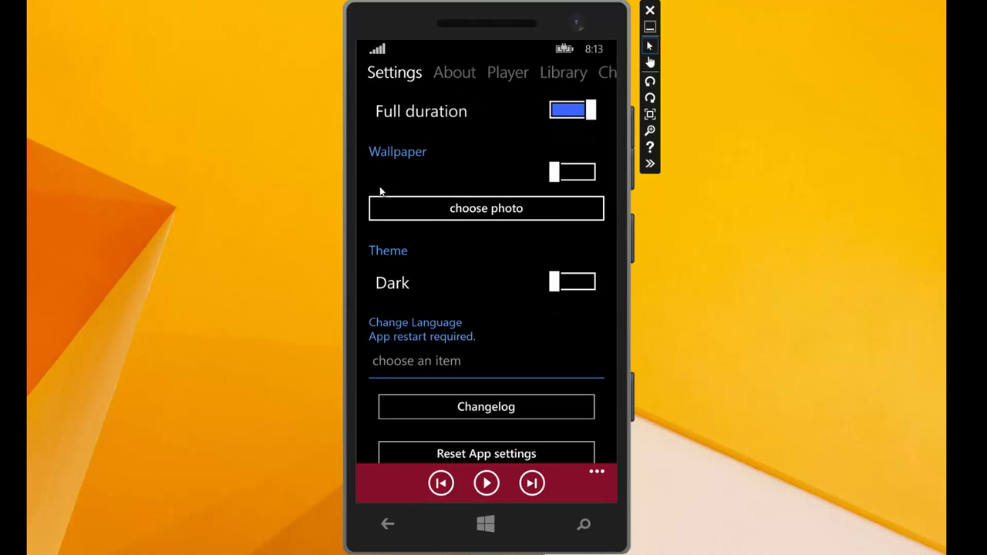
mouse_move(400, 166)
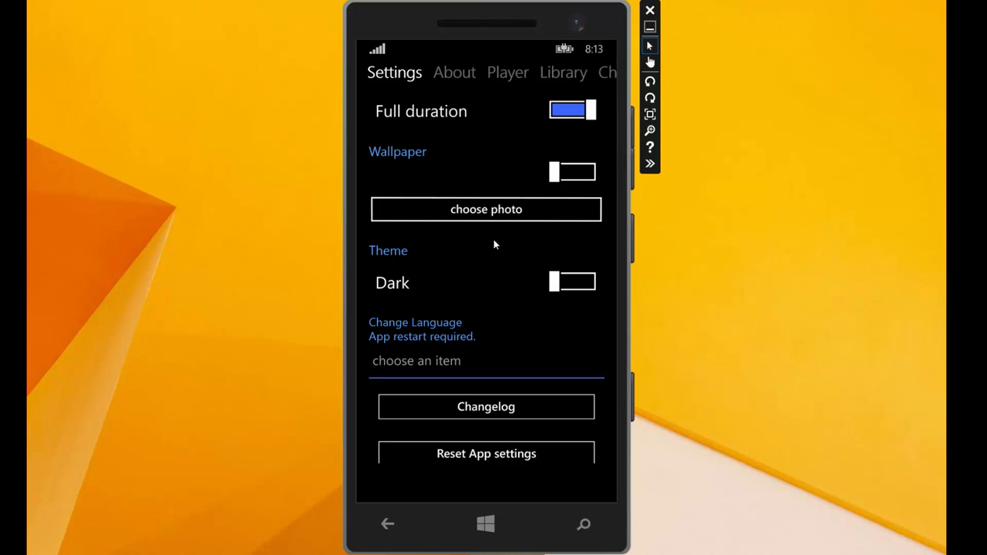
Step: Set a coastal photo as wallpaper, then rotate the emulator to landscape and back to portrait
left_click(486, 210)
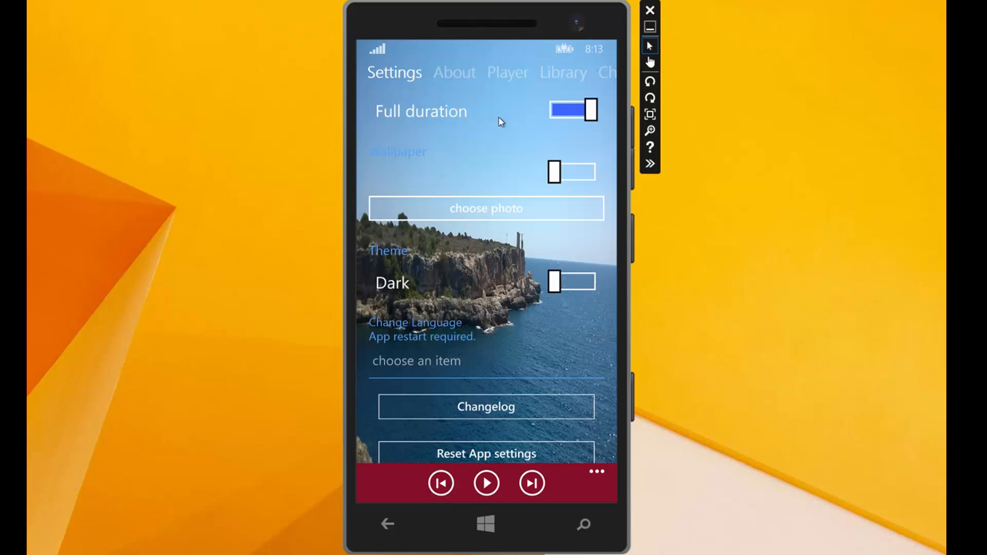
mouse_move(404, 100)
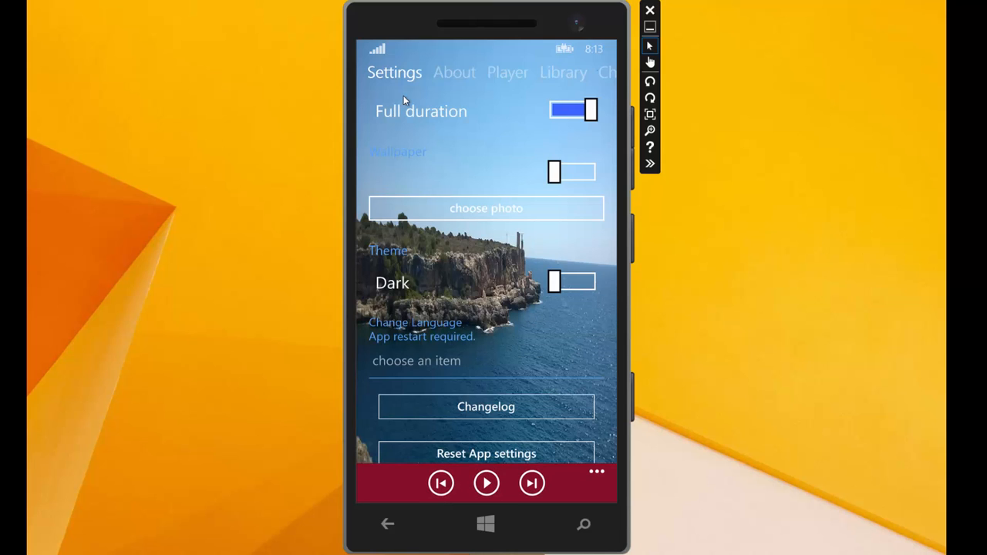
mouse_move(493, 108)
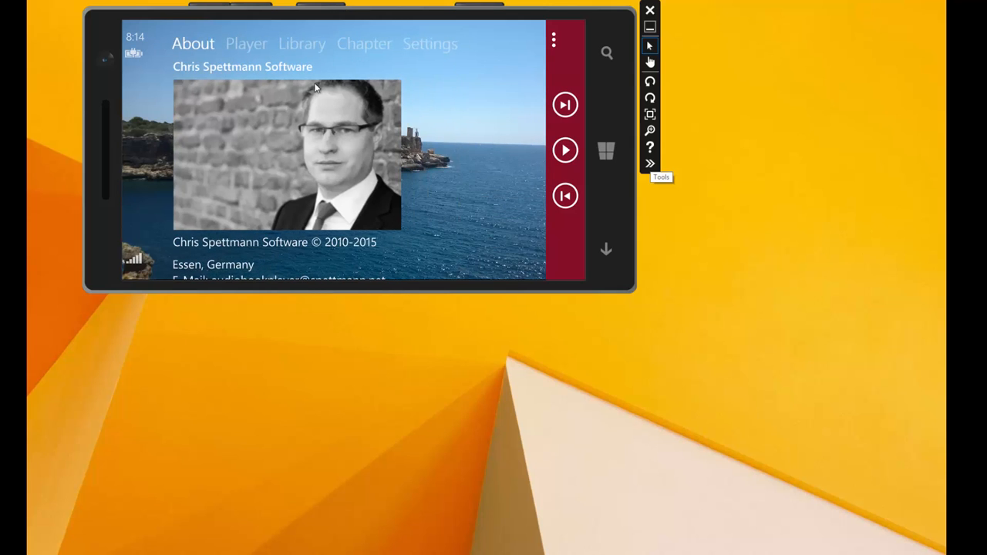
left_click(302, 43)
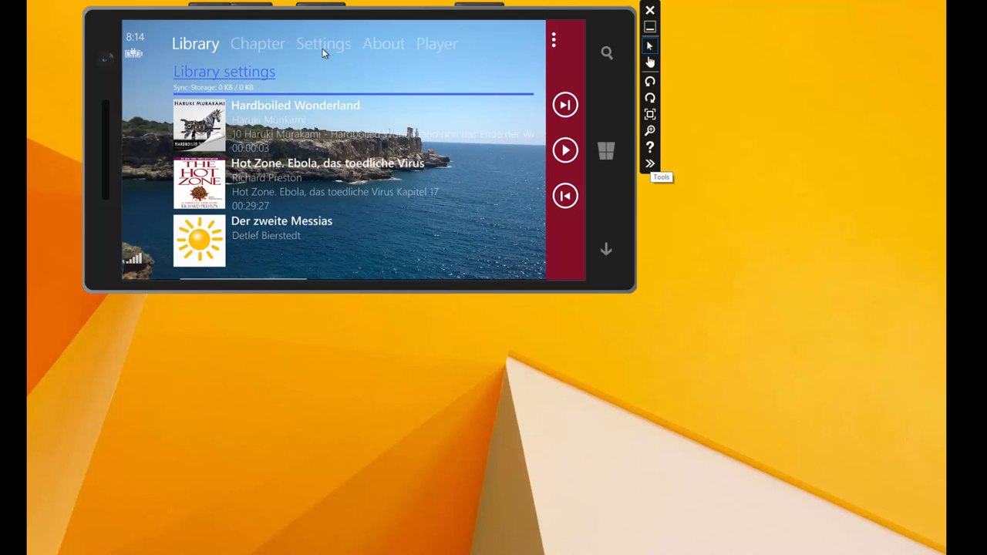
left_click(324, 43)
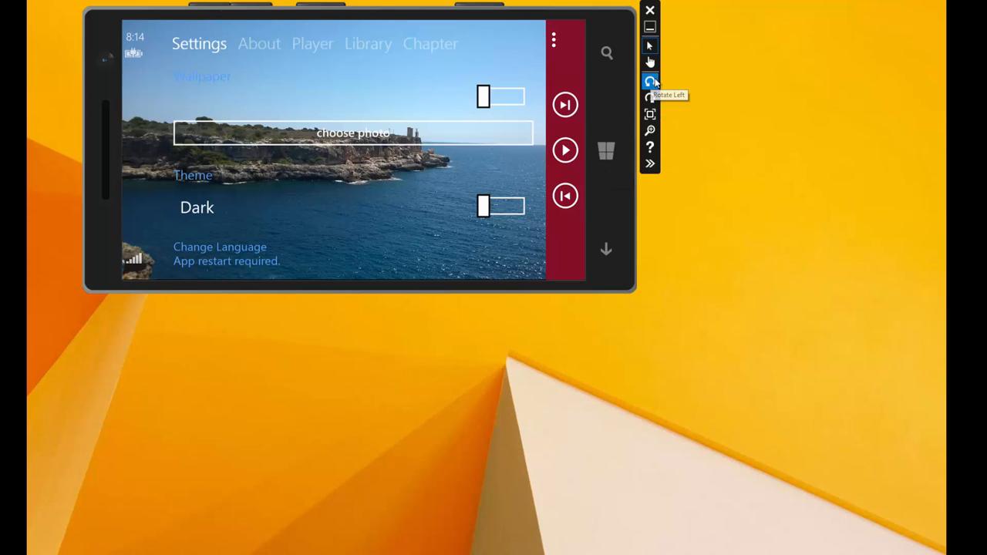
left_click(651, 80)
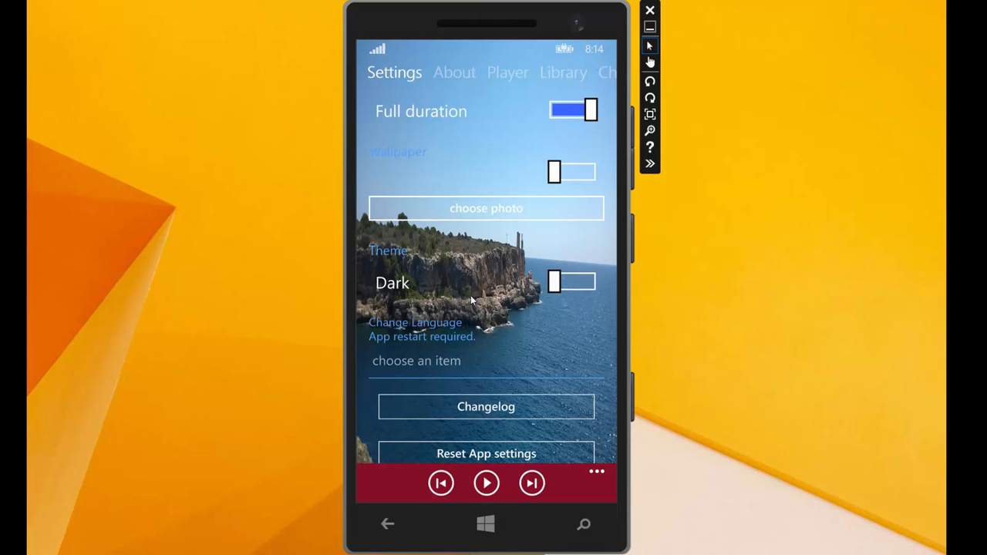
mouse_move(438, 123)
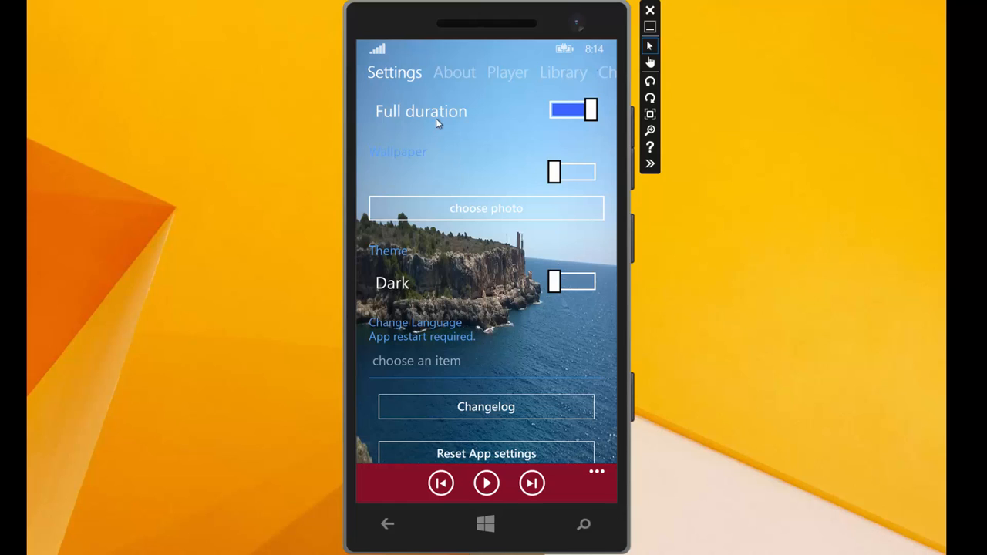
mouse_move(395, 83)
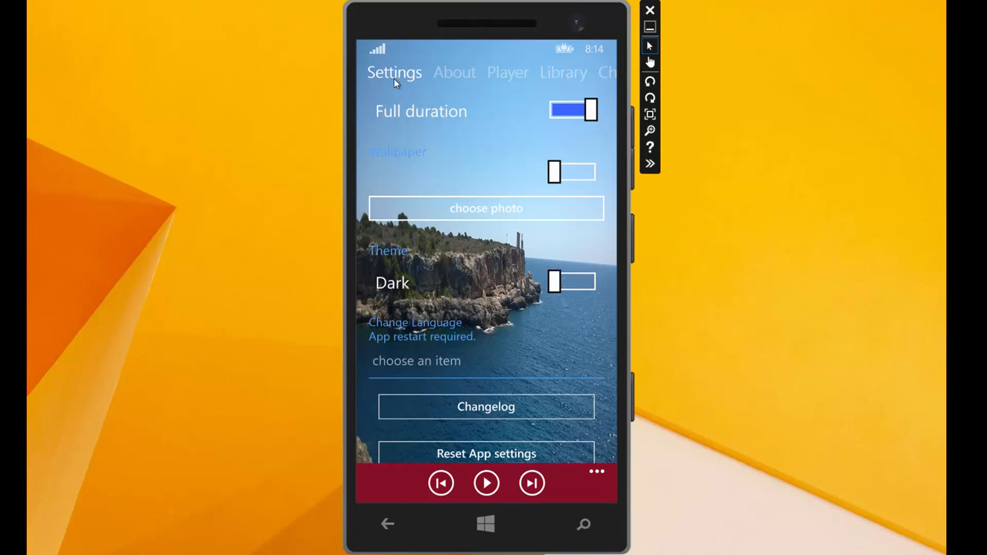
mouse_move(407, 284)
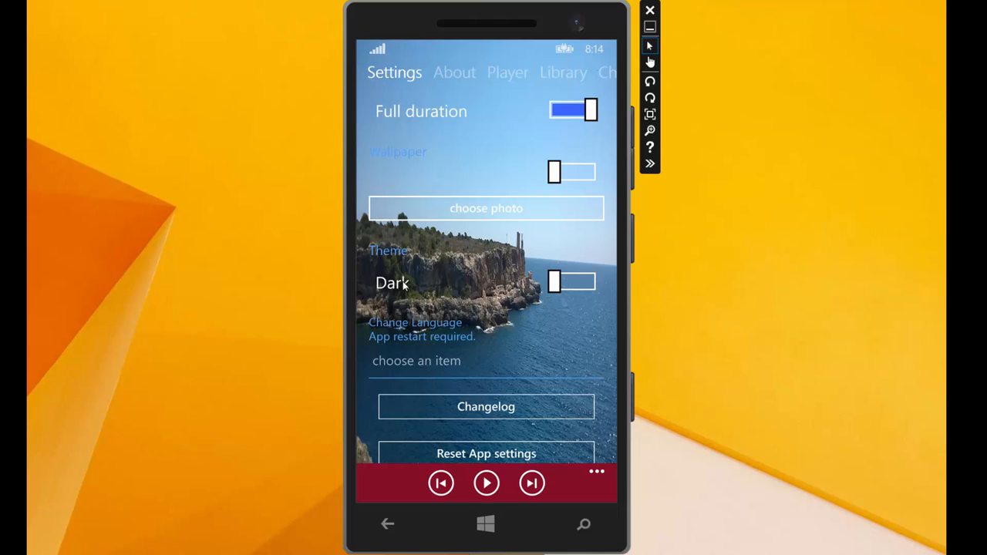
mouse_move(536, 324)
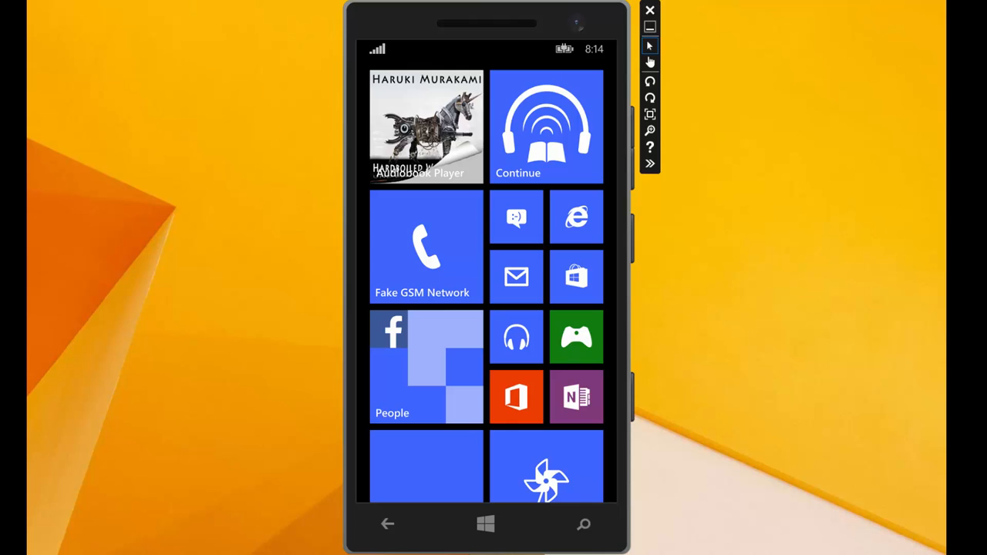
mouse_move(322, 244)
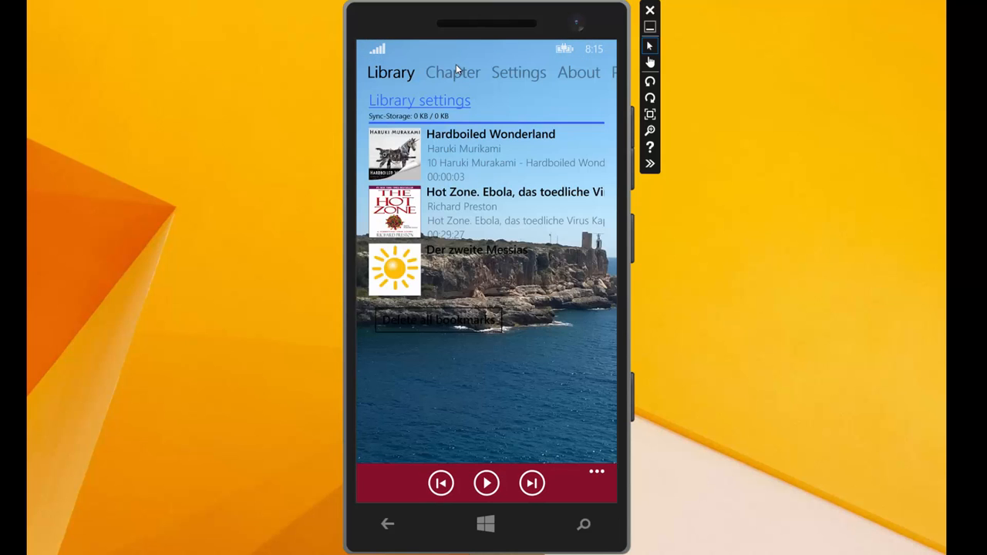
mouse_move(531, 80)
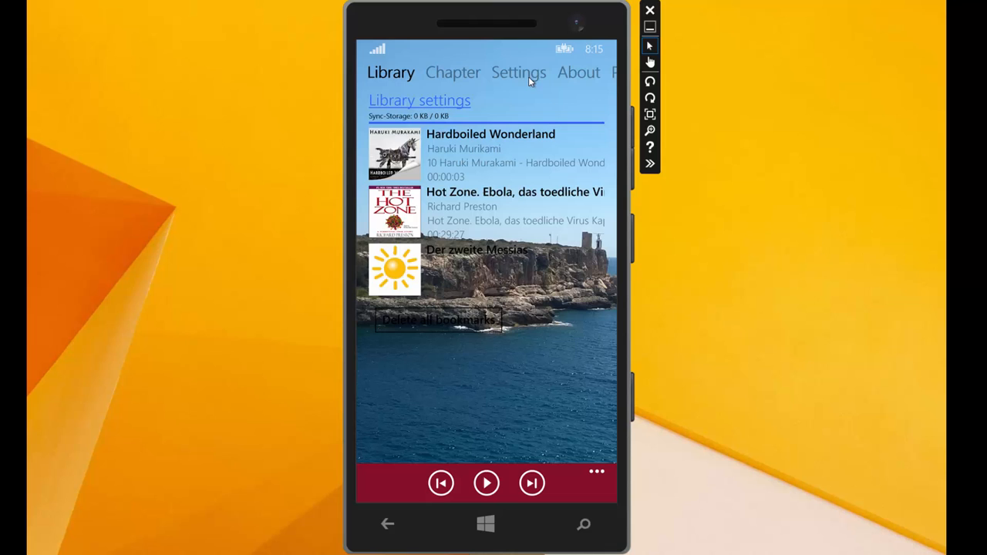
Step: On the Settings page scroll down past the Light theme to the language option and privacy notice
left_click(518, 73)
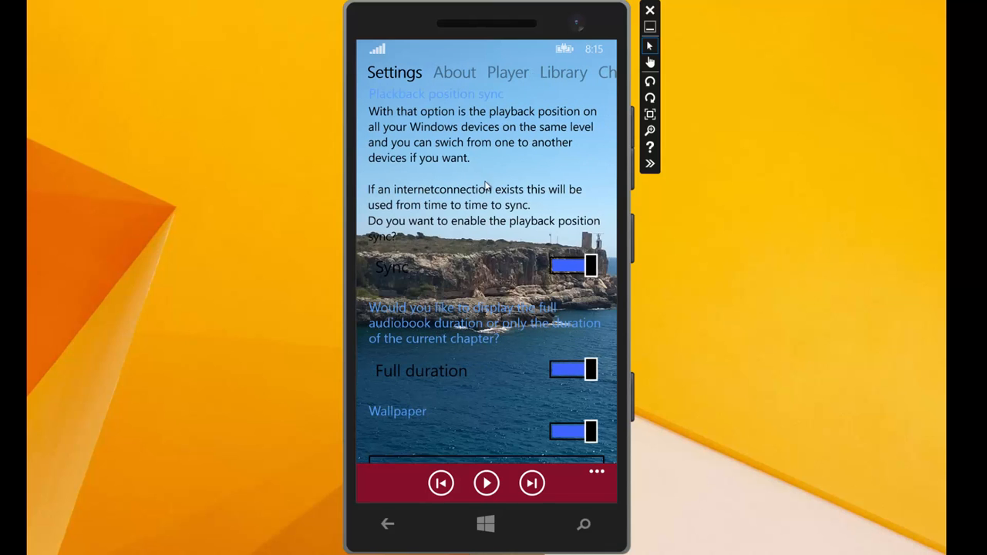
scroll("down", 3)
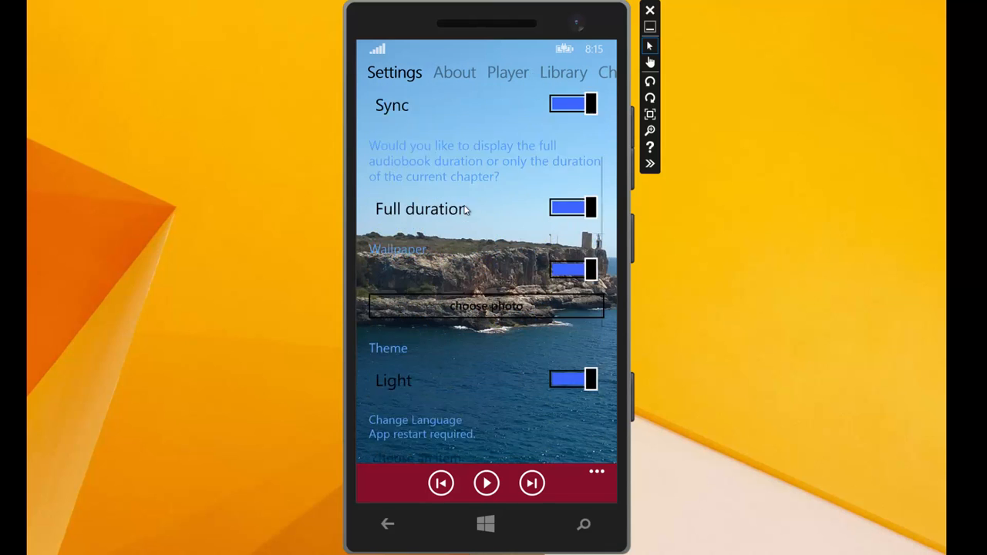
scroll("down", 3)
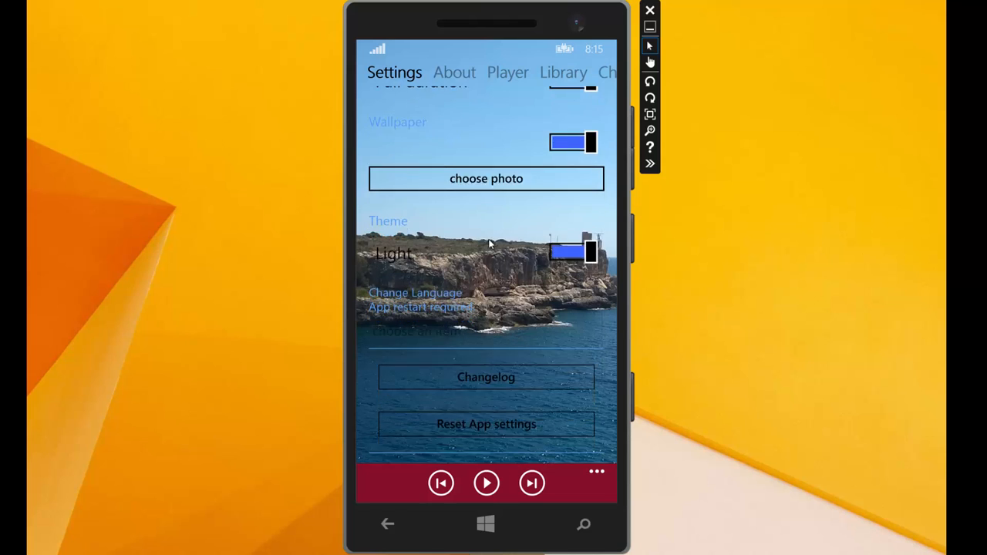
scroll("down", 3)
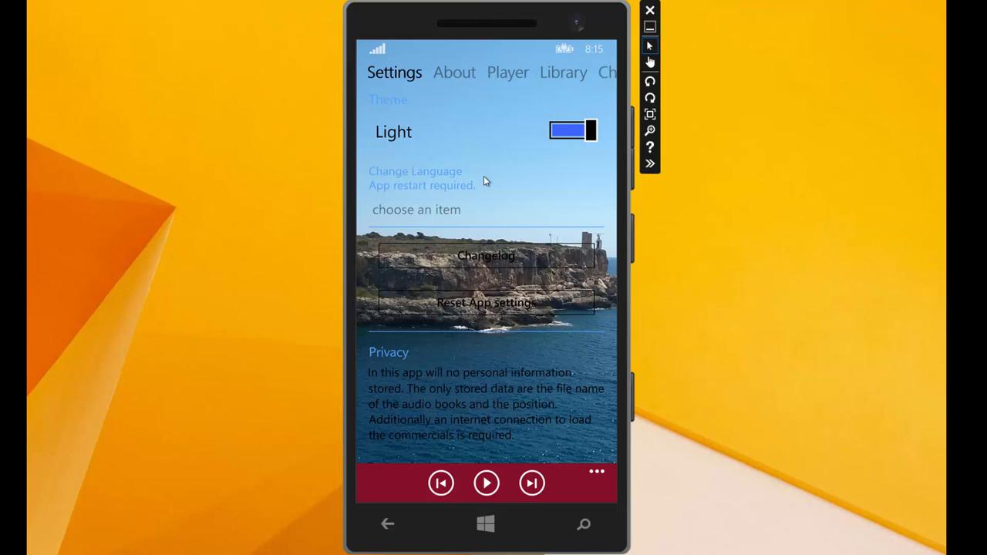
mouse_move(388, 213)
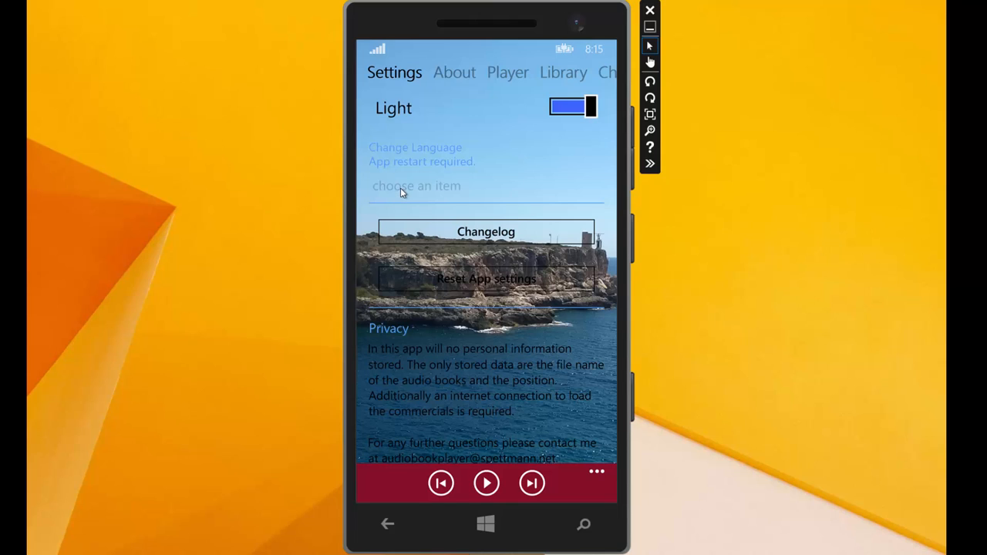
mouse_move(398, 192)
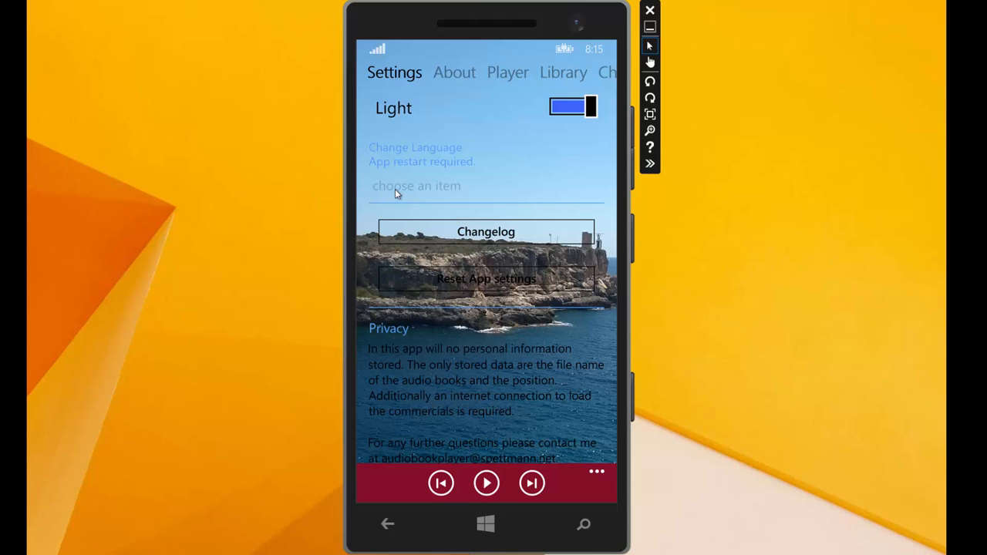
Step: Choose English from the Change Language list and scroll the settings to confirm it is shown
left_click(417, 185)
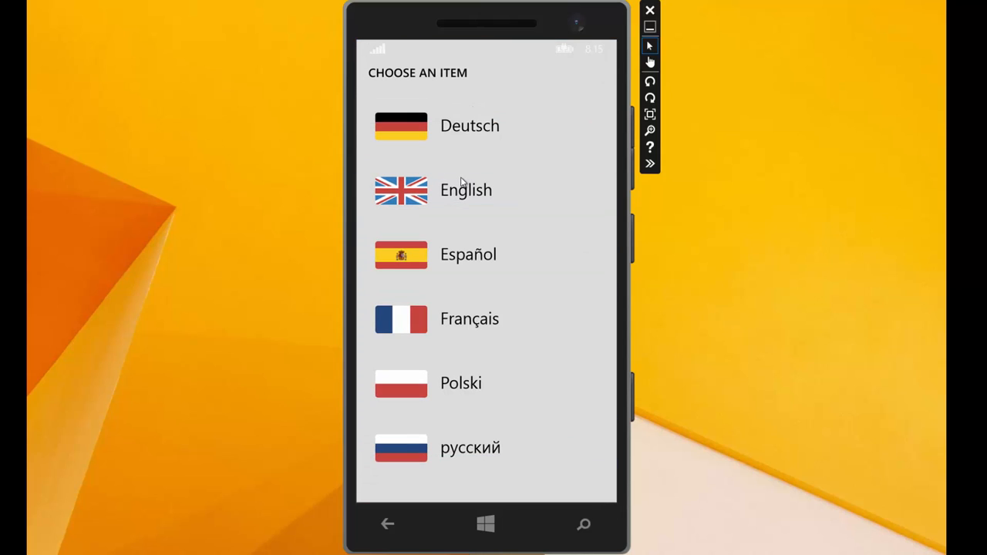
mouse_move(469, 314)
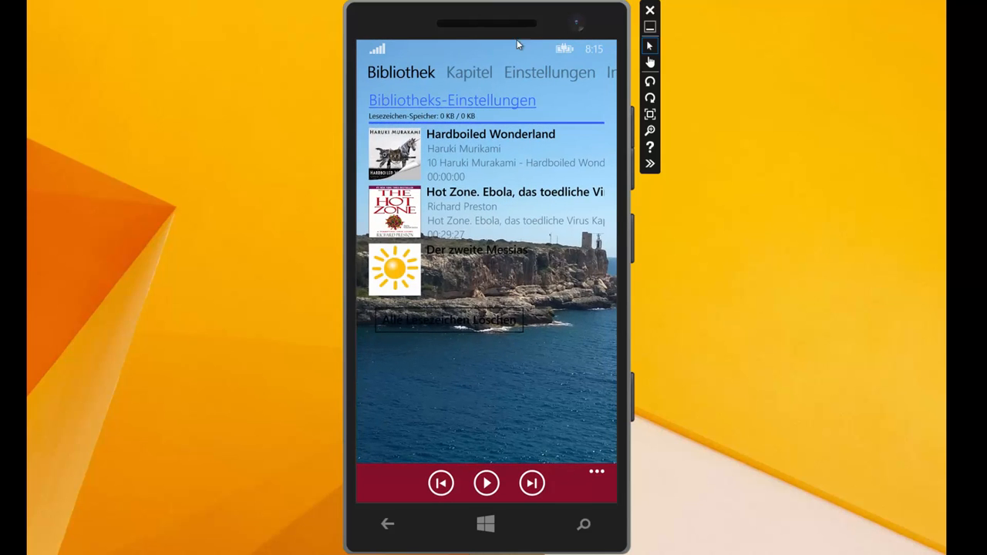
mouse_move(537, 69)
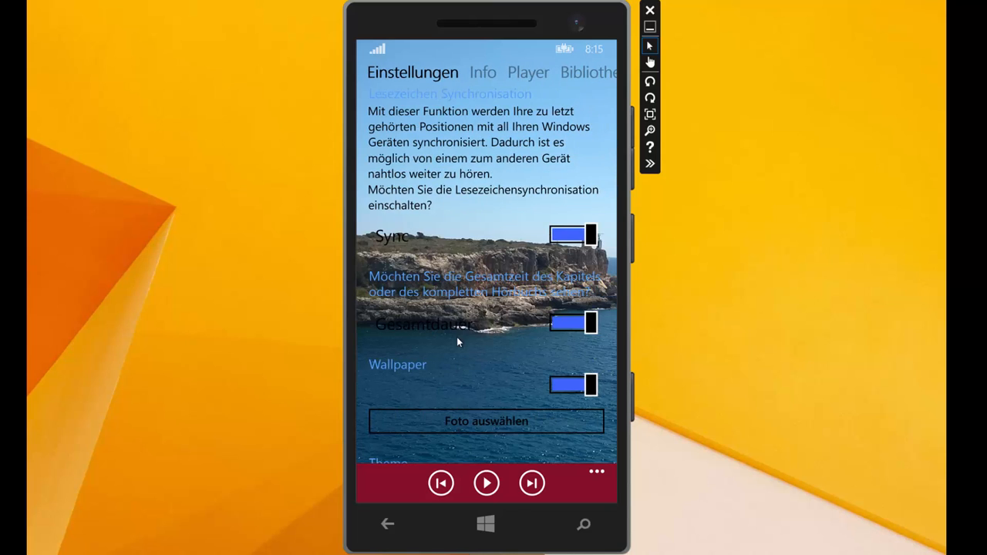
scroll("down", 3)
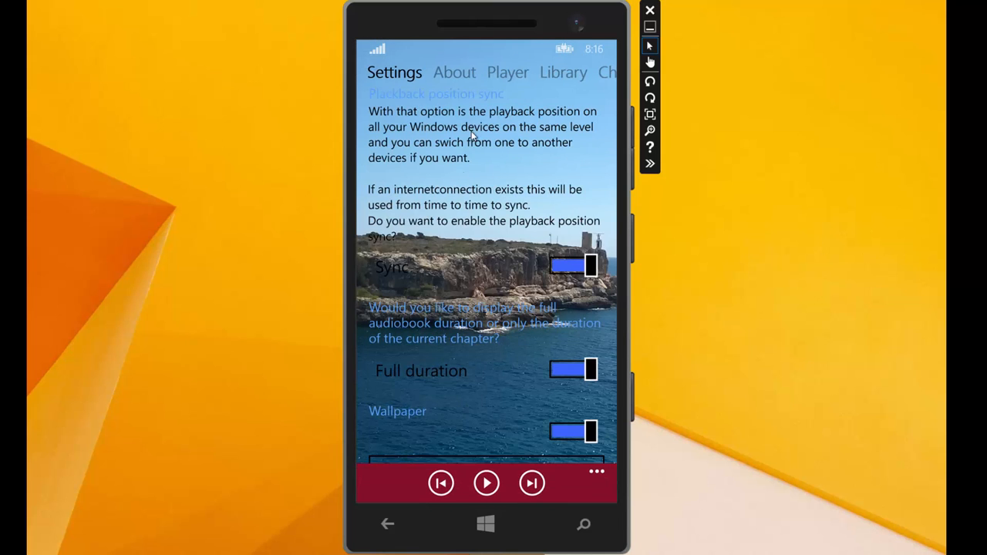
scroll("down", 3)
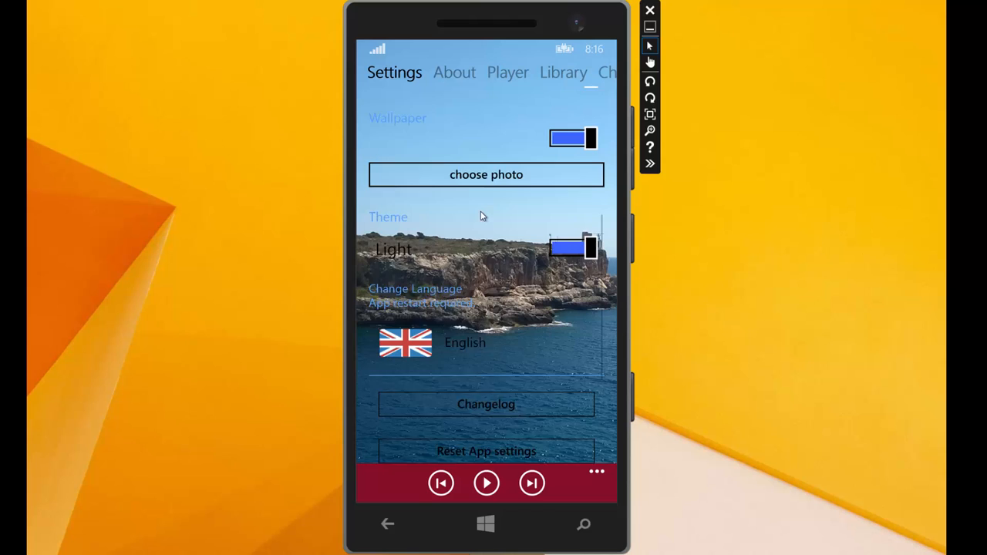
scroll("down", 3)
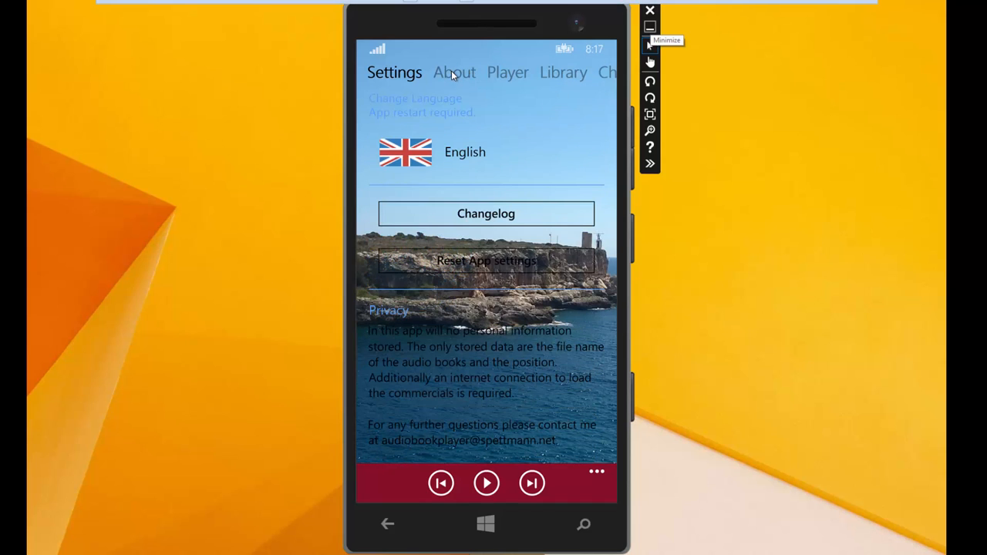
mouse_move(463, 100)
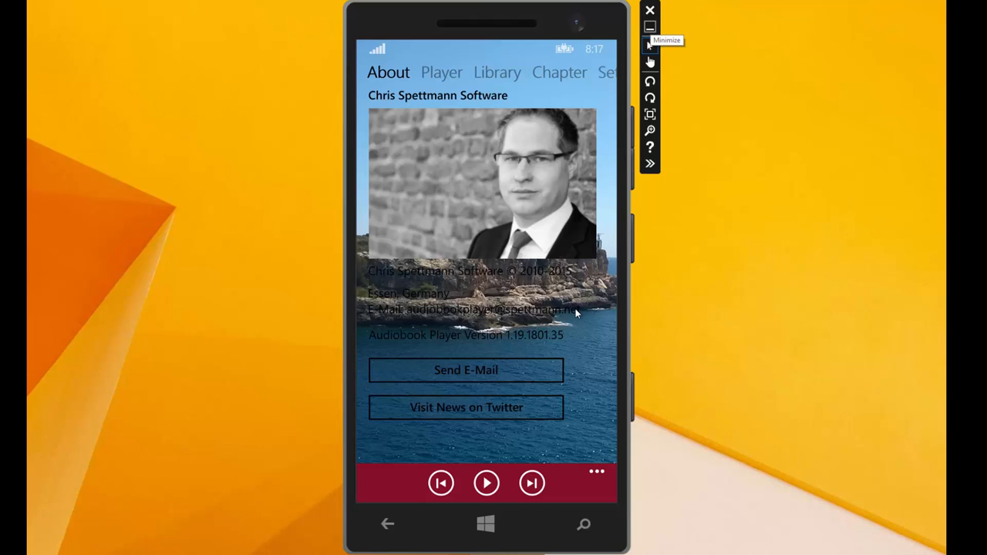
mouse_move(435, 373)
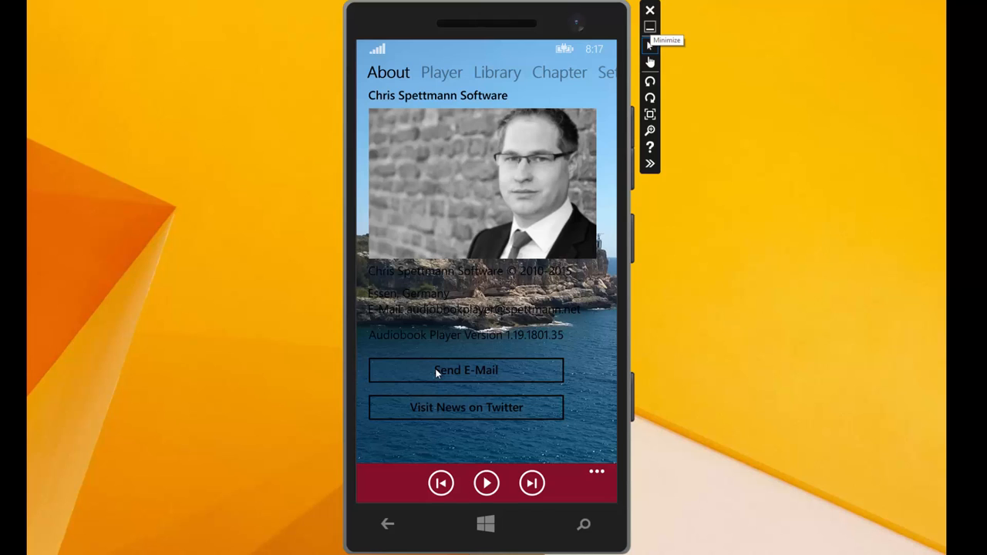
mouse_move(589, 277)
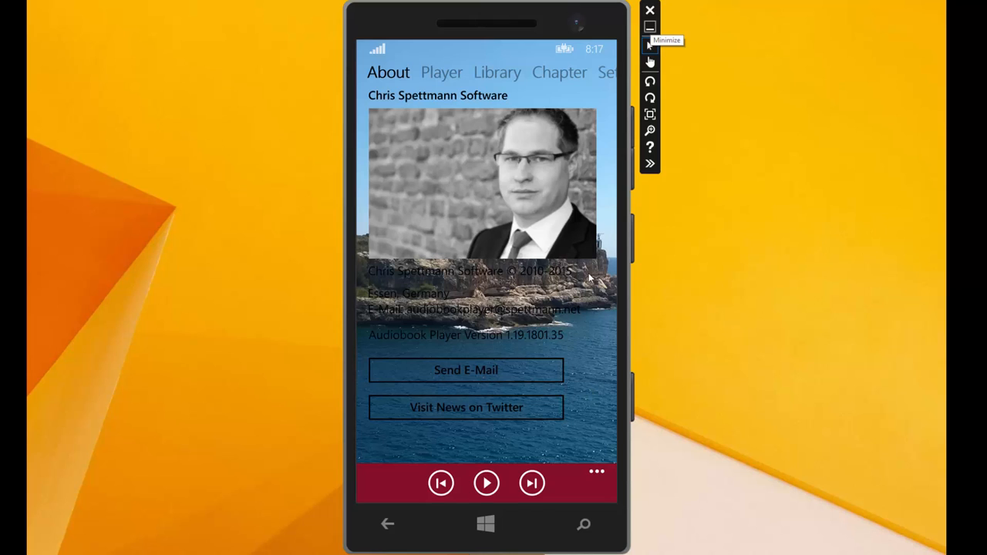
mouse_move(432, 307)
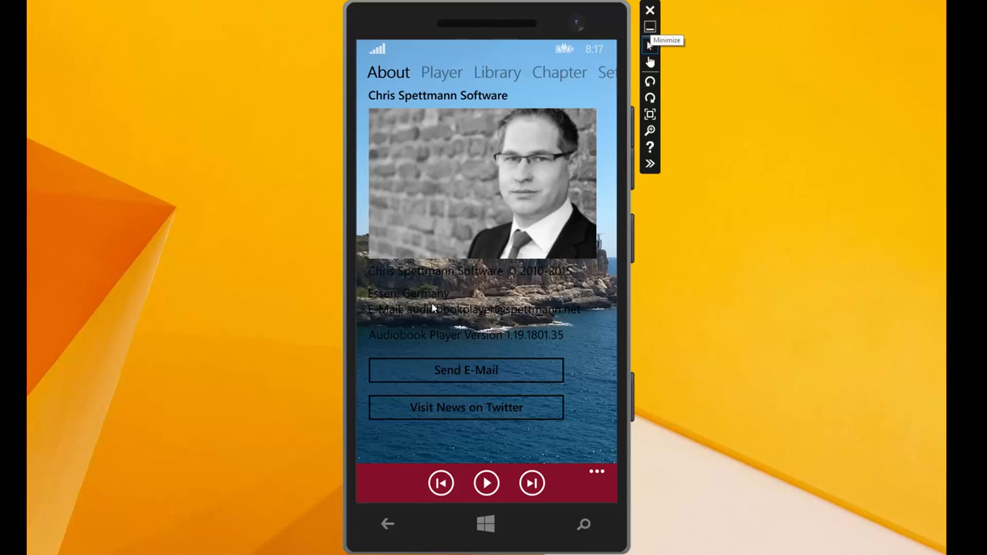
mouse_move(423, 389)
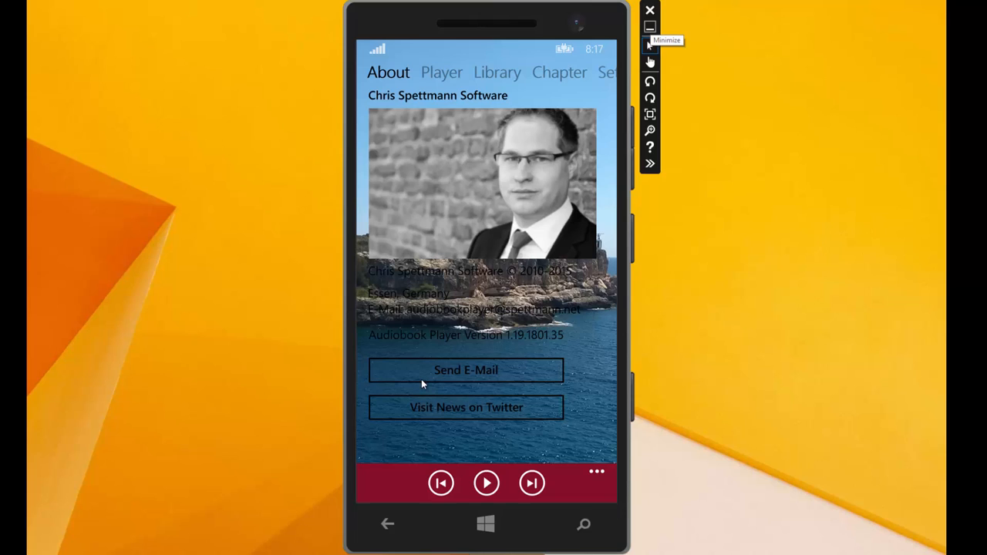
mouse_move(394, 430)
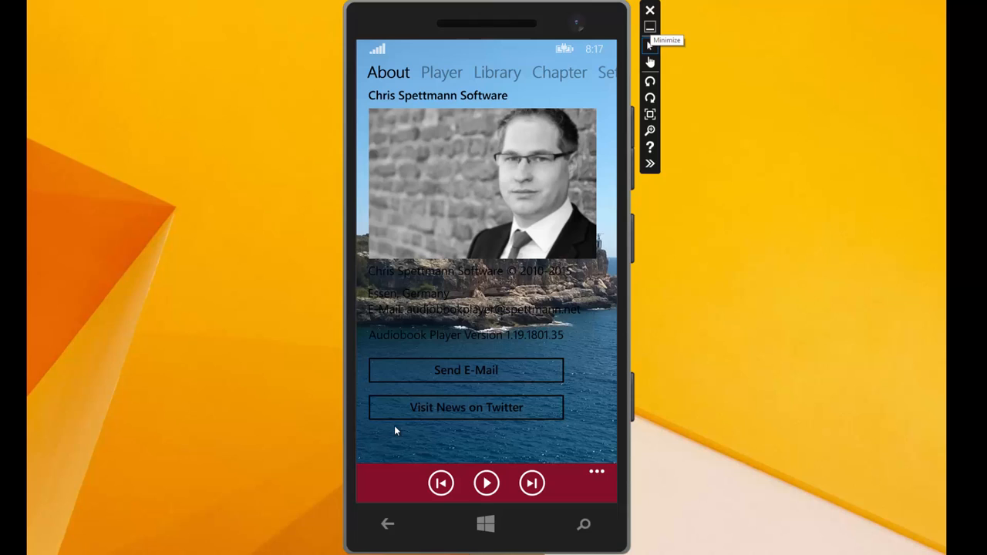